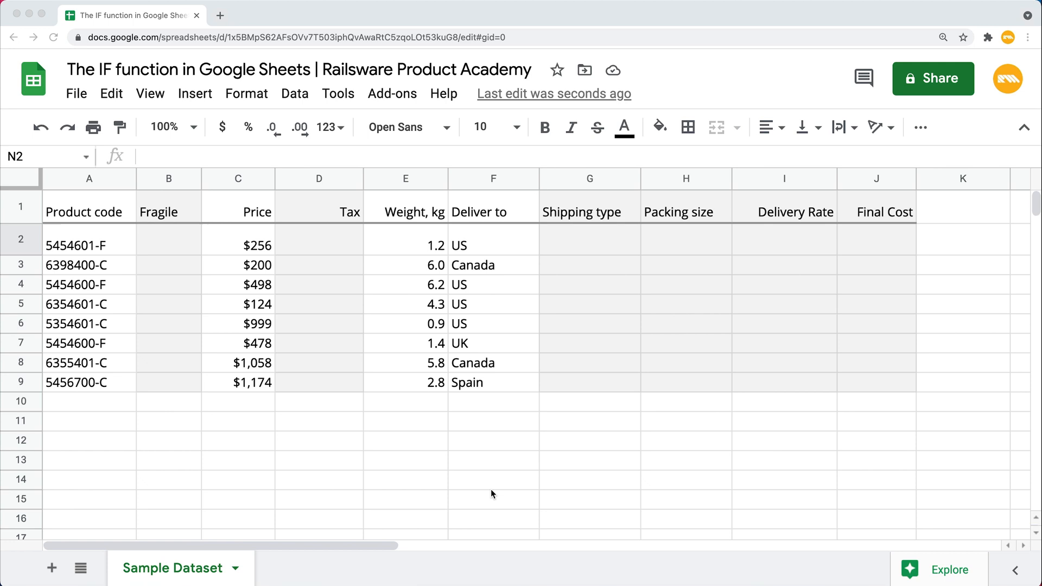
mouse_move(372, 214)
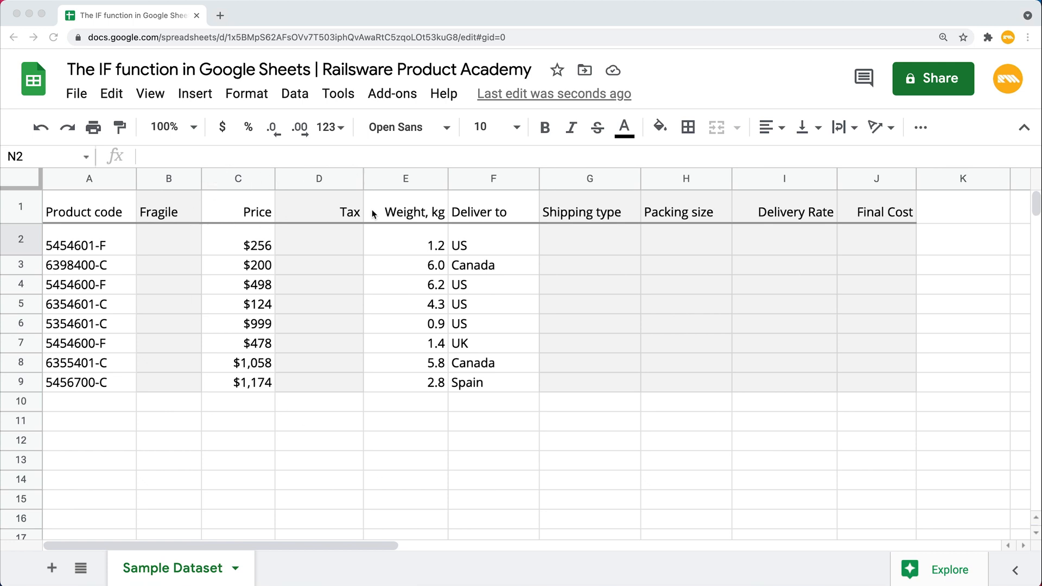
mouse_move(509, 225)
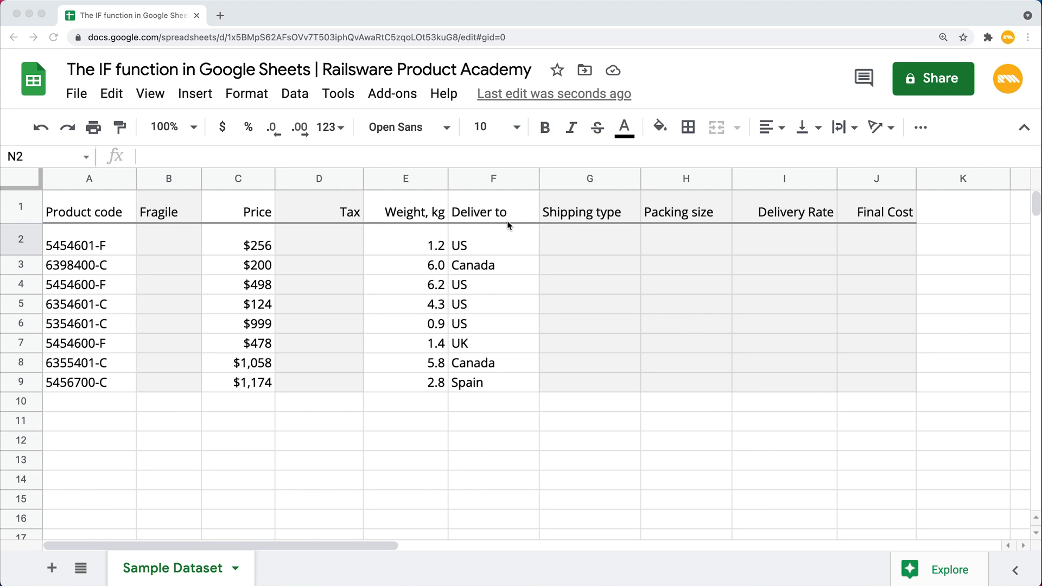
mouse_move(909, 222)
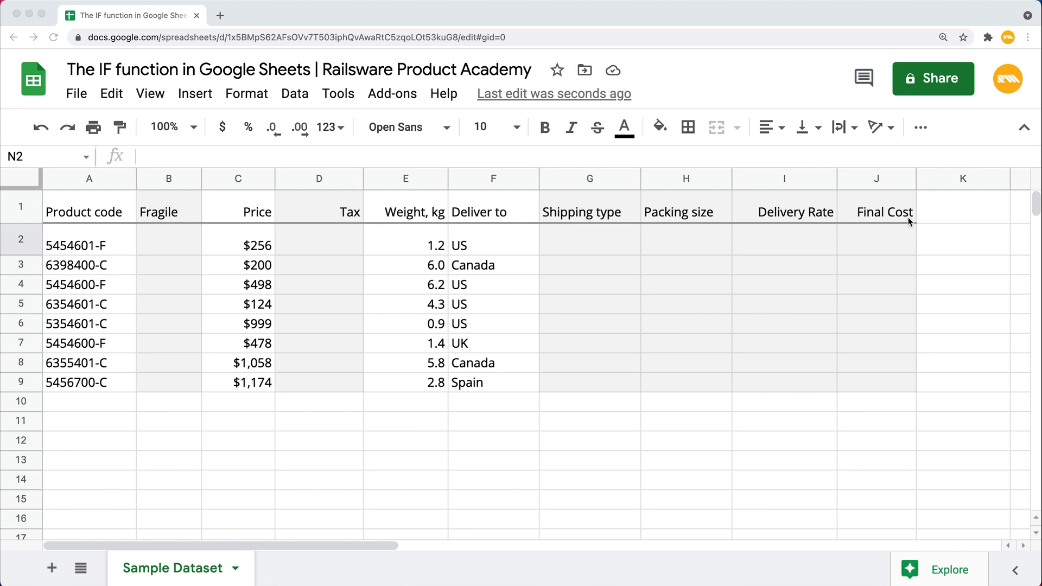
mouse_move(546, 215)
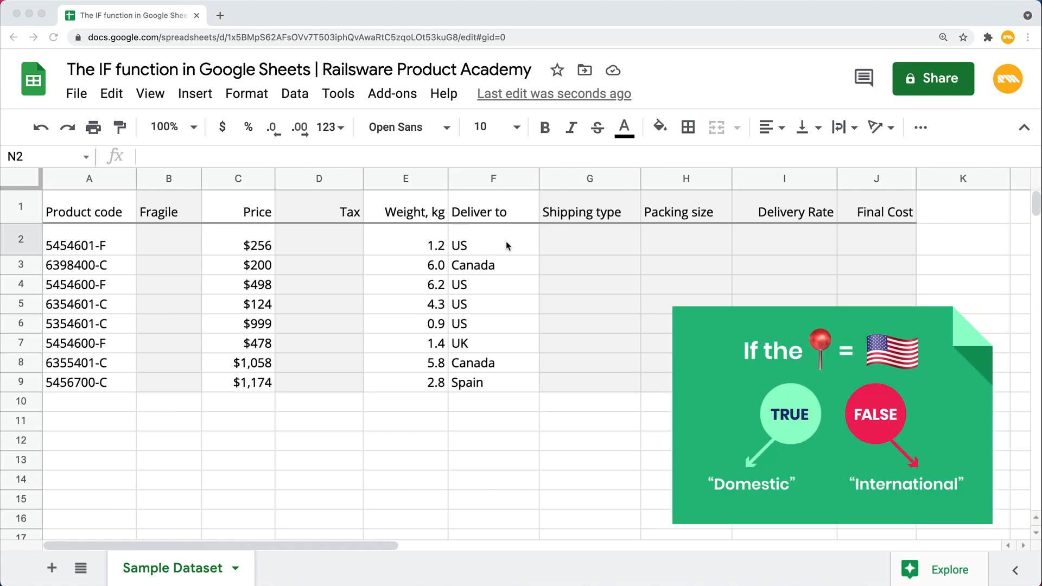
mouse_move(459, 342)
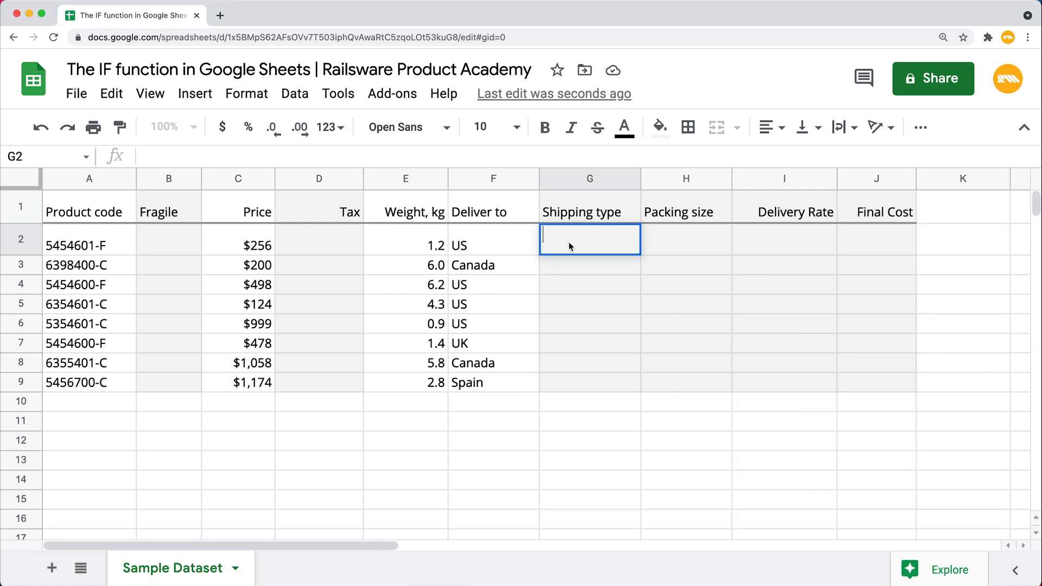
Enter =IF(F2="US","Domestic","International") in Shipping type cell G2.
type("=IF")
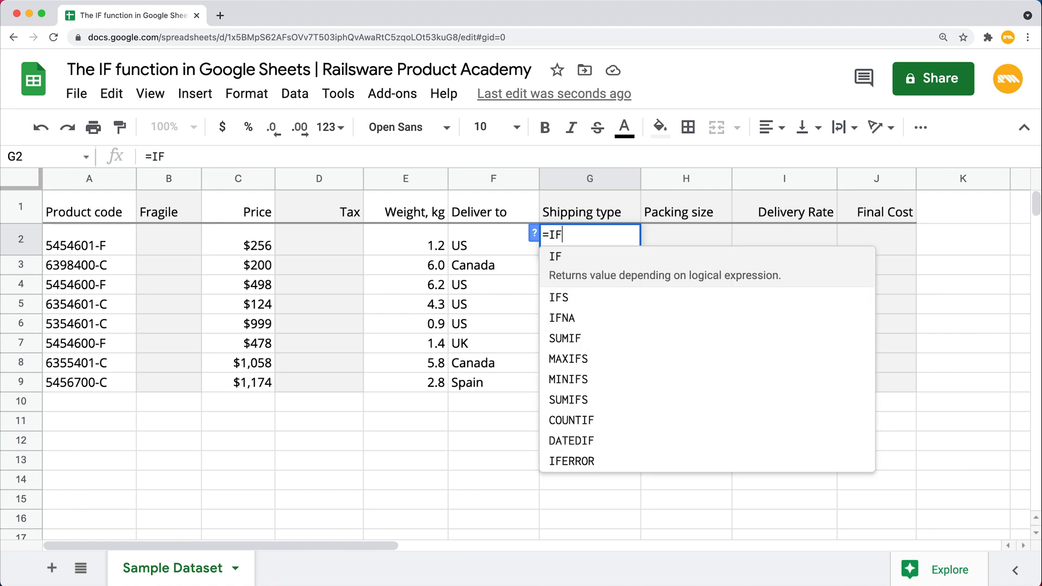
type("(")
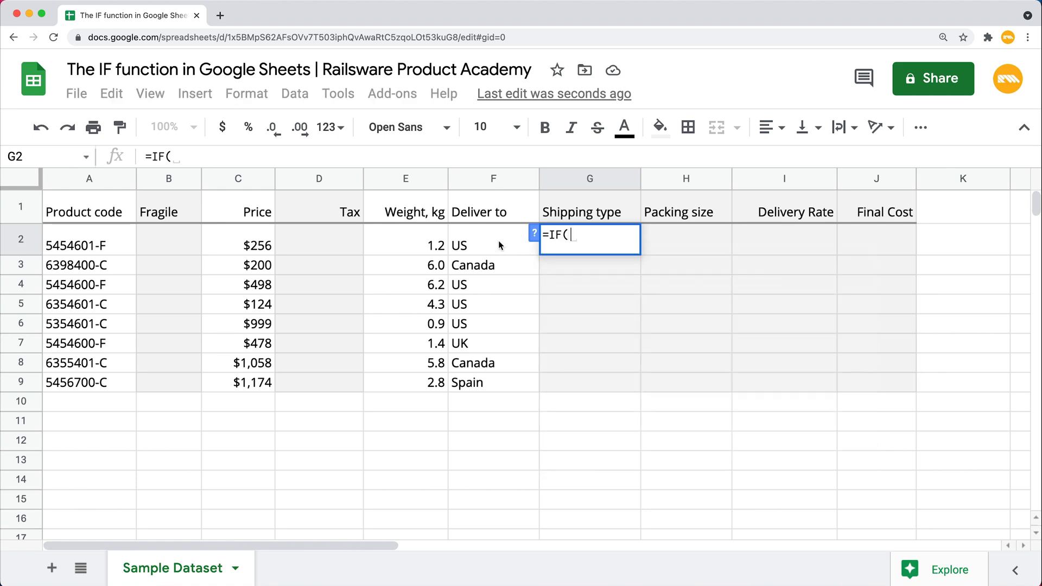
left_click(494, 245)
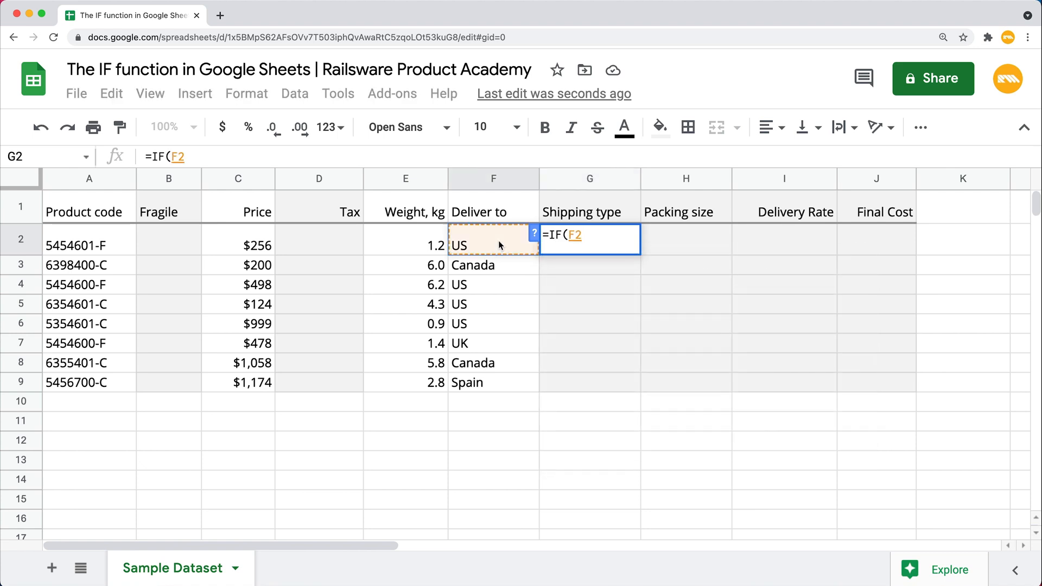
type("=\"")
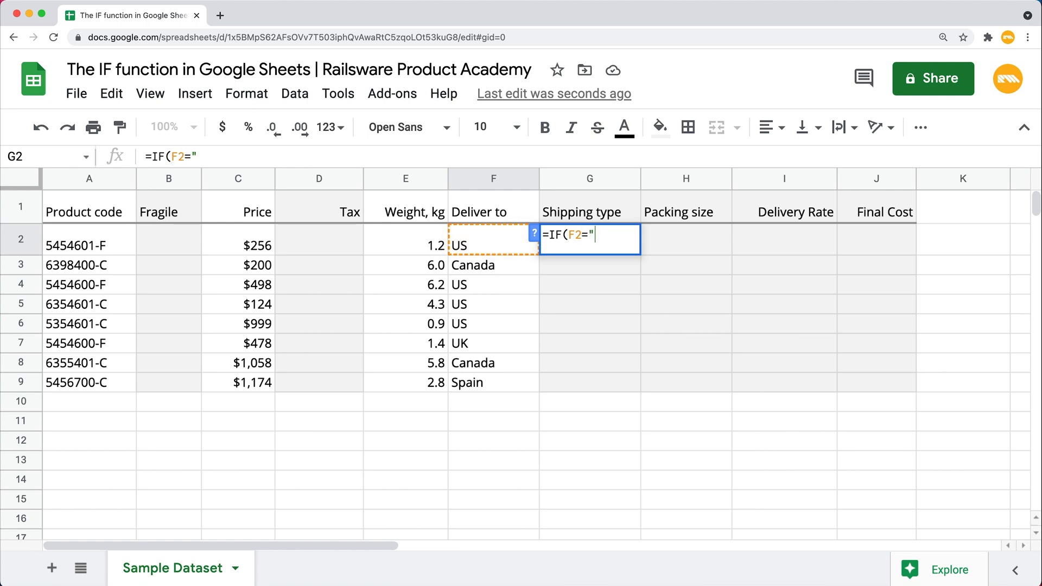
type("US\"")
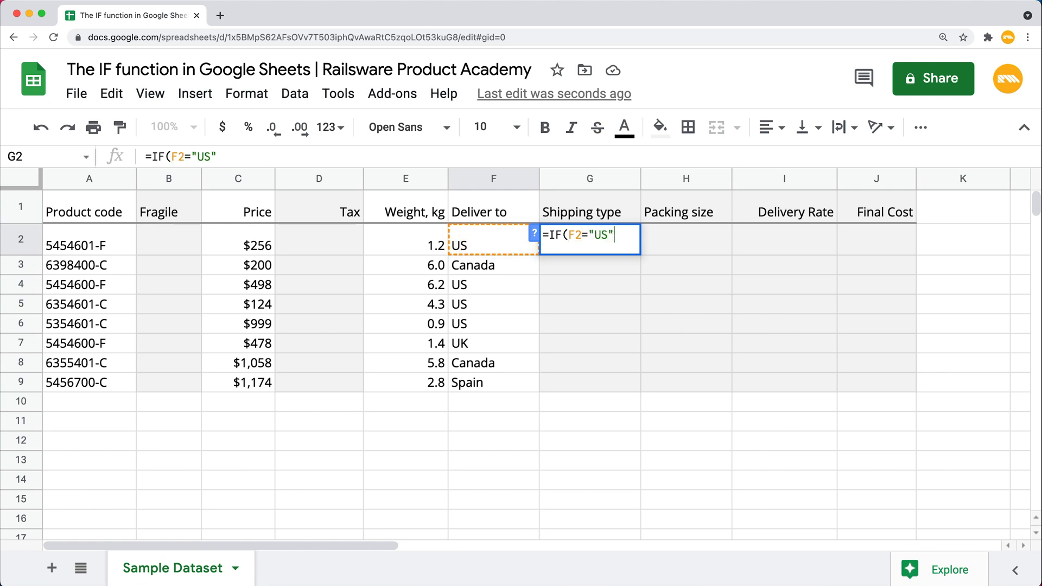
type(",\"Dp")
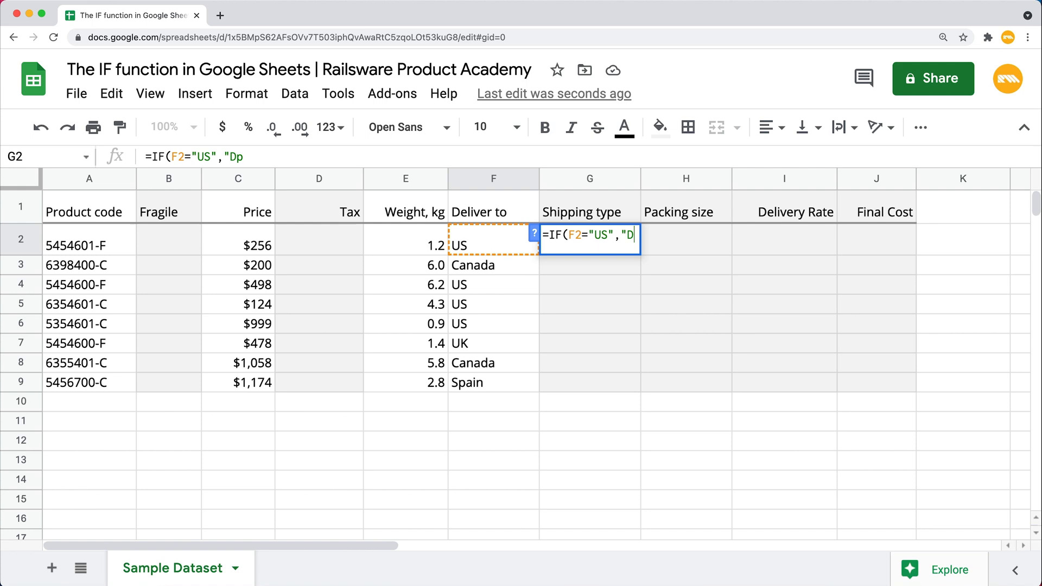
type("omestic\",")
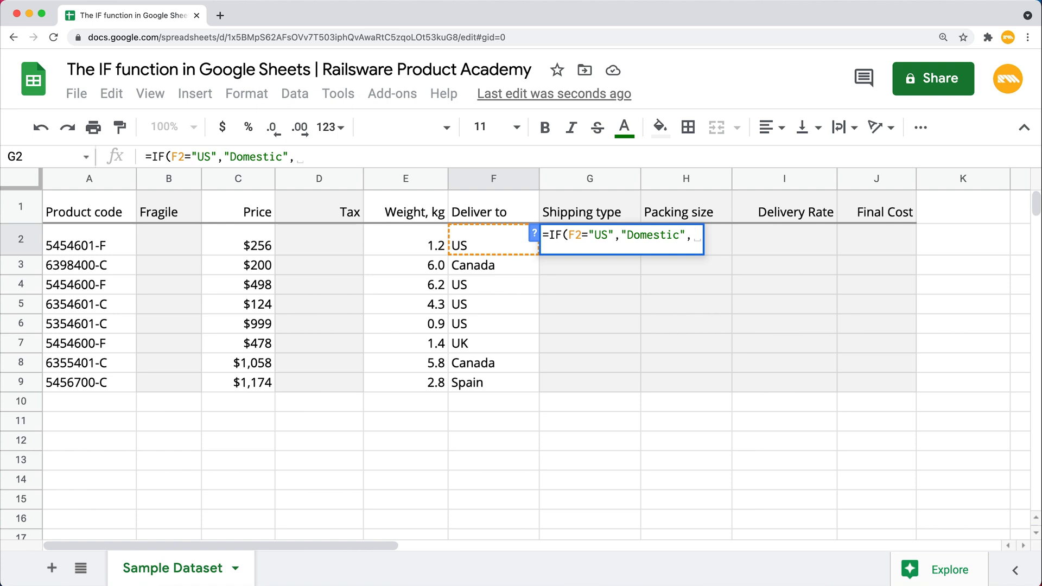
type("\"International\"")
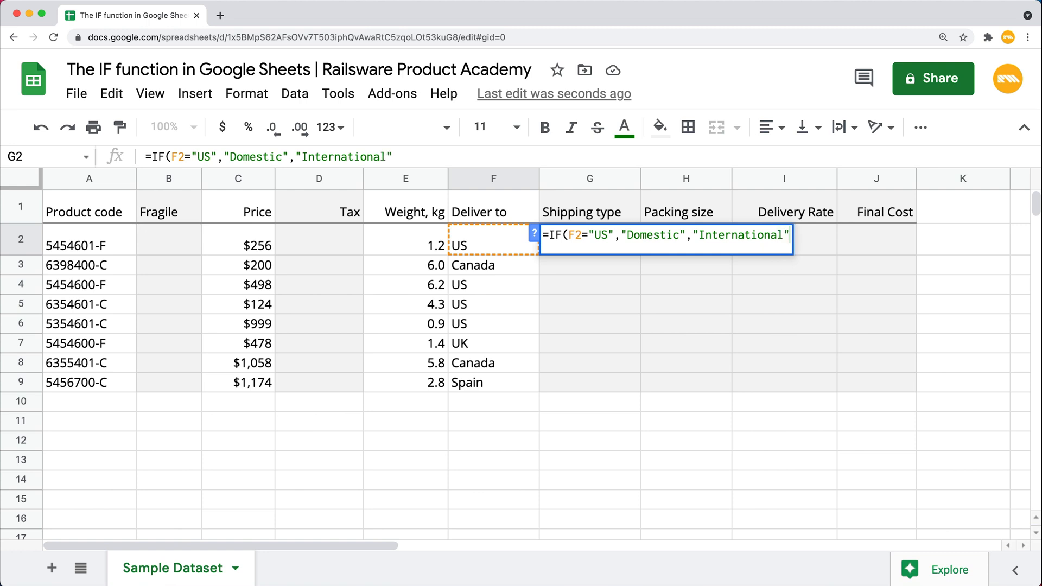
type(")")
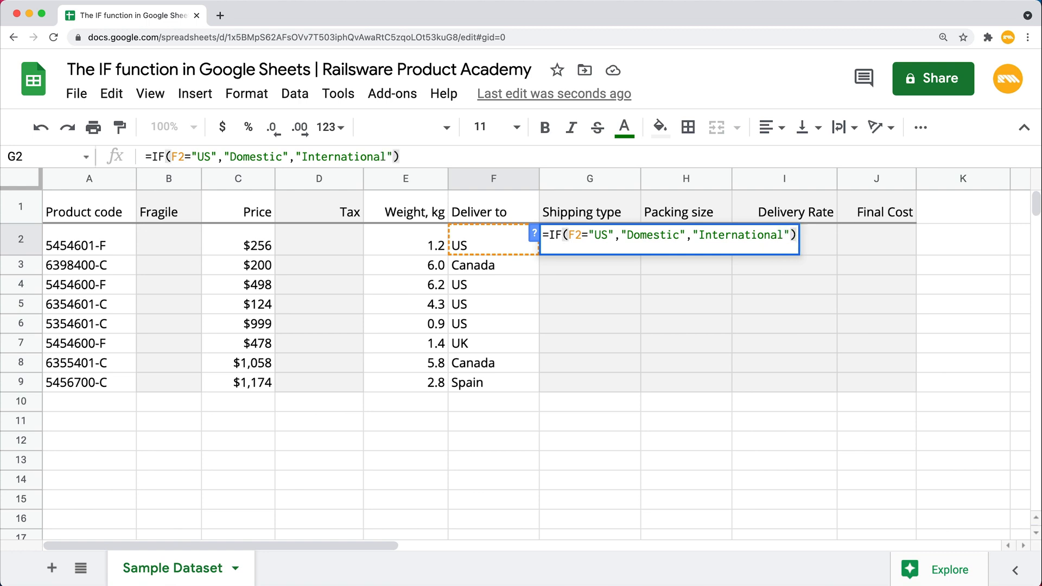
key("Enter")
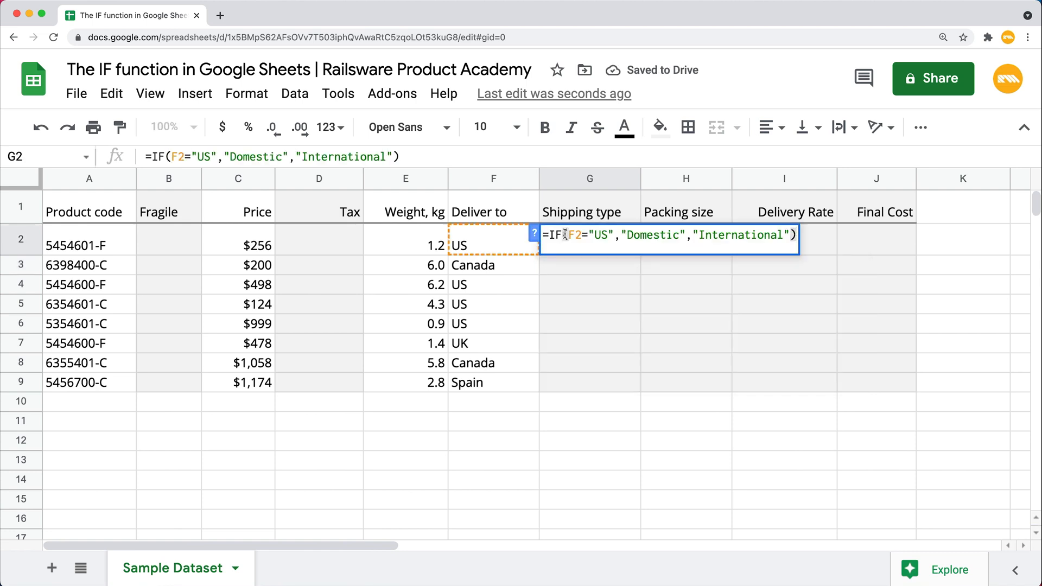
double_click(652, 235)
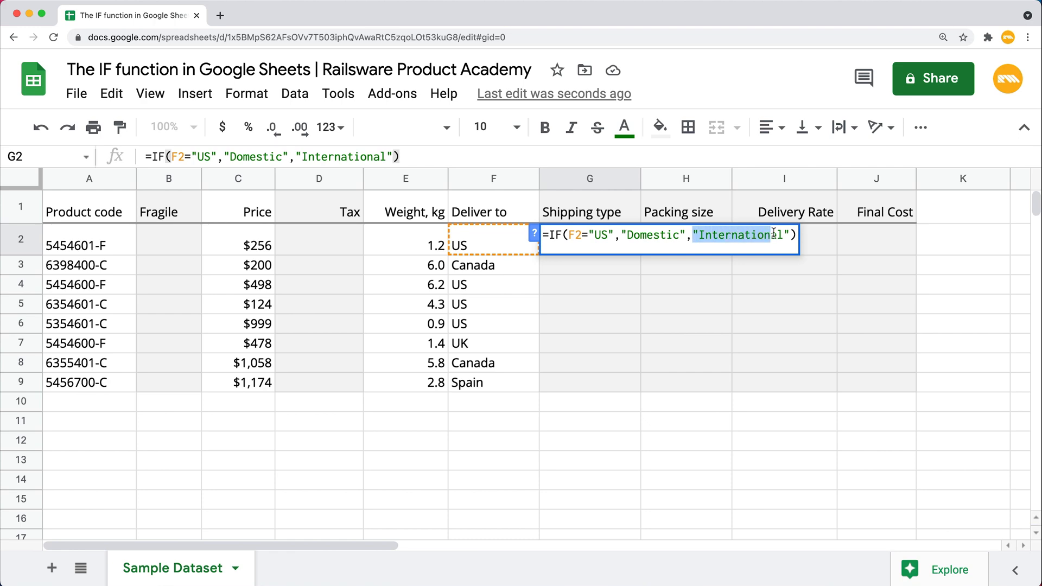
key("Enter")
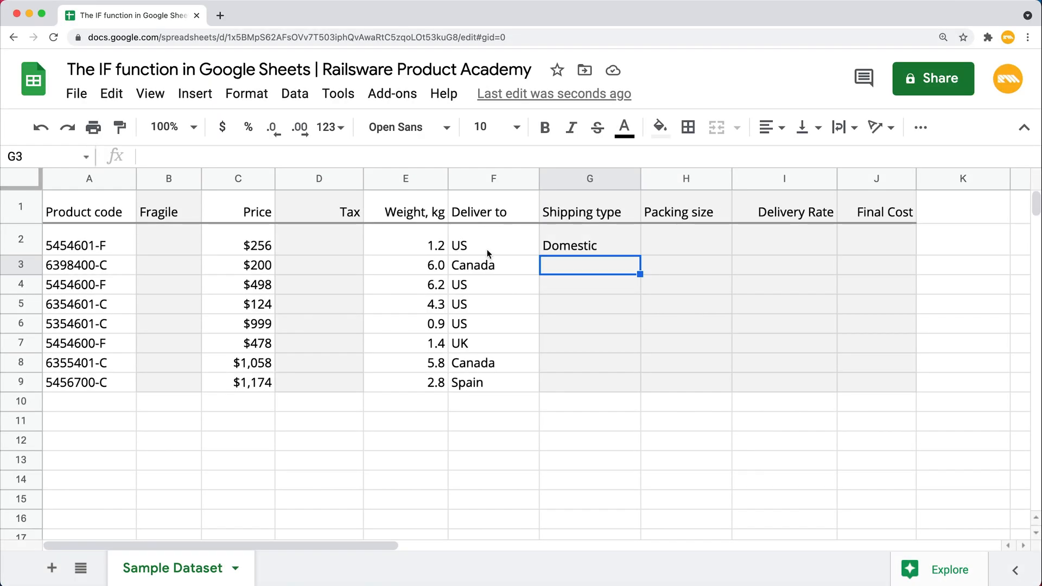
mouse_move(476, 257)
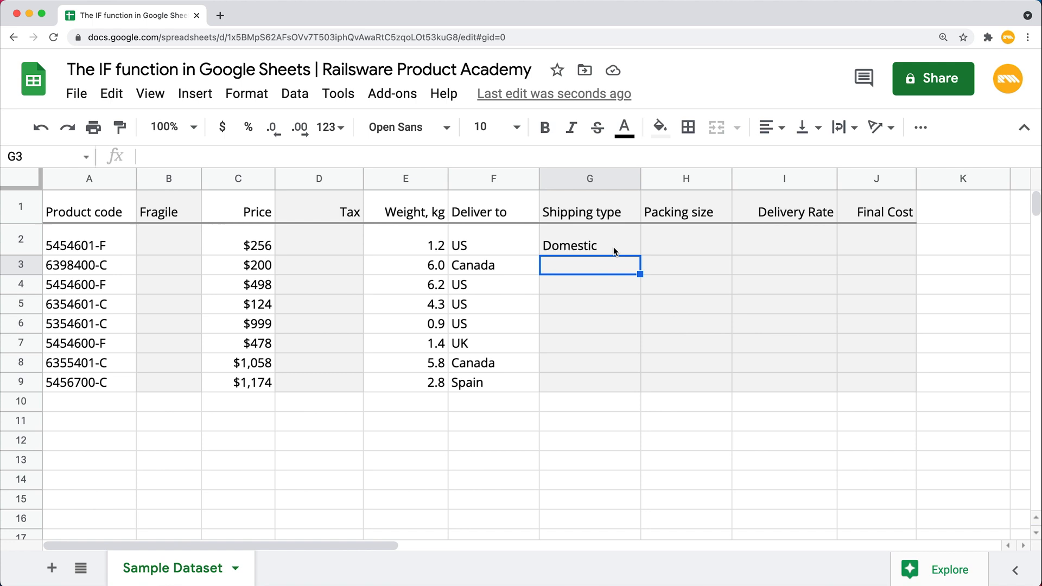
Fill the G2 IF formula down through G9.
left_click(589, 245)
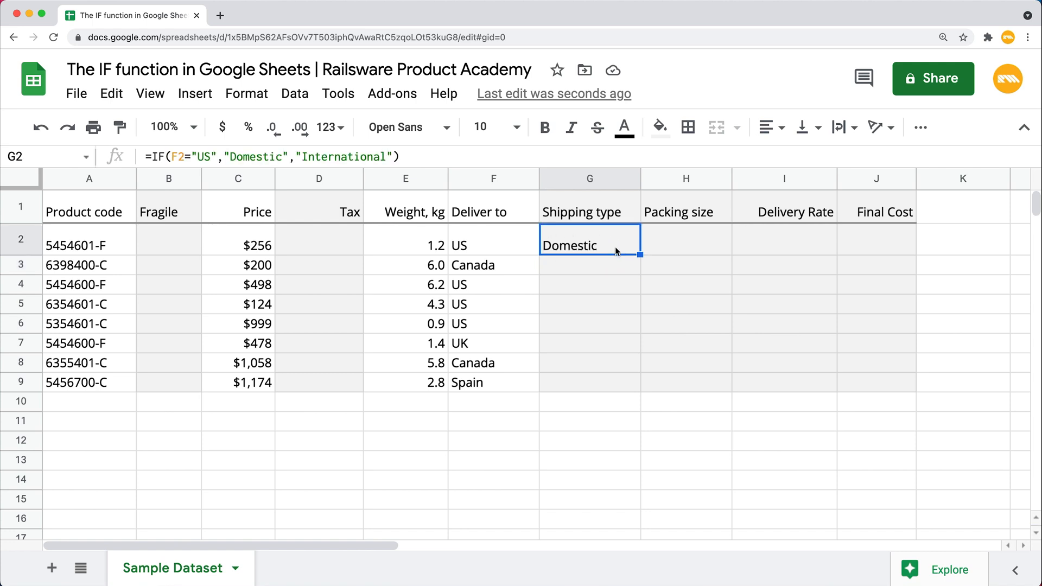
mouse_move(634, 257)
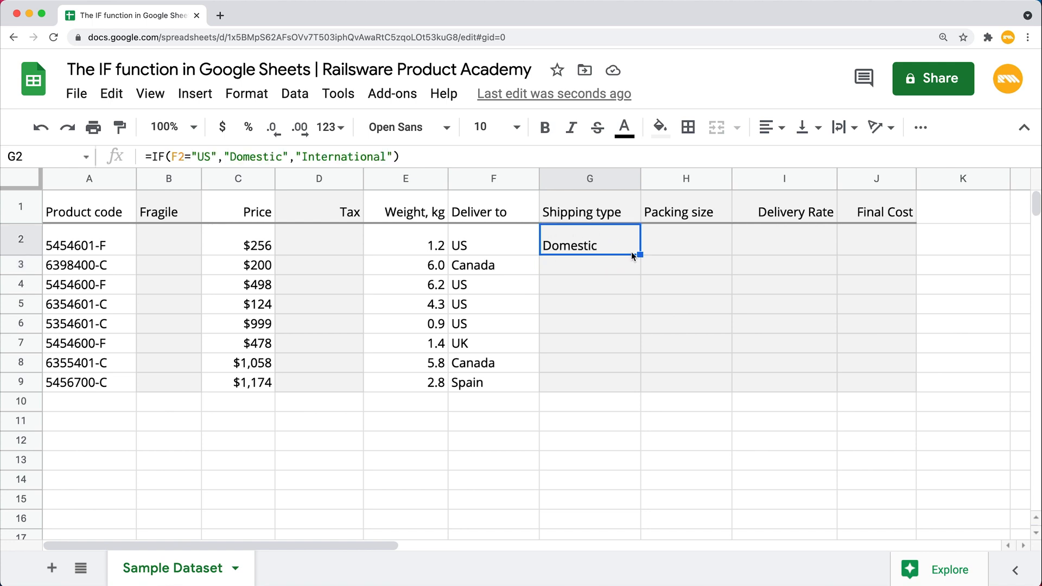
mouse_move(640, 254)
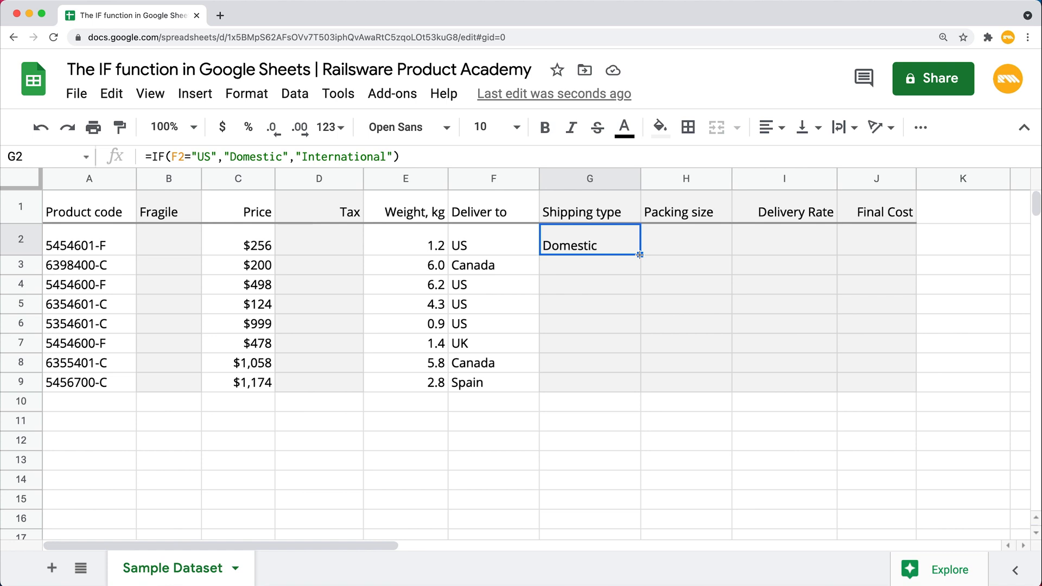
left_click_drag(639, 255, 640, 383)
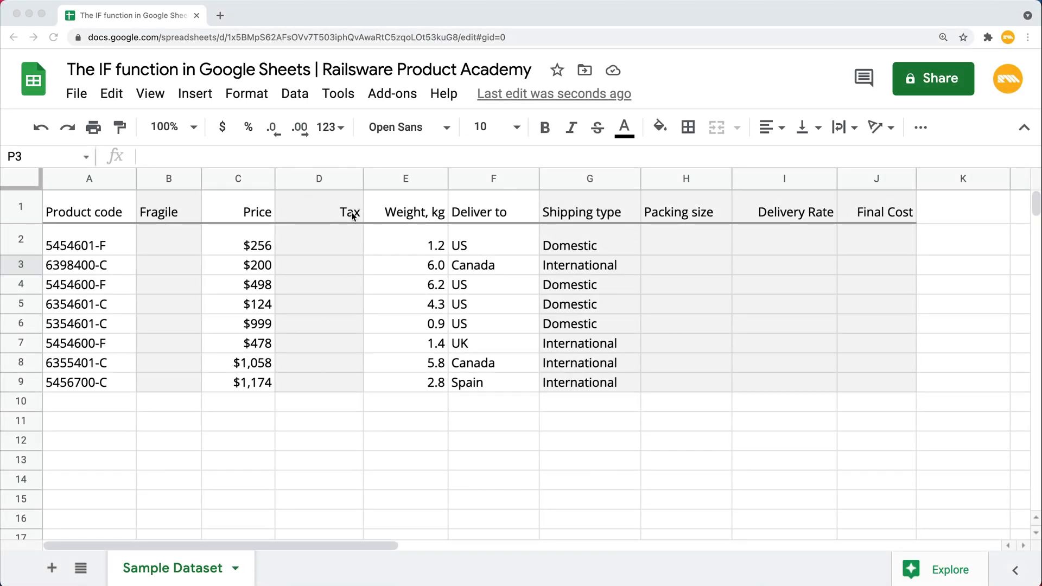
mouse_move(556, 335)
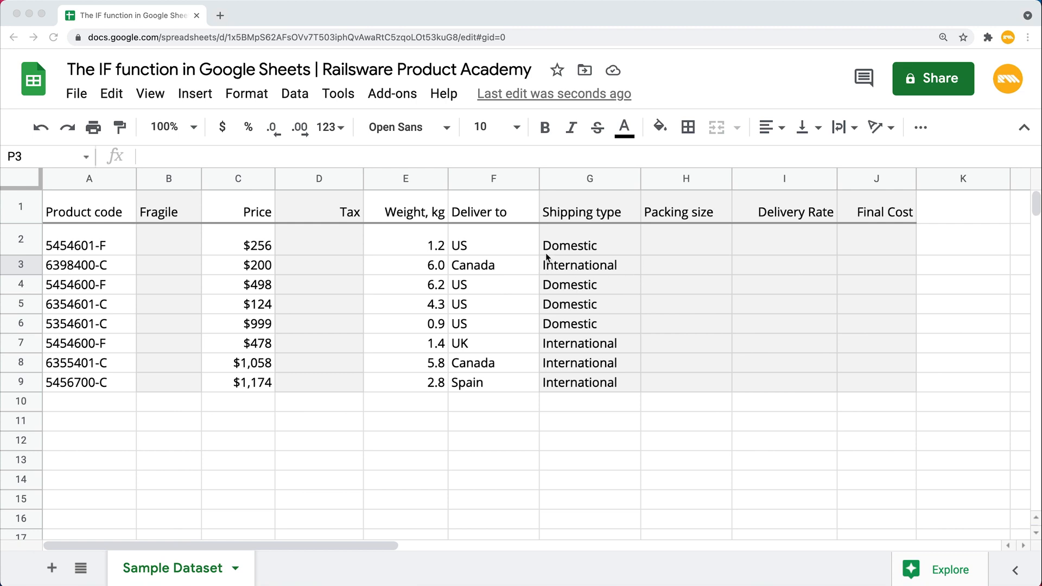
mouse_move(634, 275)
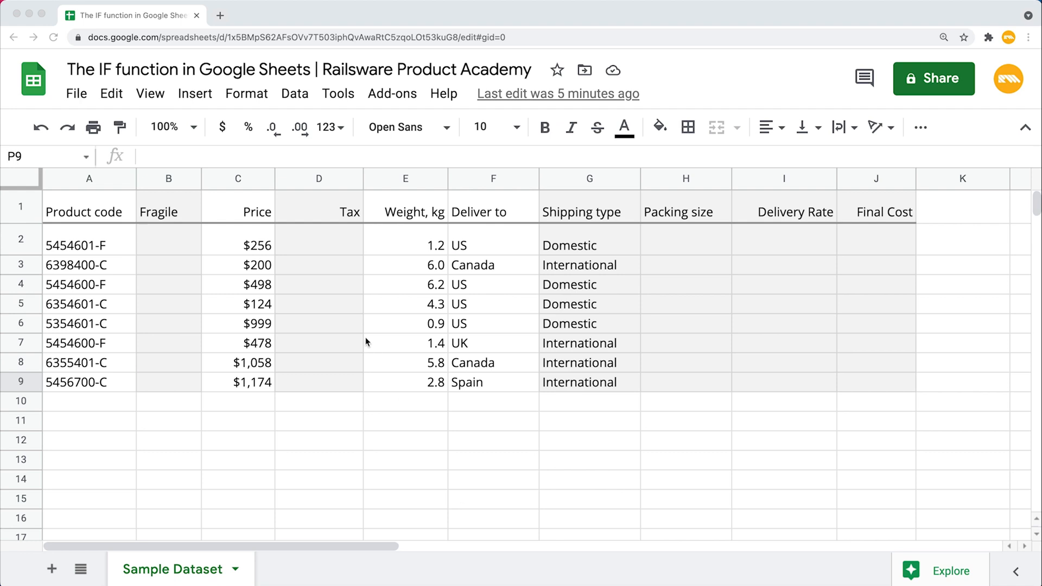
Enter =IF(G2="International",C2*5%,0) in Tax cell D2.
left_click(319, 244)
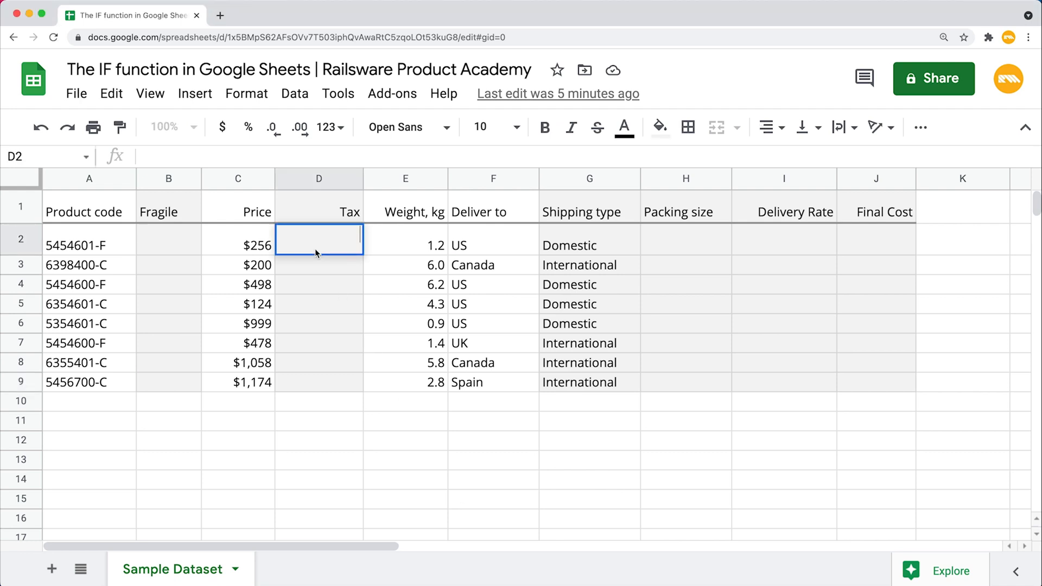
type("=IF")
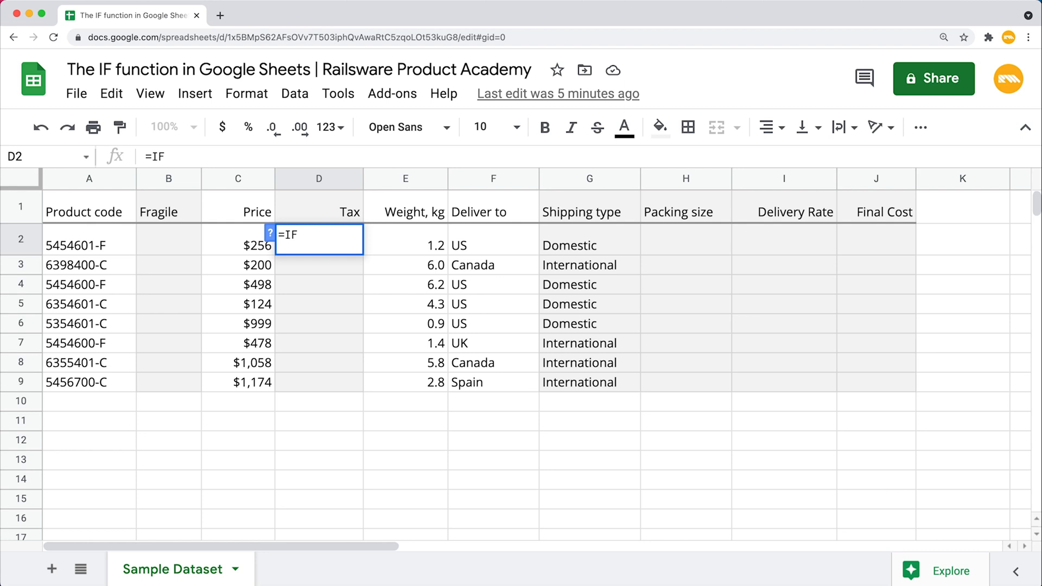
type("(")
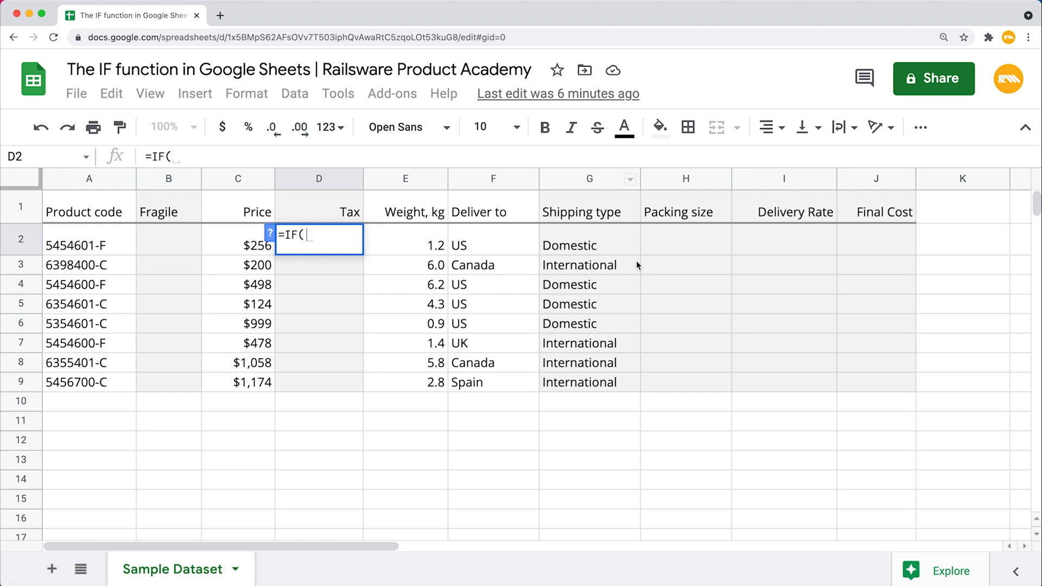
mouse_move(397, 242)
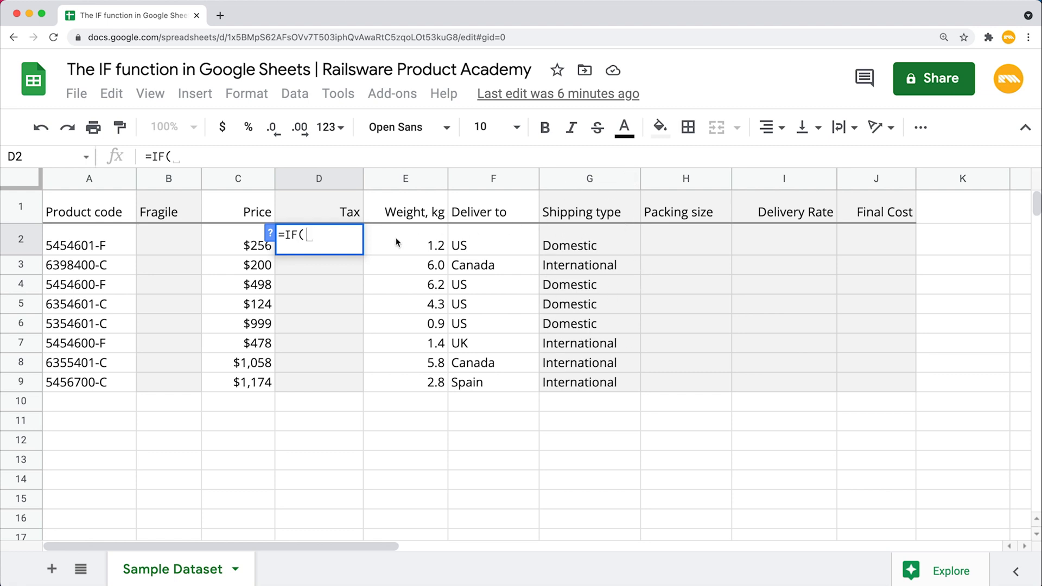
left_click(589, 245)
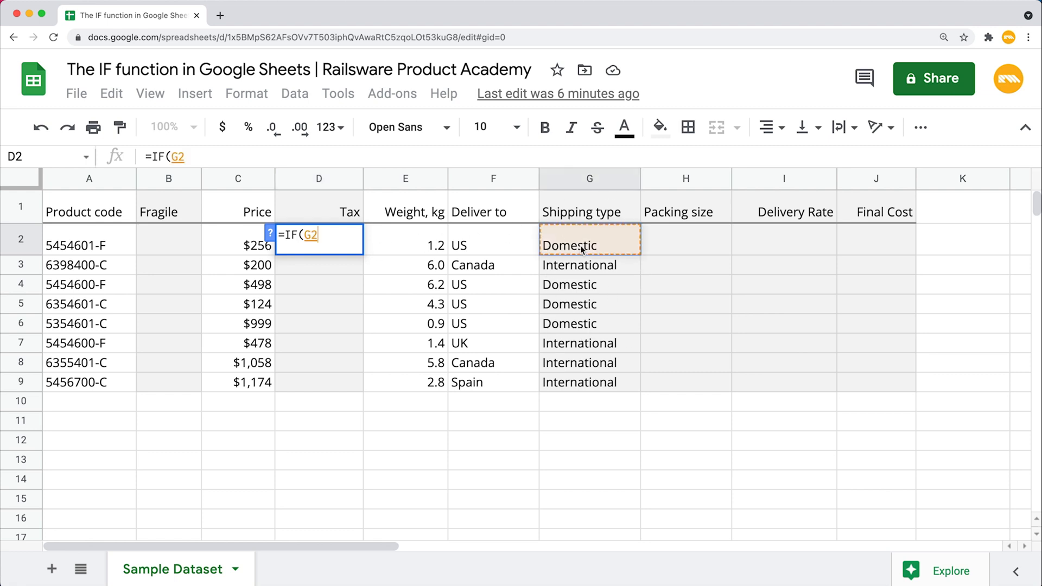
type("=\"")
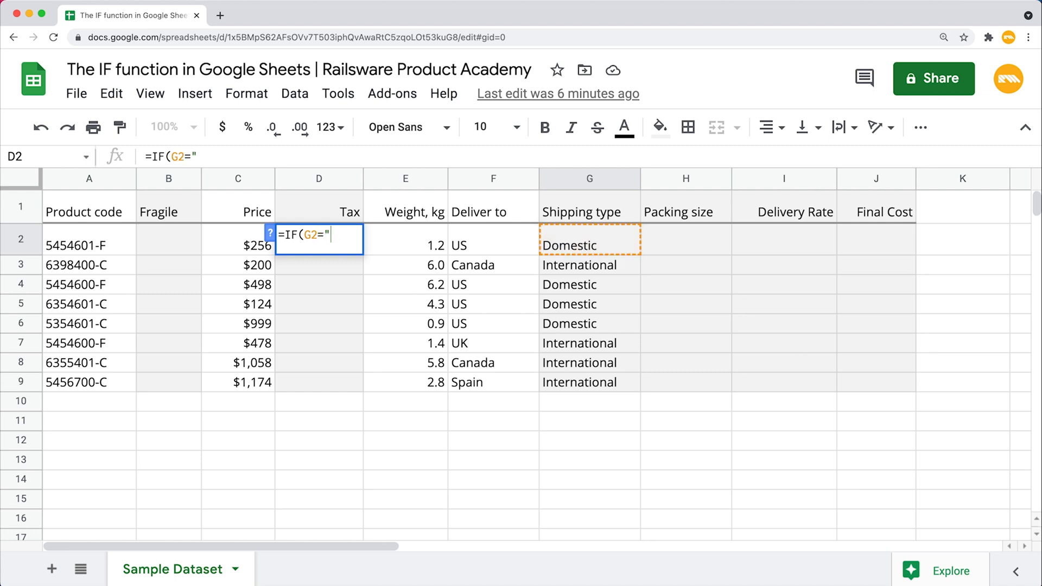
type("Intern")
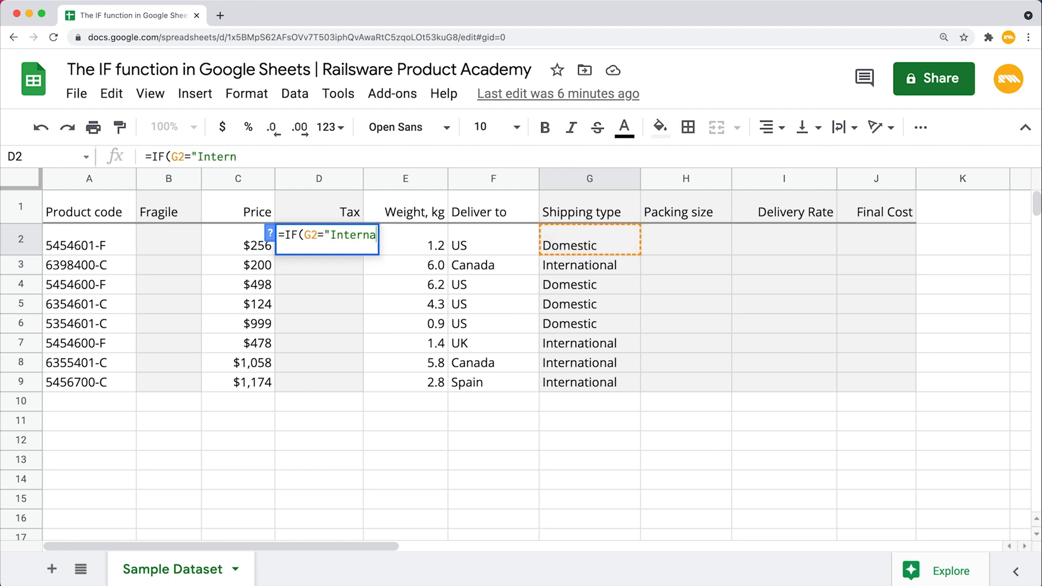
type("ational")
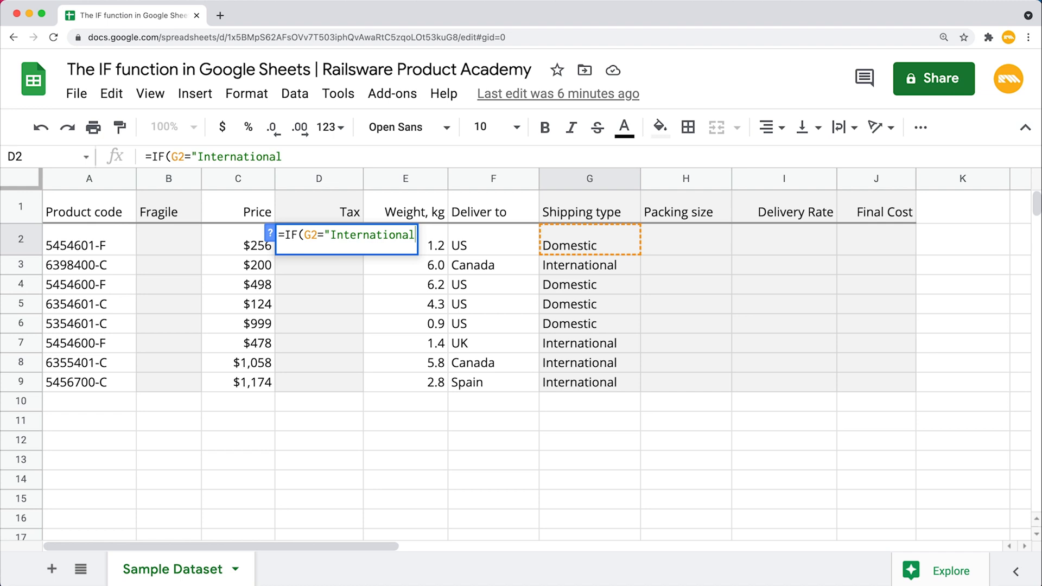
type("\",C2*")
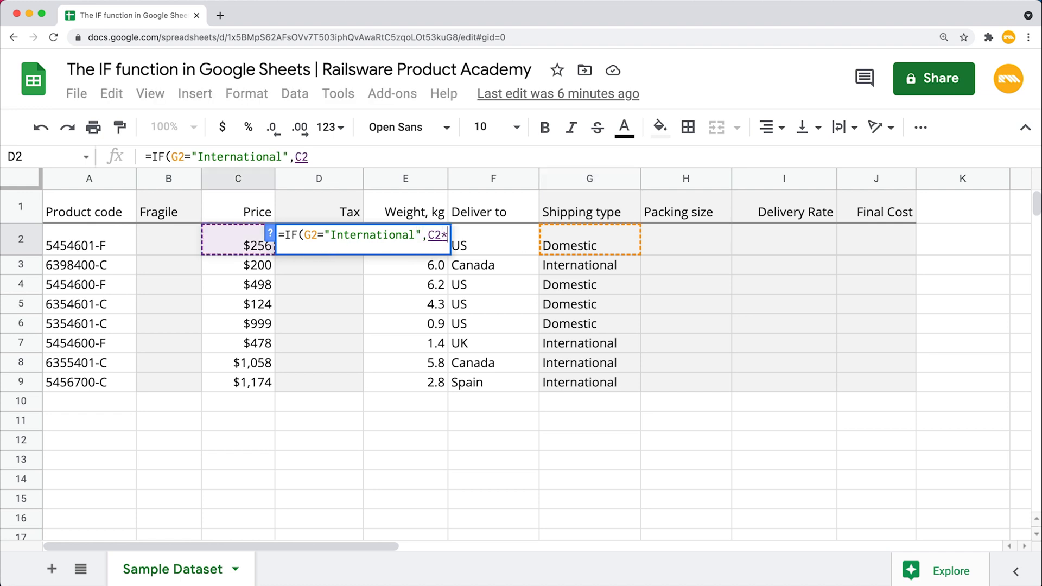
type("5%")
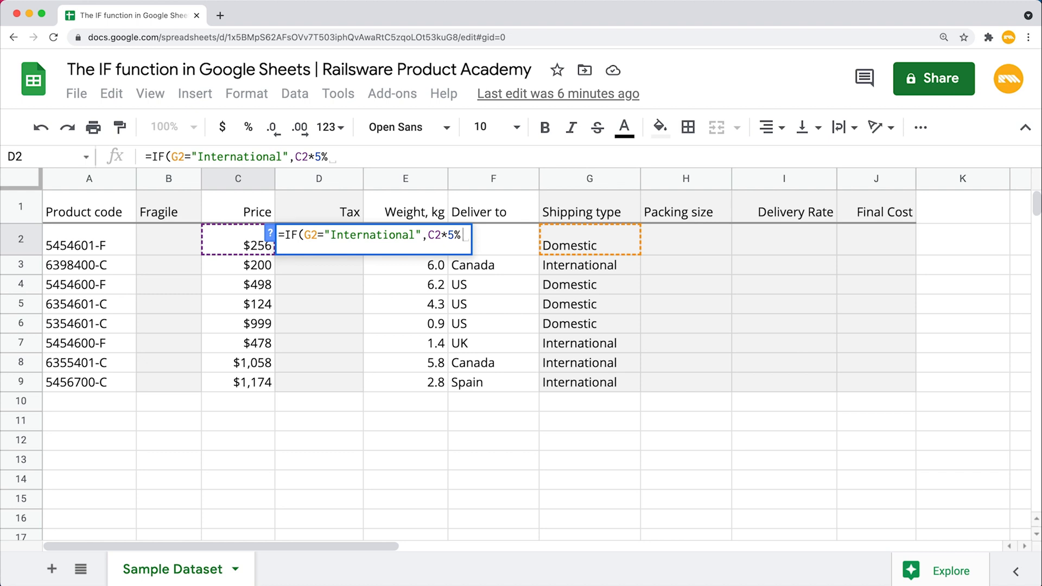
type(",")
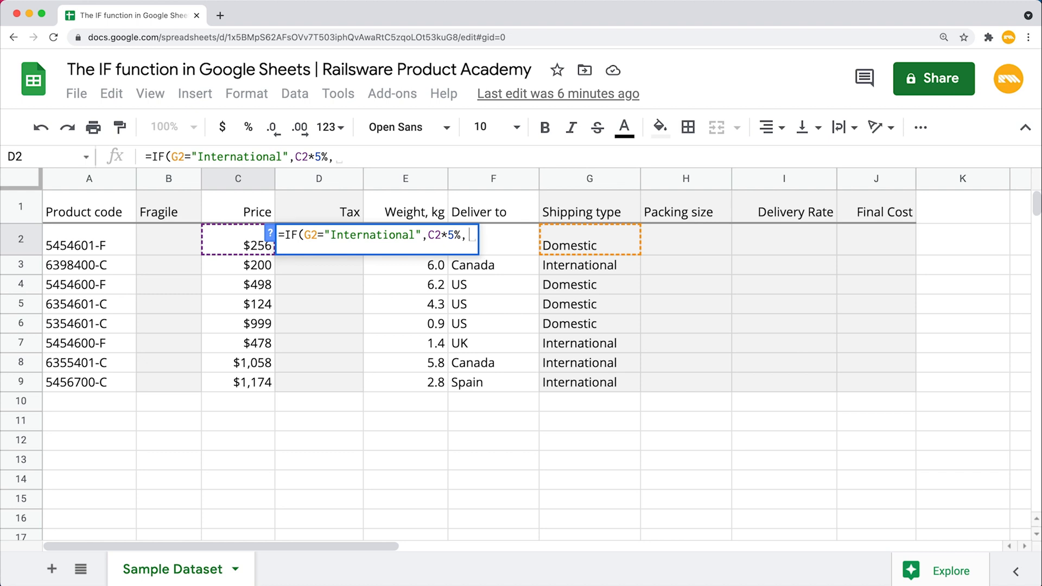
type("0")
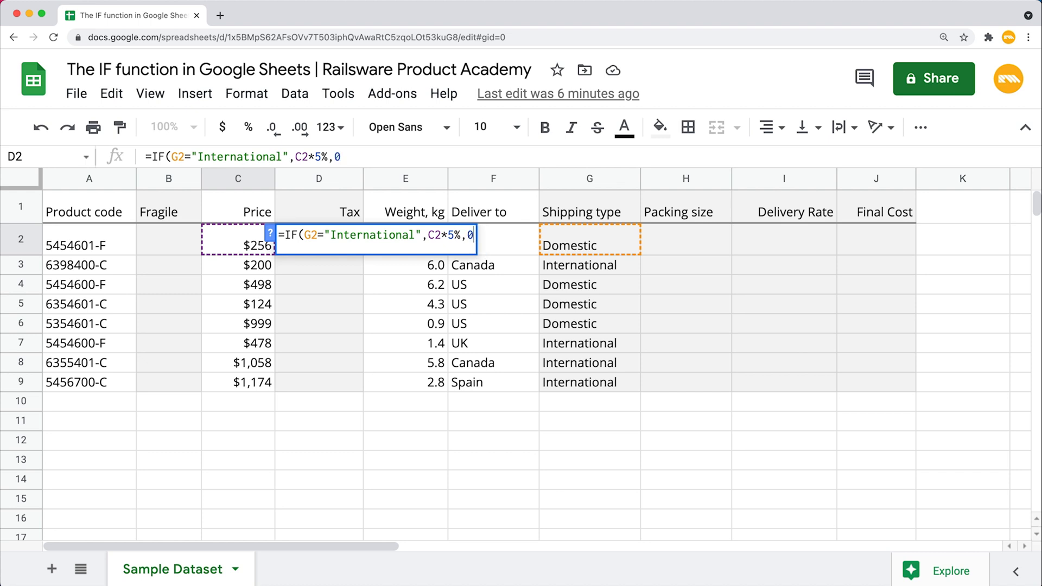
type(")")
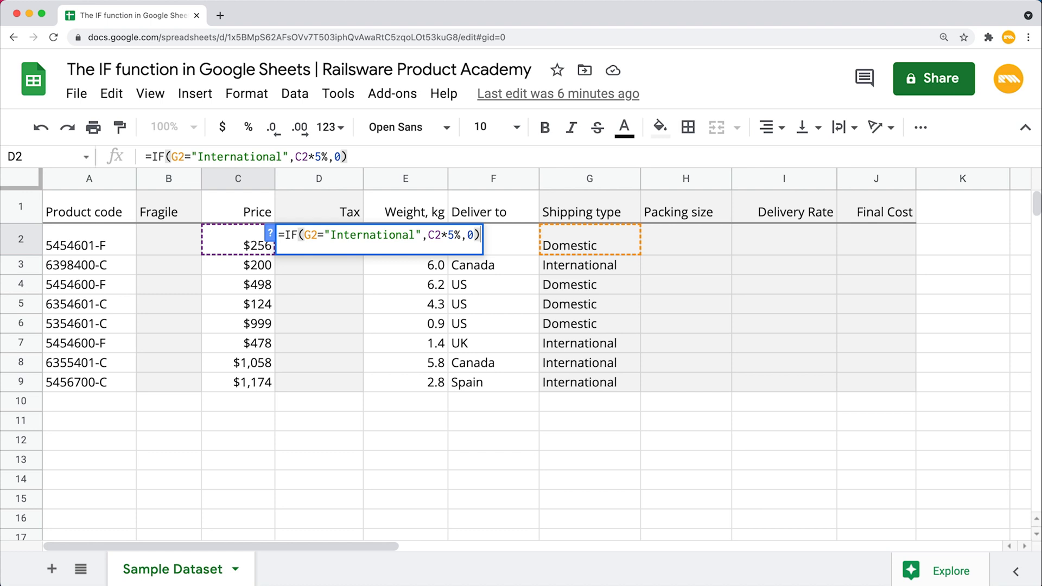
key("Enter")
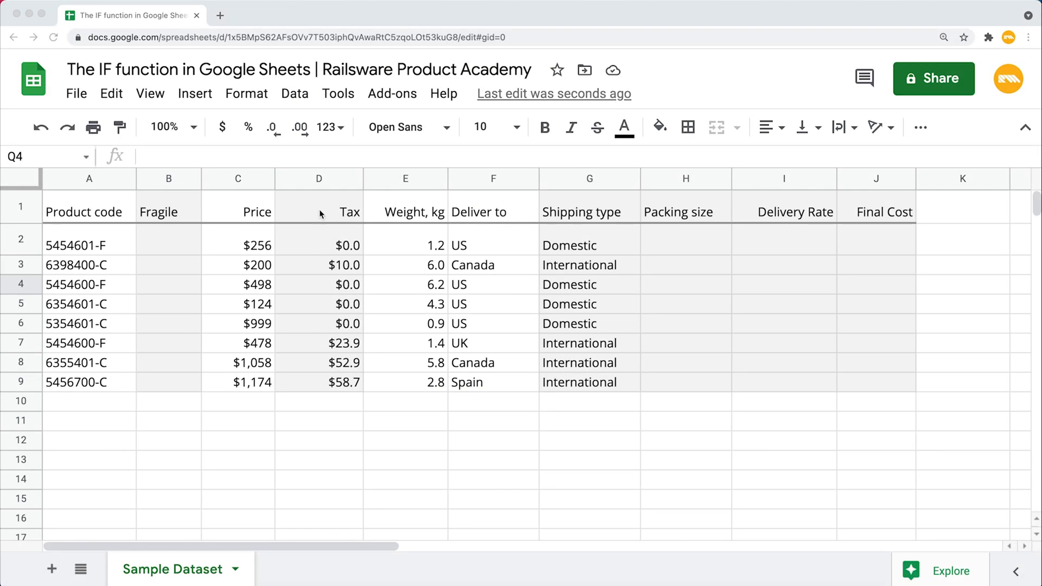
Change D2 to =IF((G2="International")*(C2>500),C2*5%,0) and copy it down to D9.
type("=IF(G2=\"International\",C2*5%,0)")
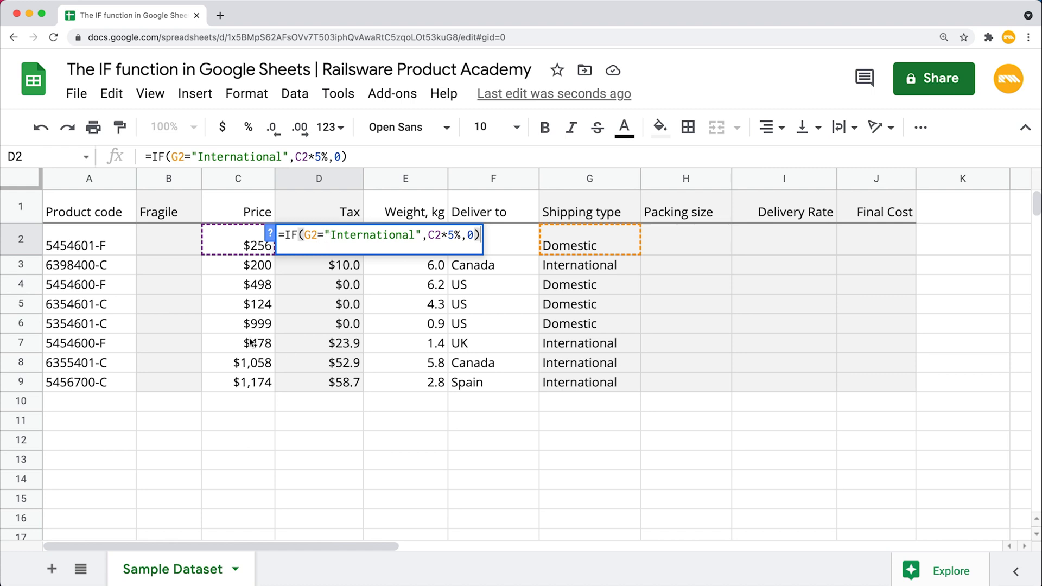
mouse_move(536, 349)
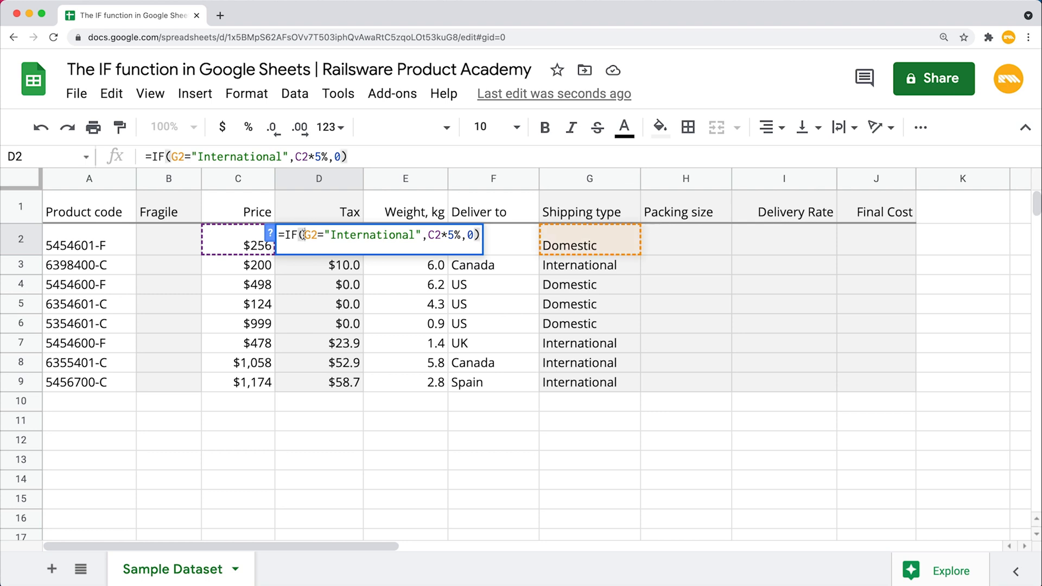
type("(")
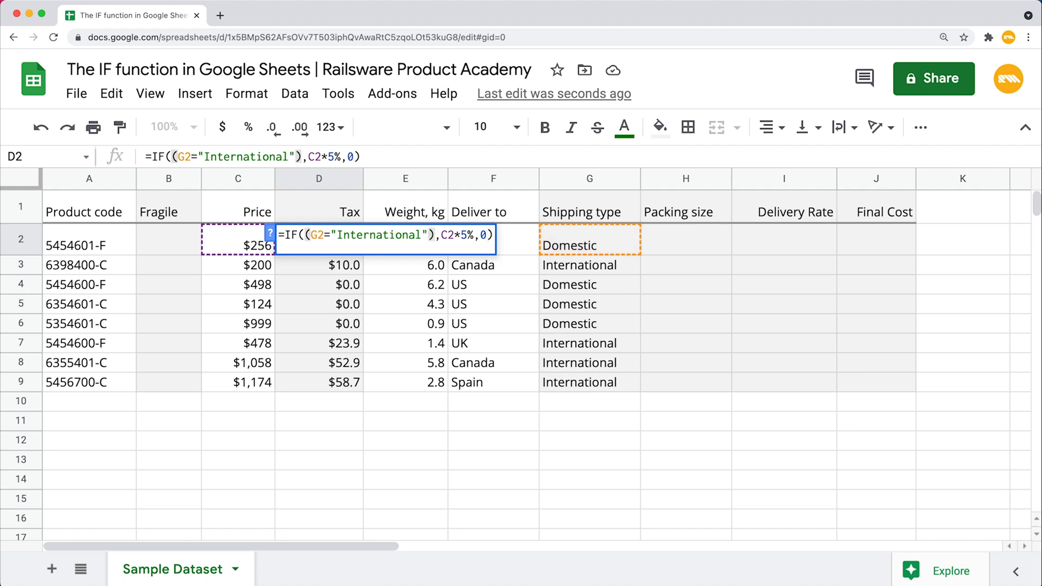
type("*(")
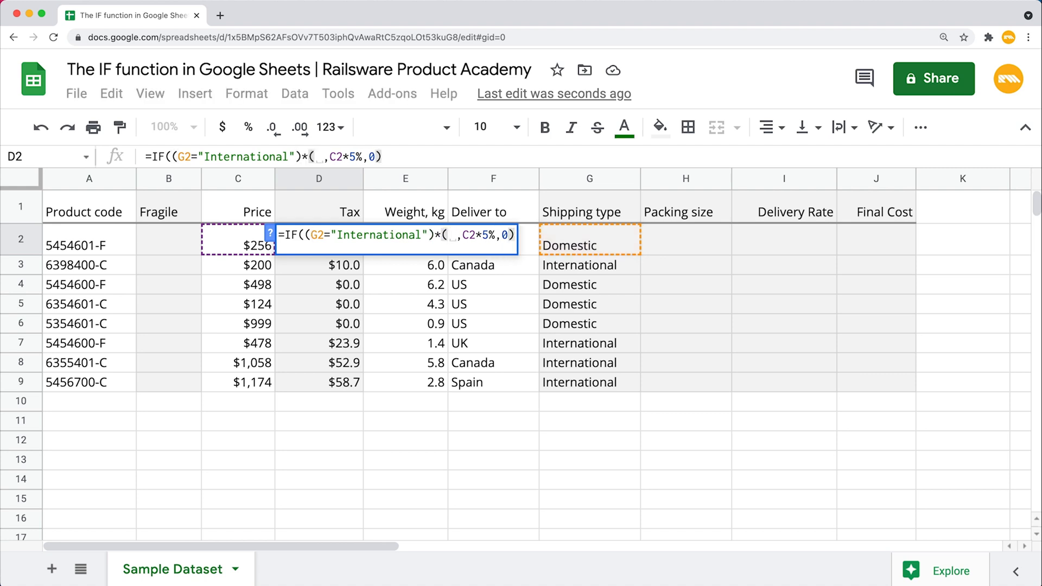
mouse_move(230, 242)
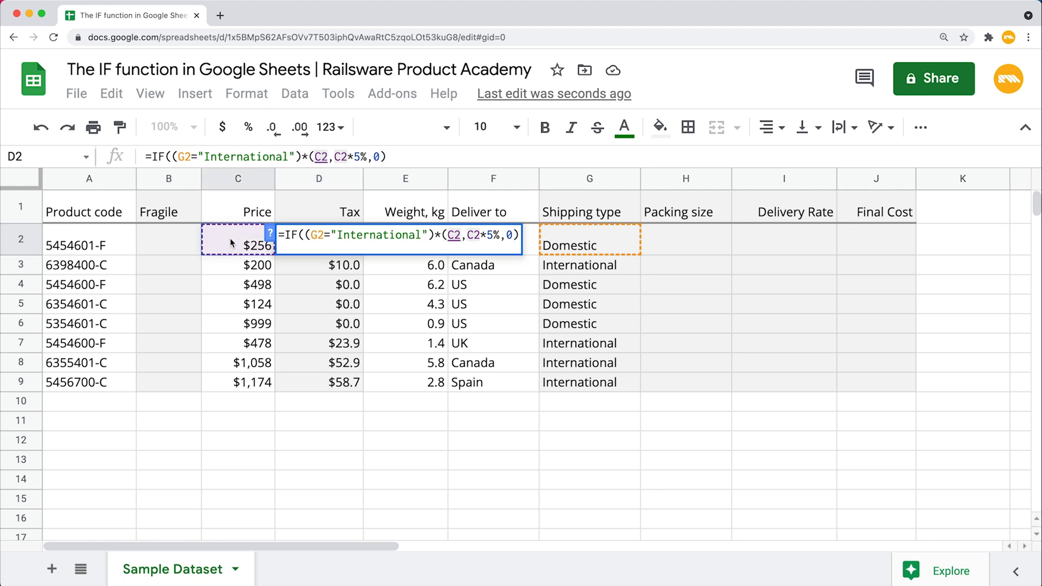
type(">")
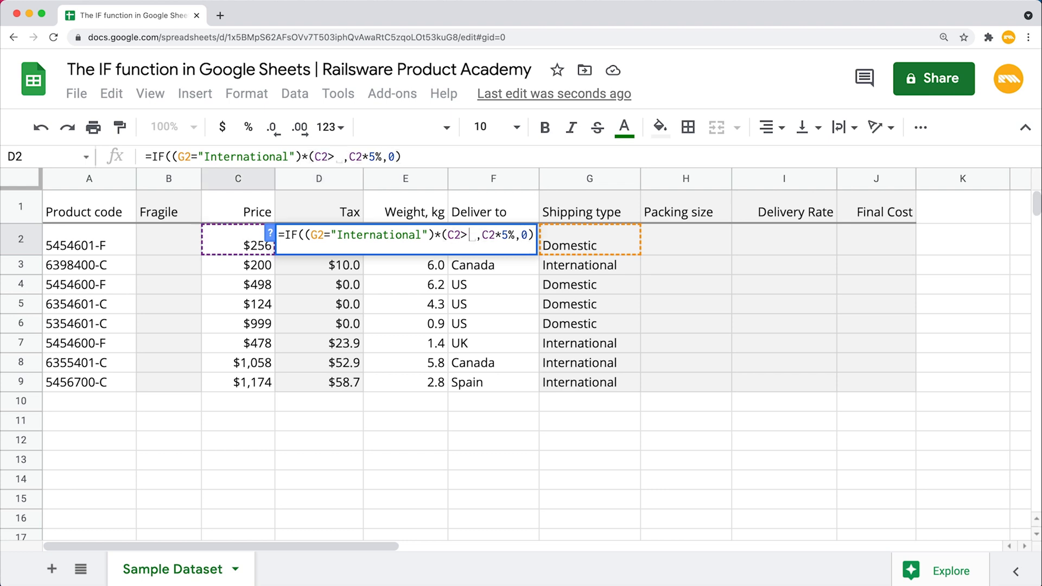
type("500")
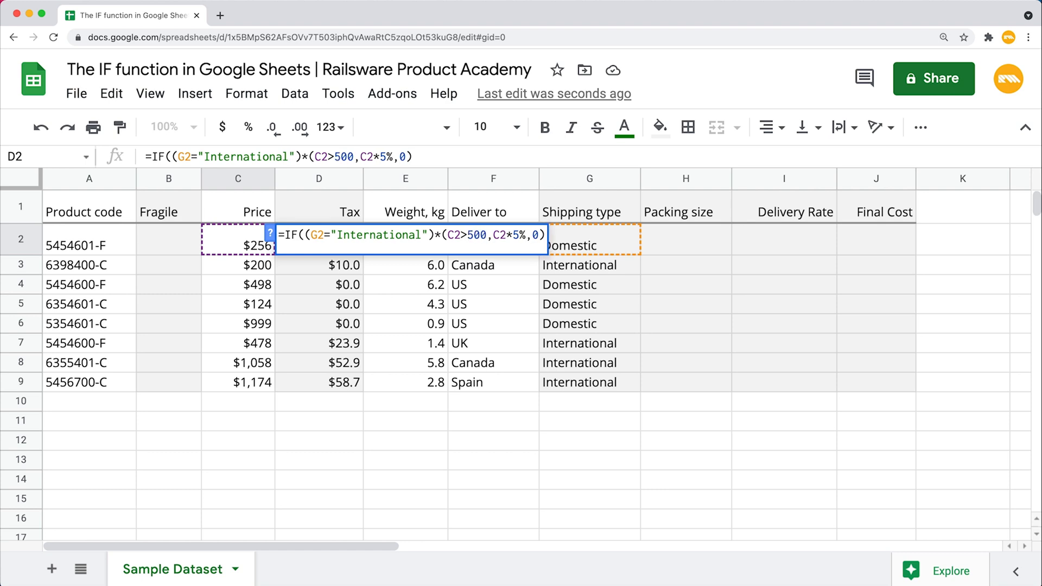
type(")")
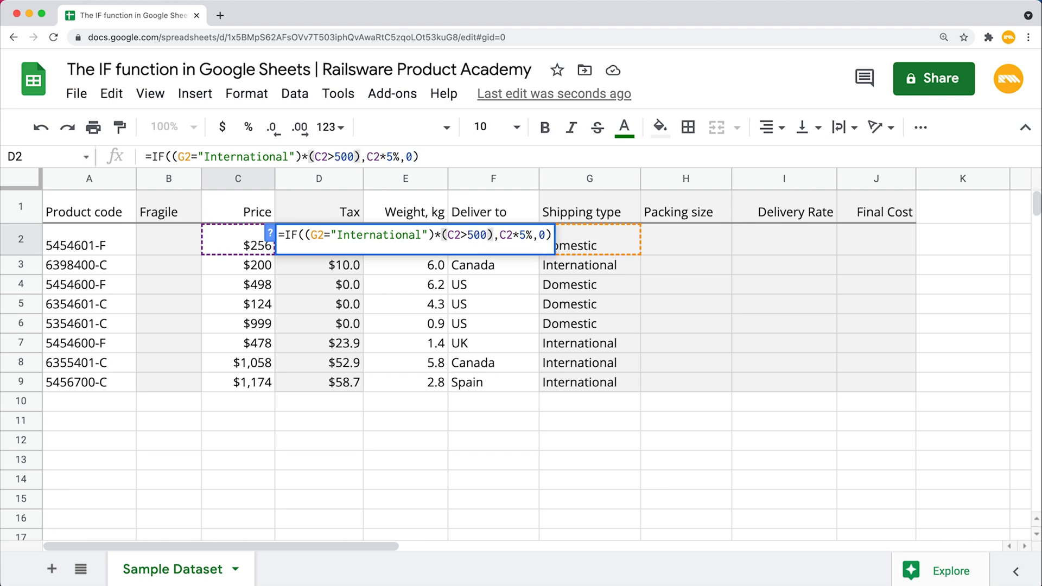
key("Enter")
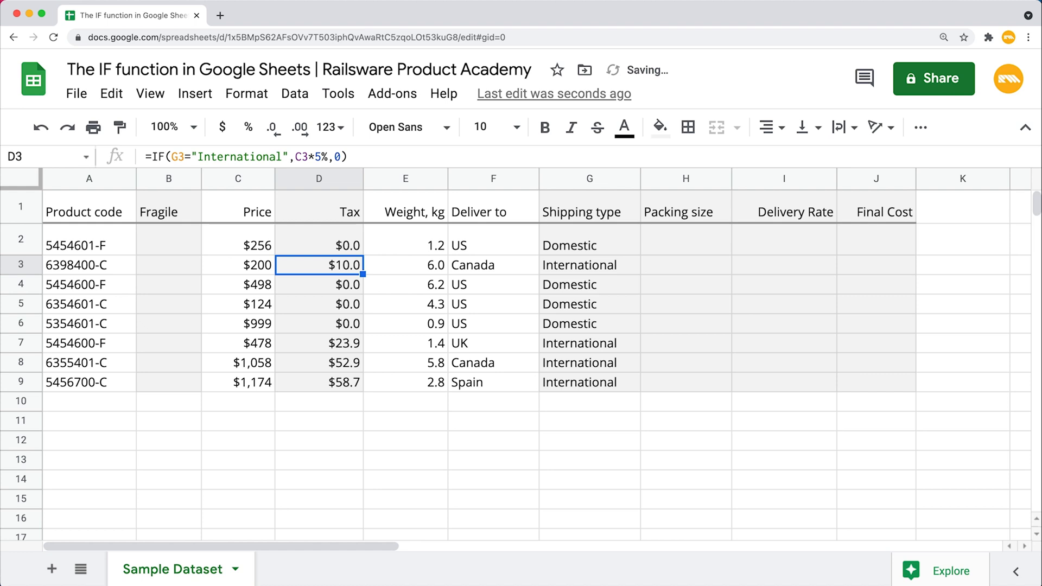
left_click(319, 245)
type("=IF((G2=\"International\")*(C2>500),C2*5%,0)")
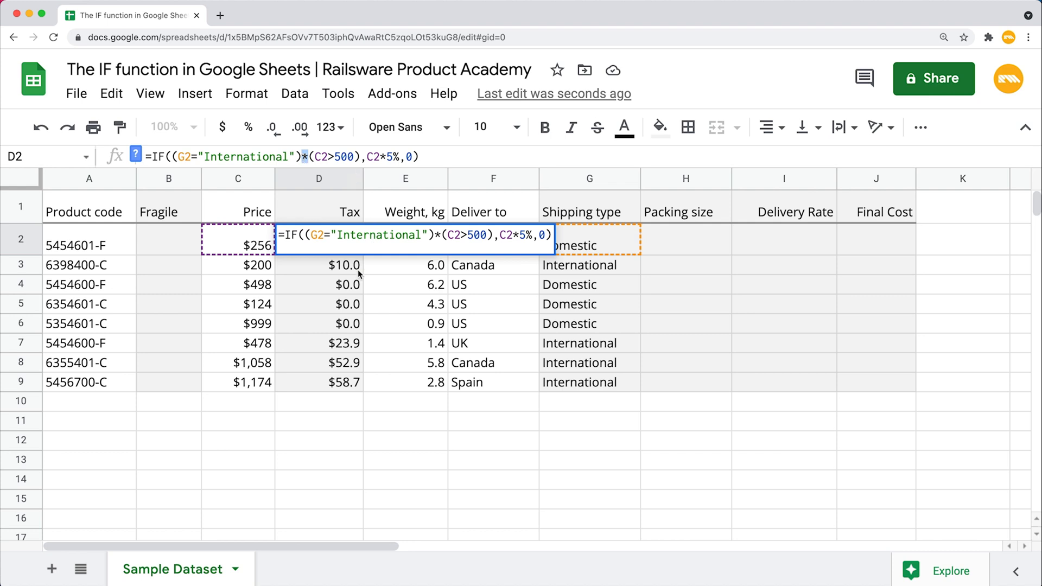
mouse_move(562, 399)
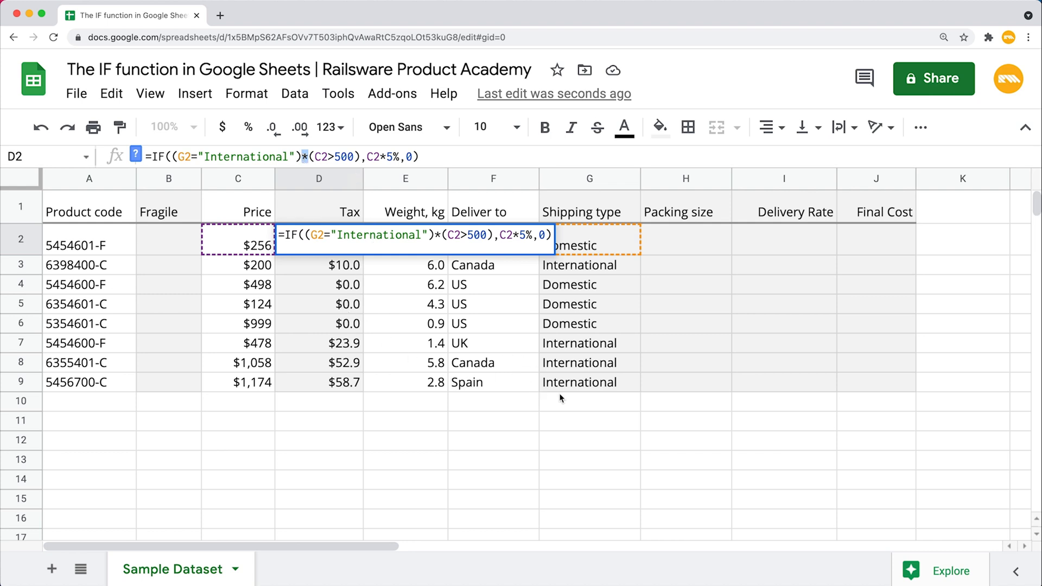
mouse_move(223, 359)
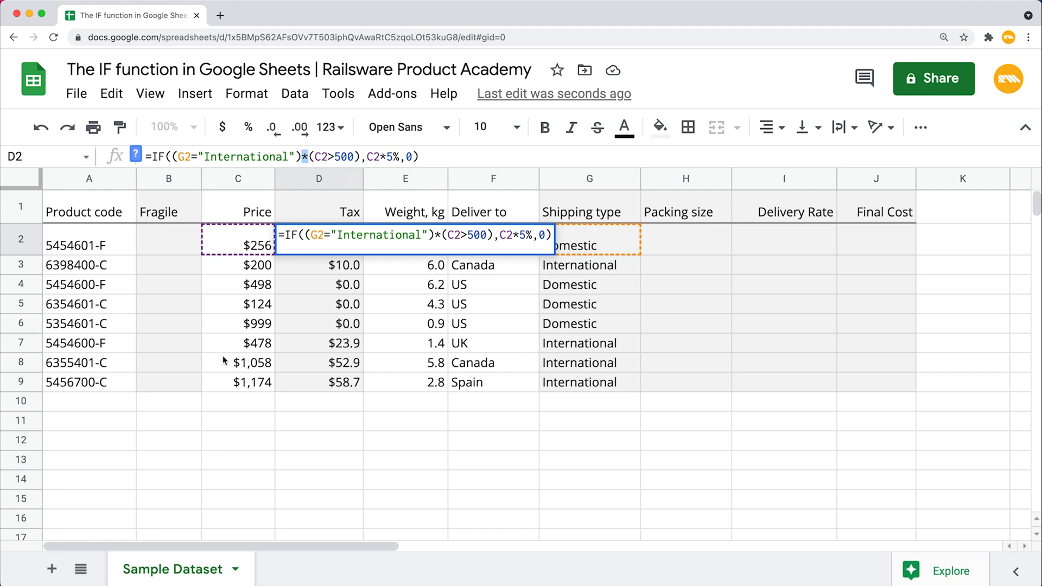
mouse_move(272, 380)
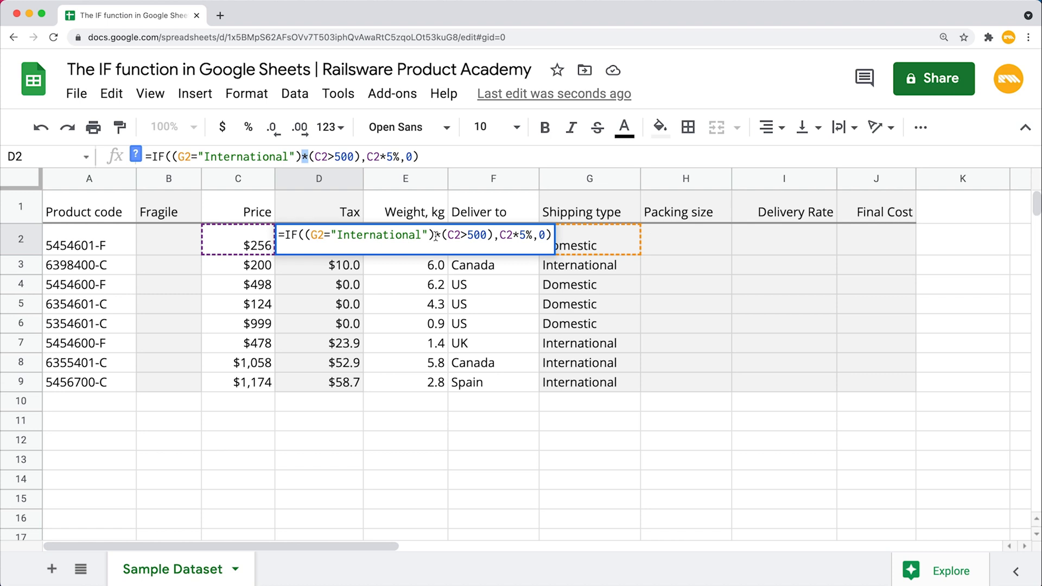
key("Enter")
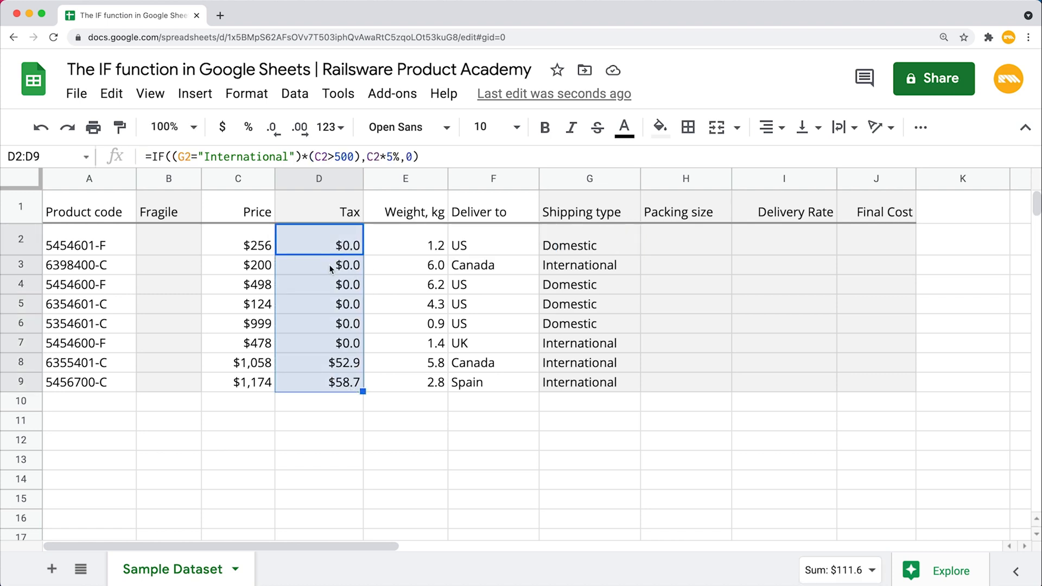
left_click(319, 265)
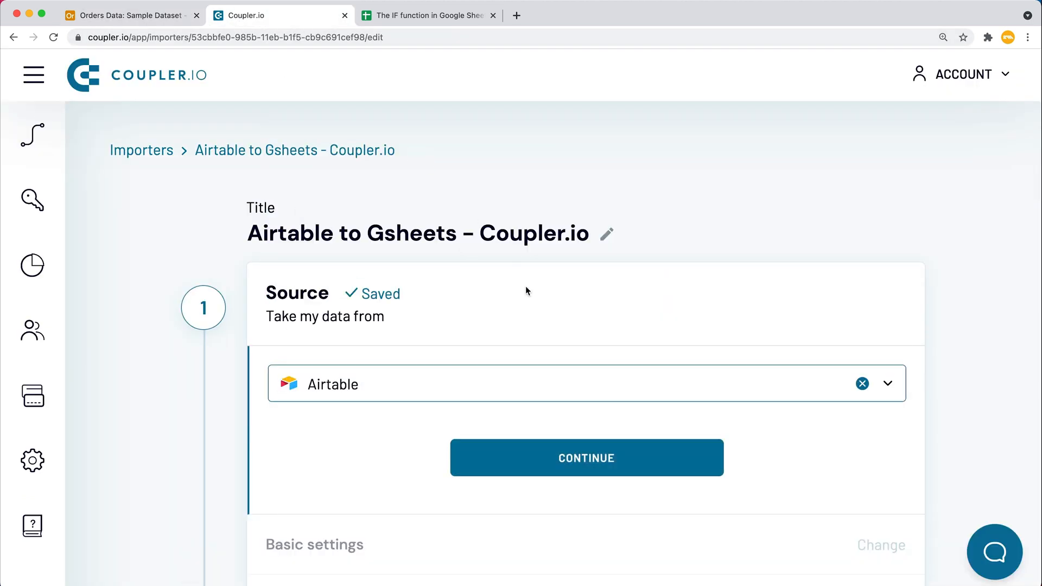
Set the Coupler.io destination to the Sample Dataset sheet, then save and run.
left_click(587, 457)
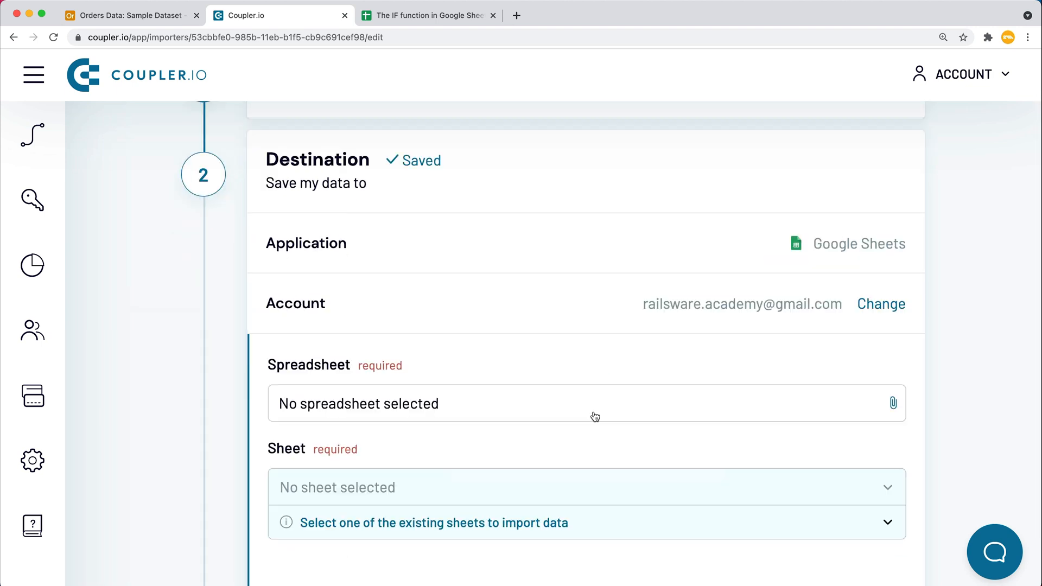
left_click(595, 416)
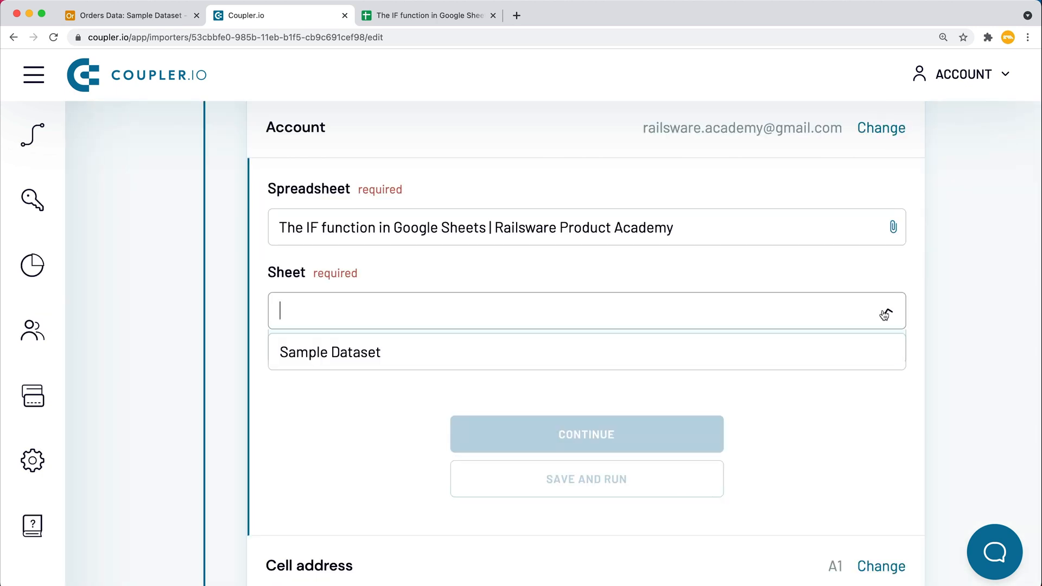
left_click(331, 352)
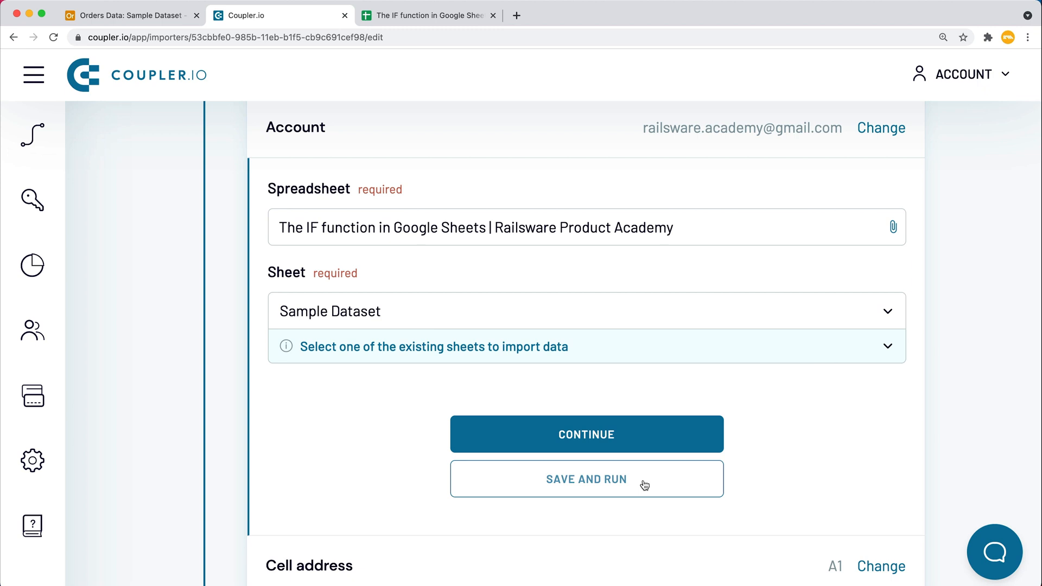
left_click(433, 15)
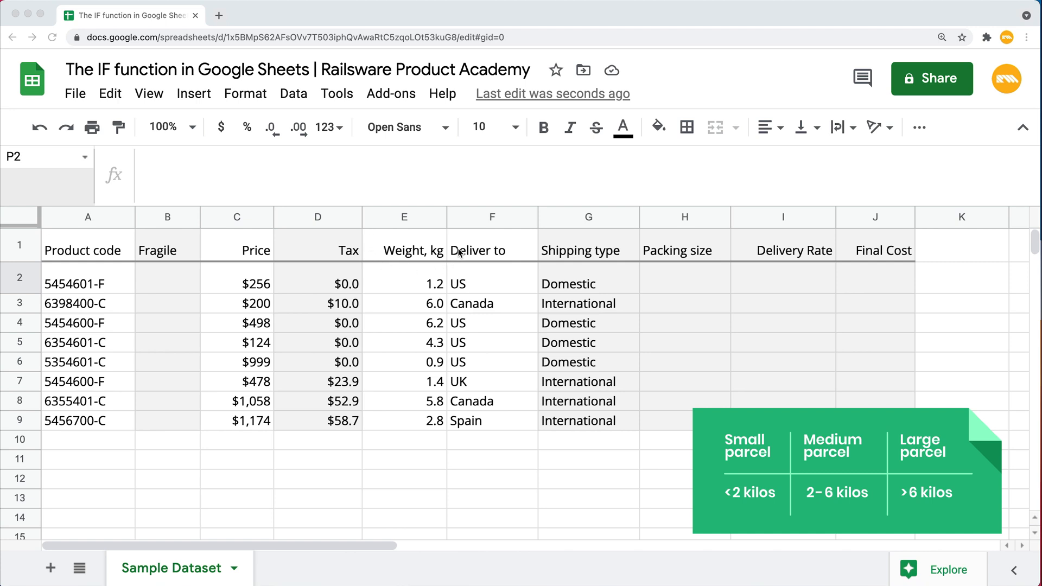
mouse_move(444, 282)
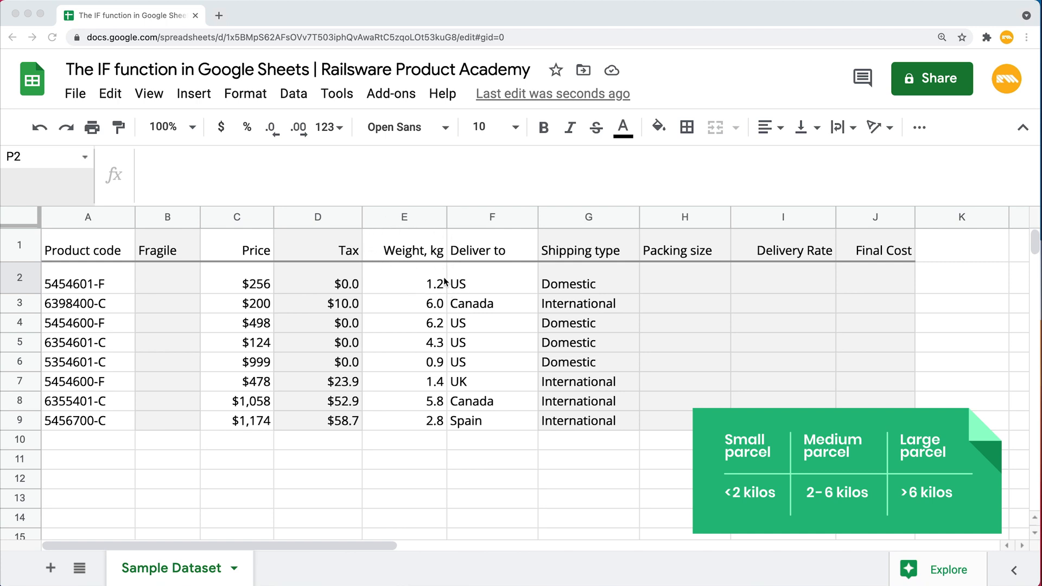
mouse_move(434, 437)
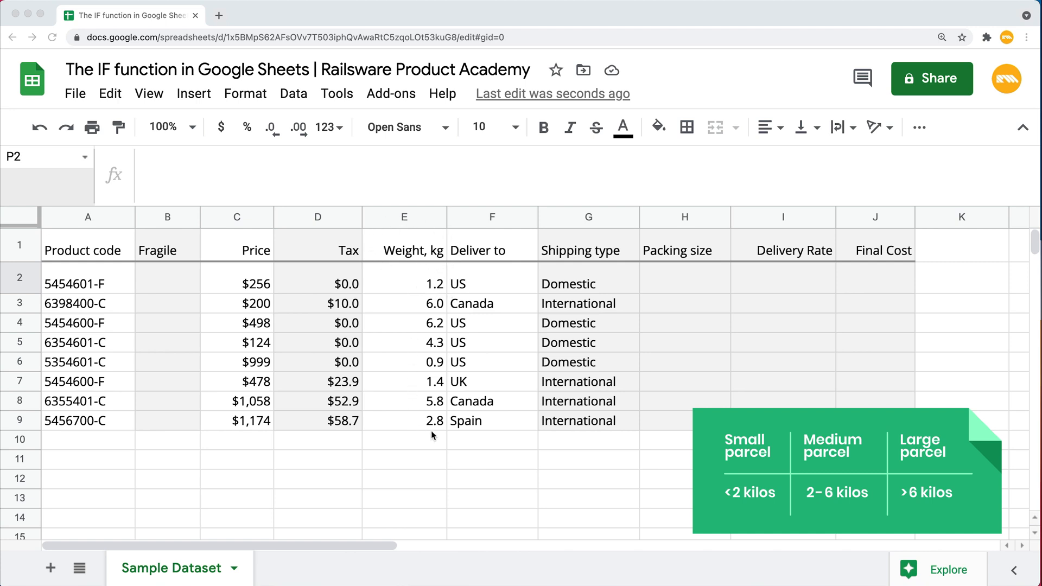
mouse_move(419, 420)
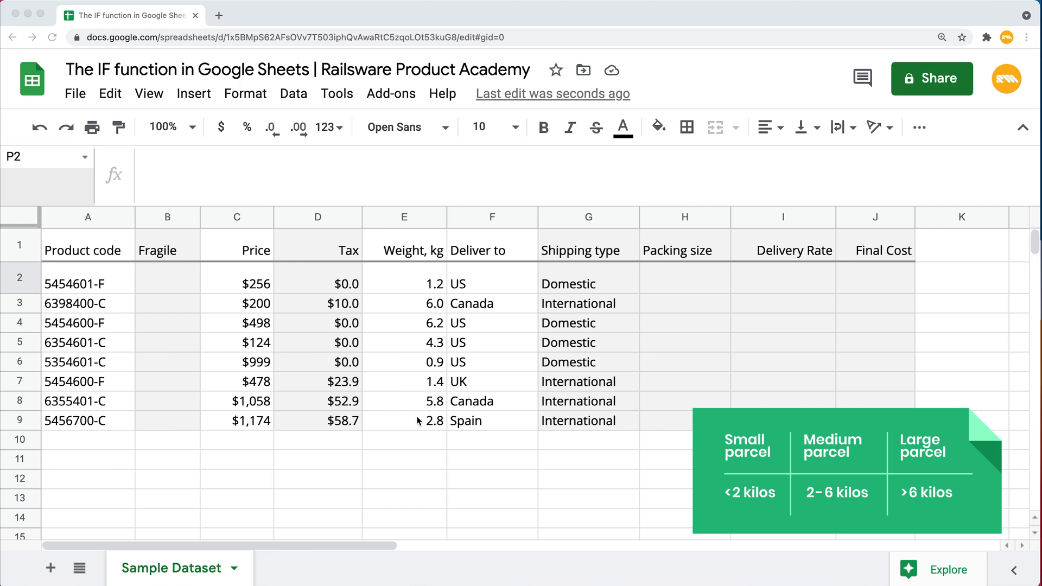
mouse_move(434, 312)
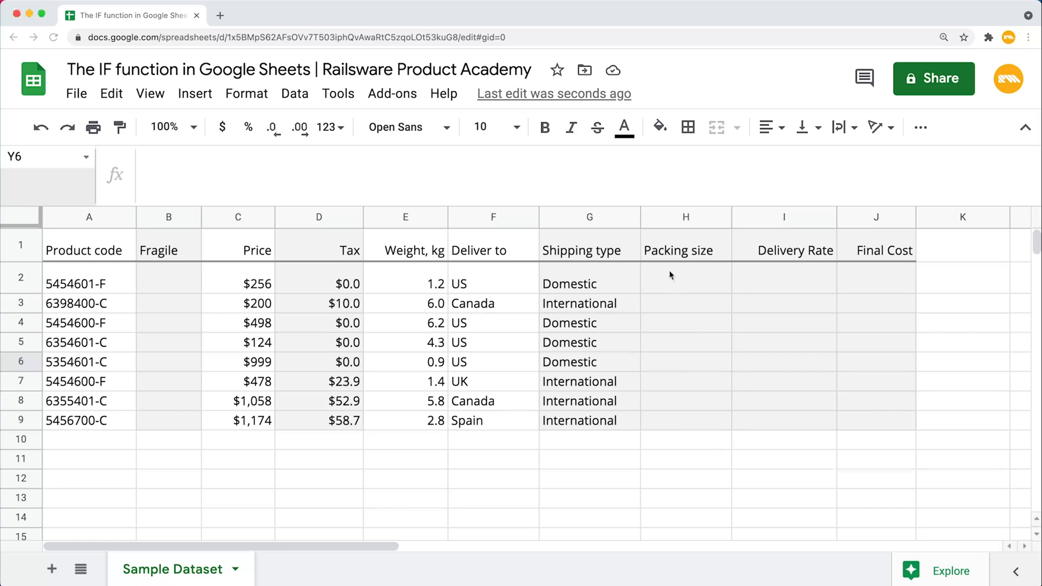
Begin H2's formula with =IF(E2<=2,"small", followed by a line break.
type("=")
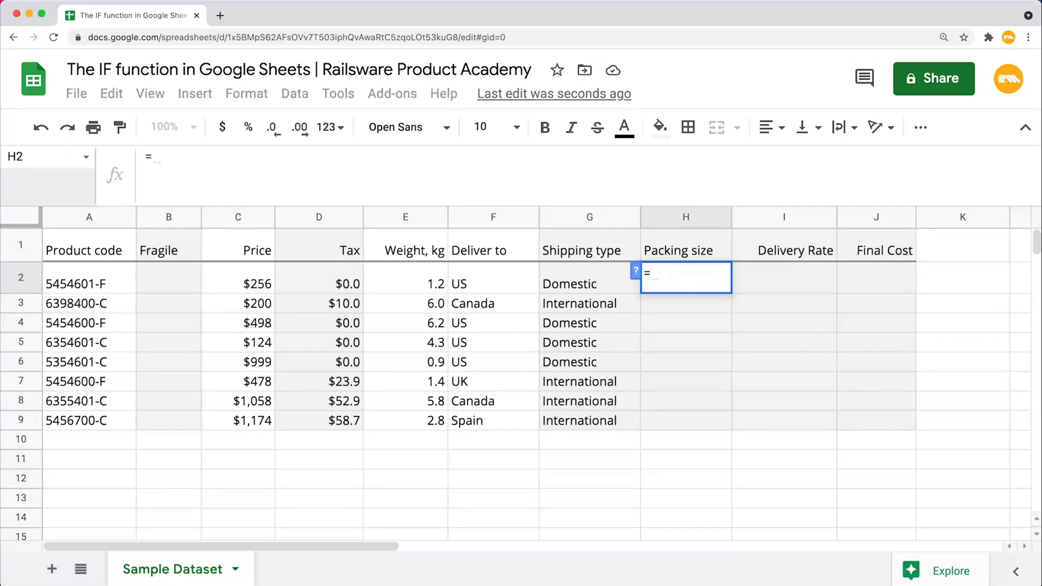
type("IF")
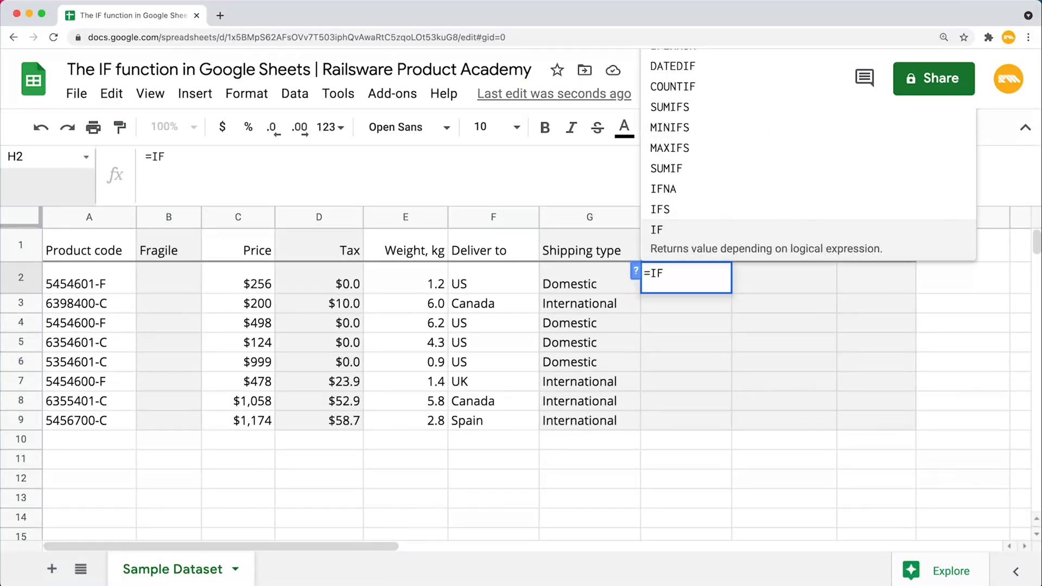
type("(")
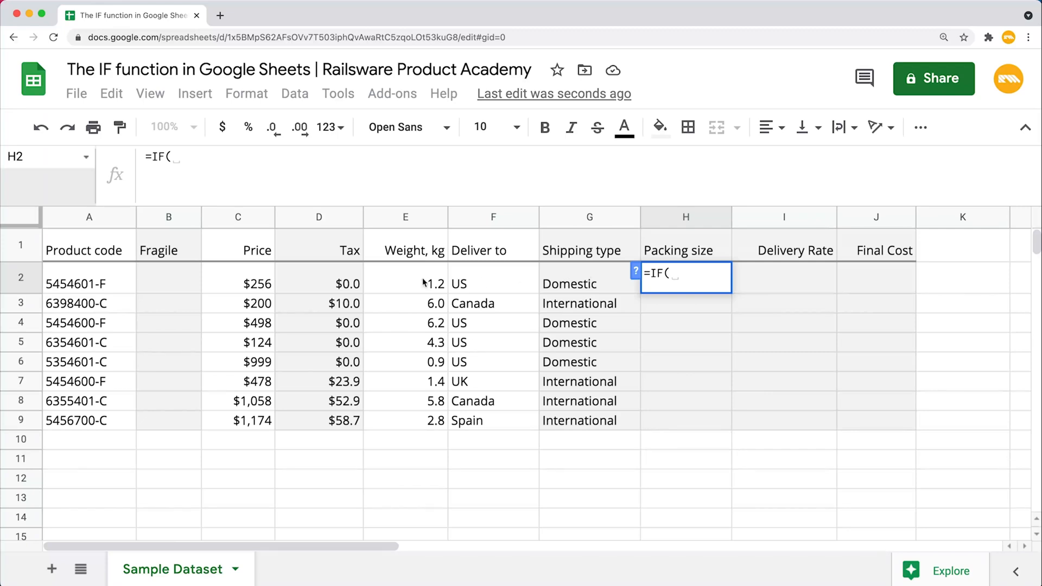
left_click(405, 284)
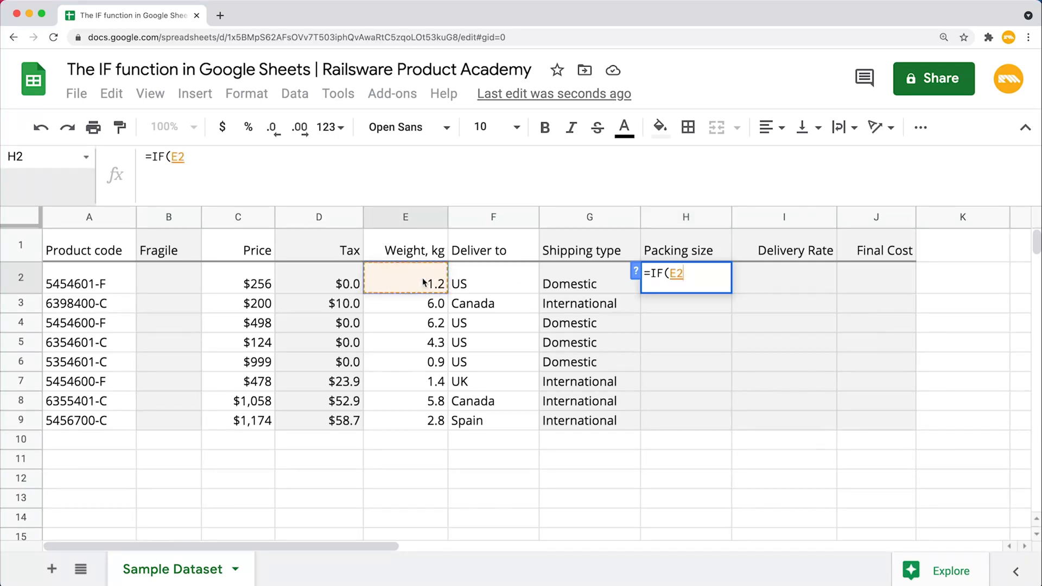
type("<=")
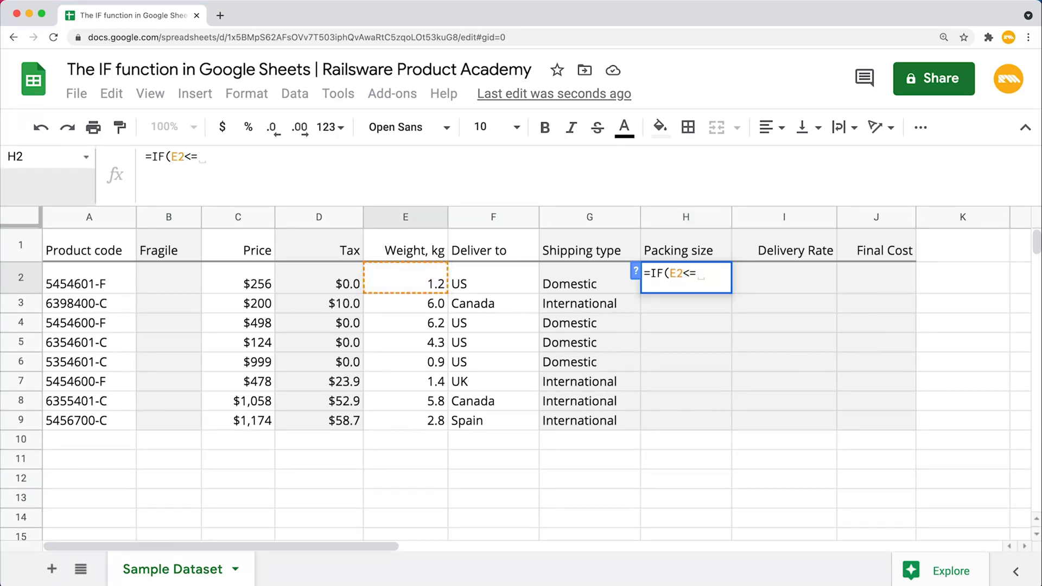
type("2")
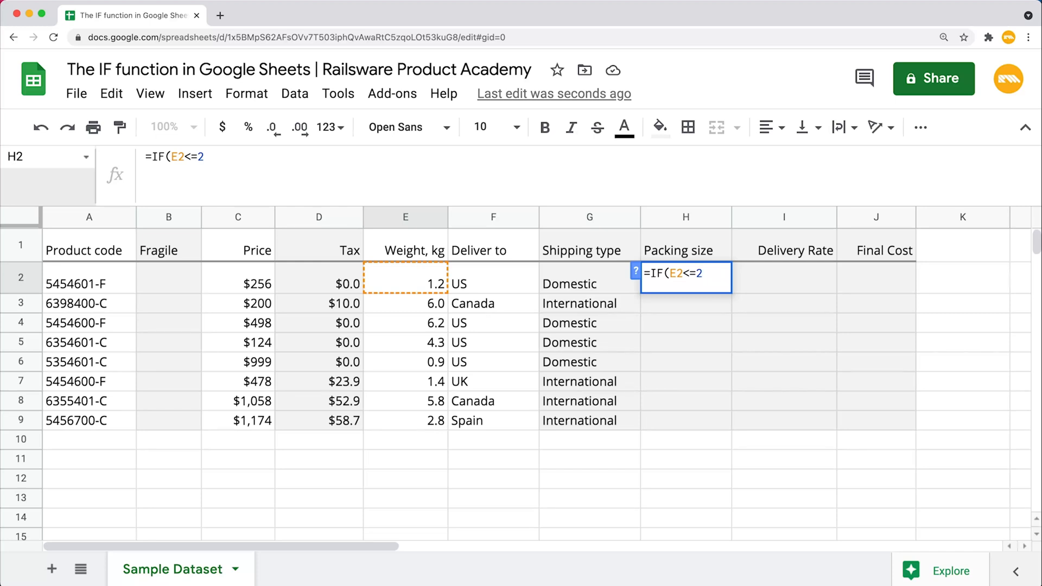
type(",\"s")
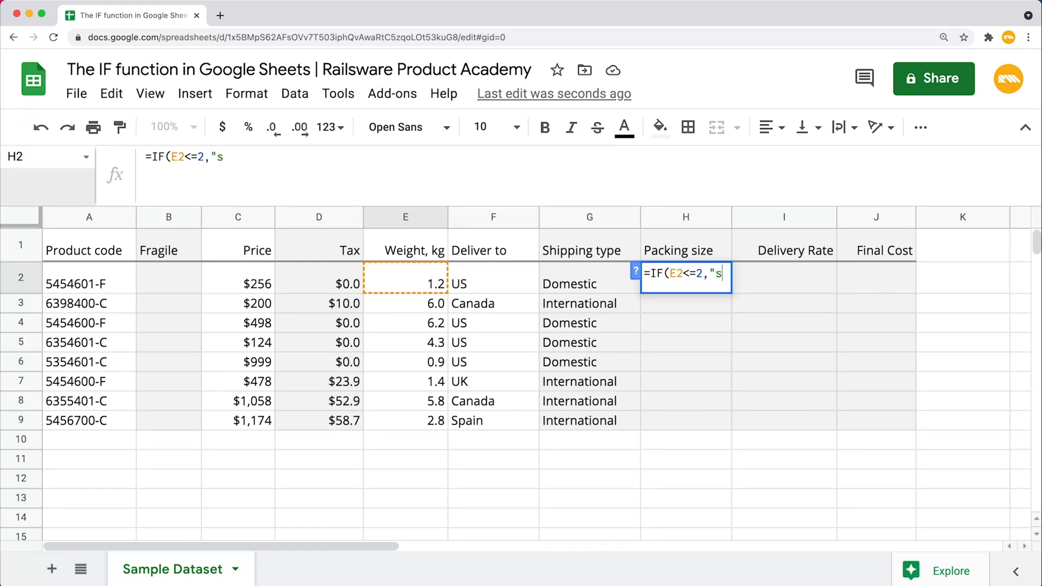
type("mall")
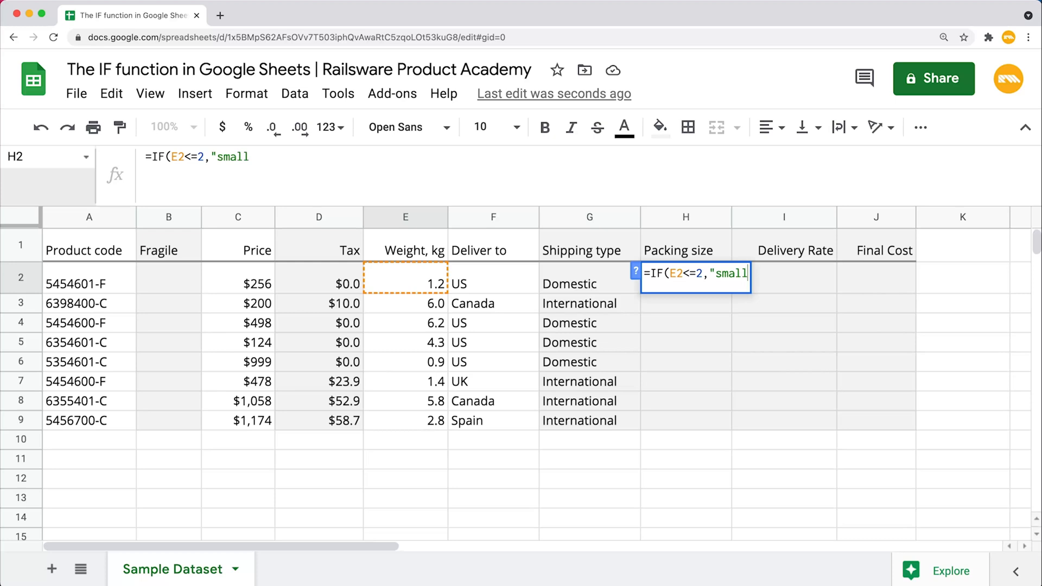
type("\",")
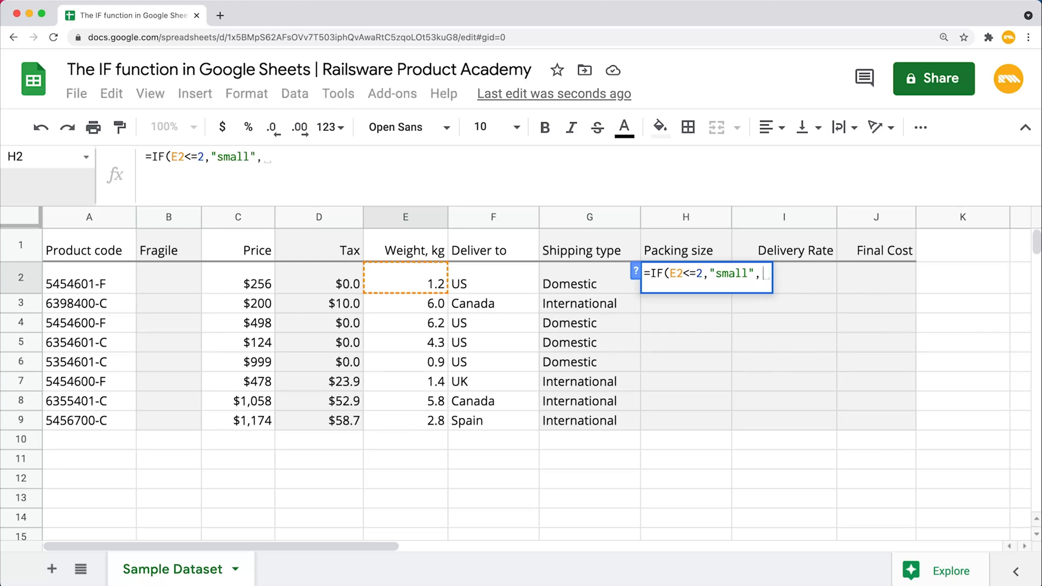
key("Alt+Enter")
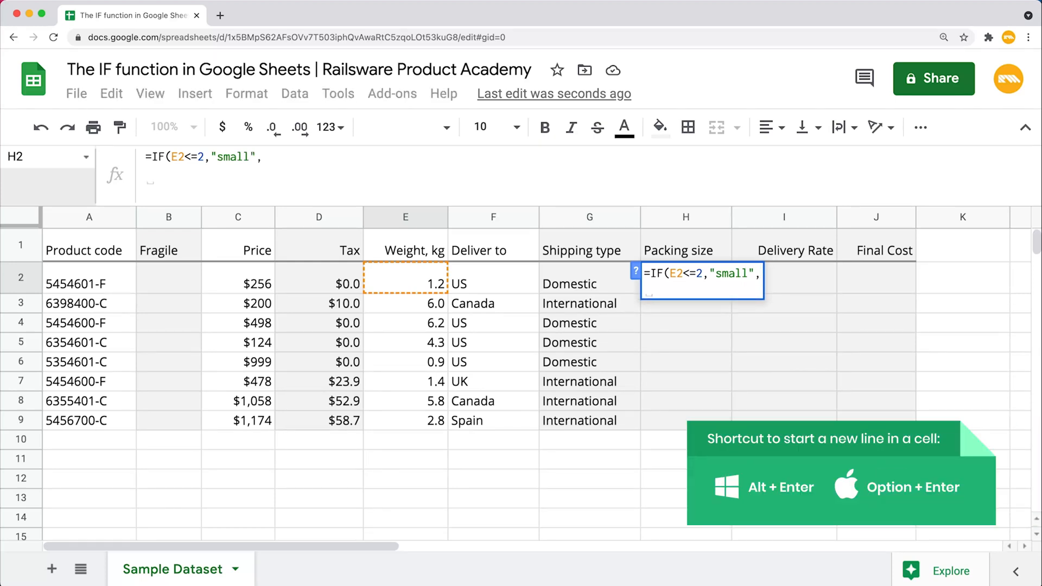
Add the nested IF medium condition ((E2>2)*(E2<=6)) on a new line.
key("Alt+Enter")
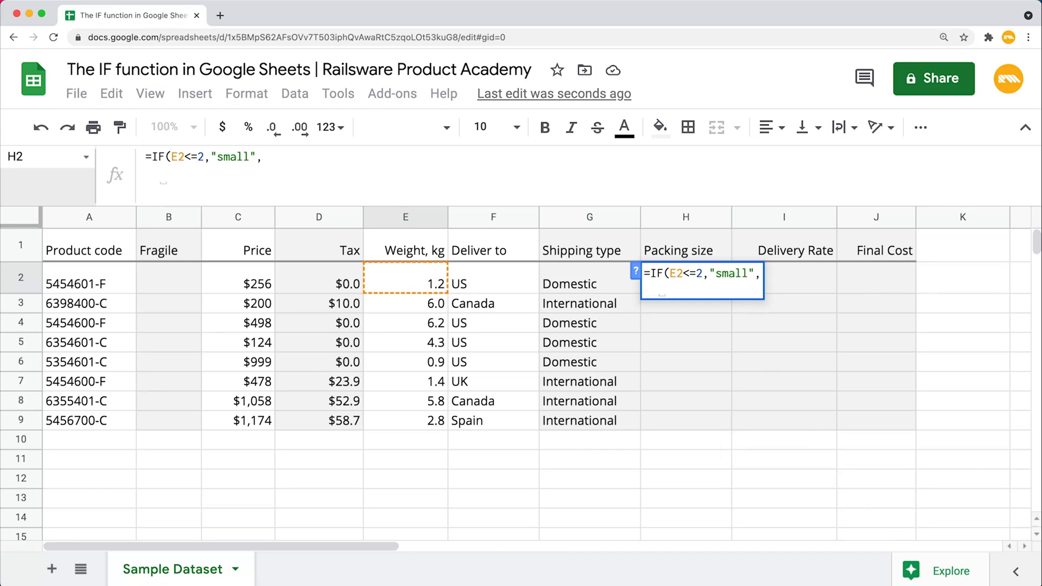
type("IF")
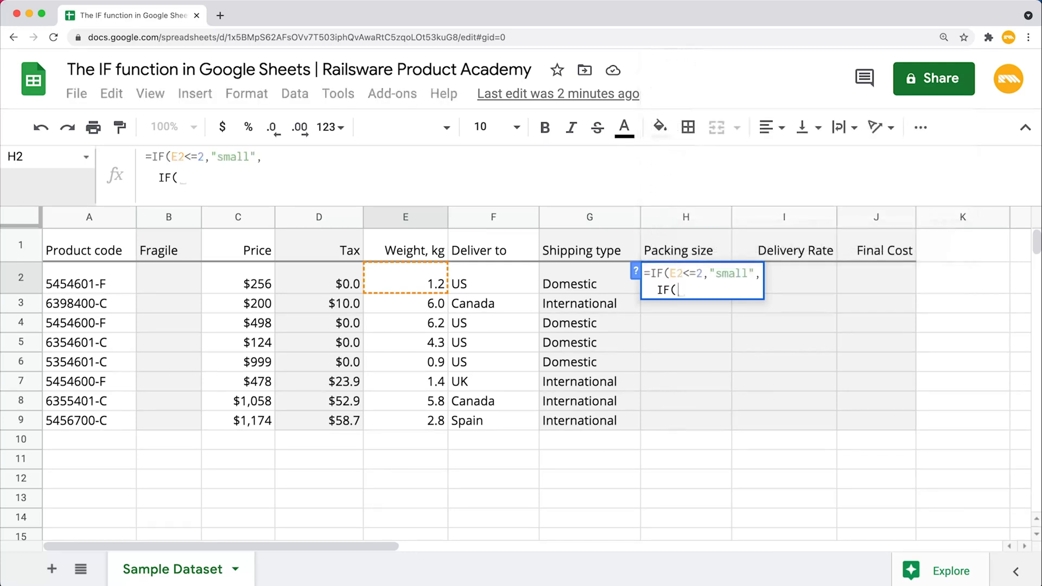
type("((")
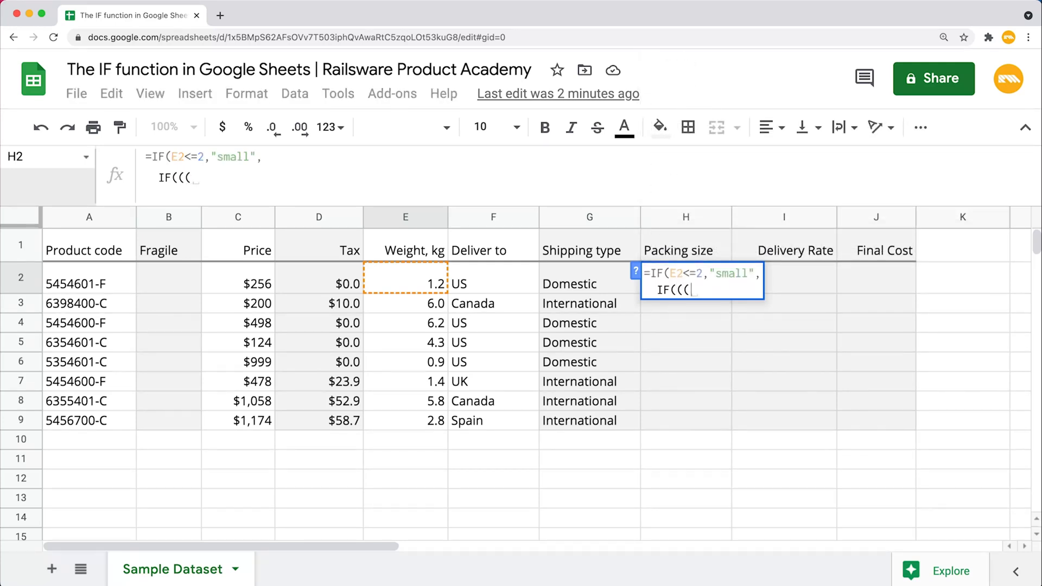
mouse_move(405, 278)
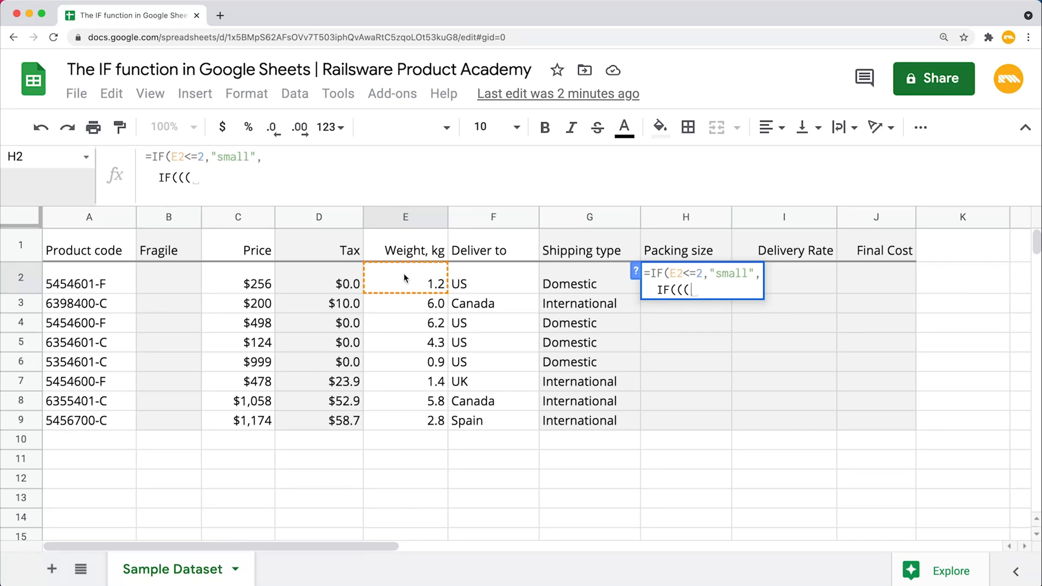
type("E2>")
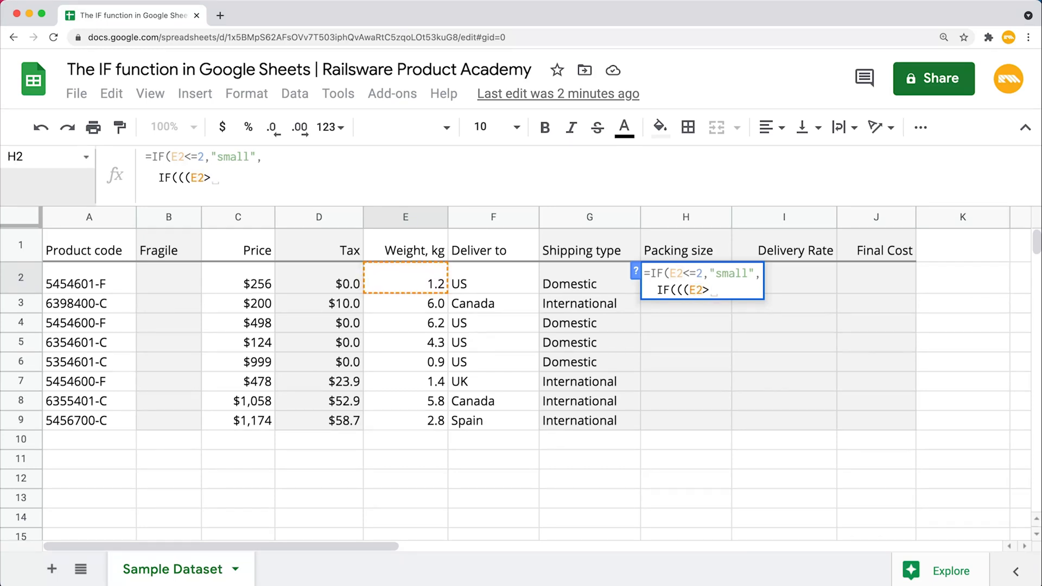
type("2)")
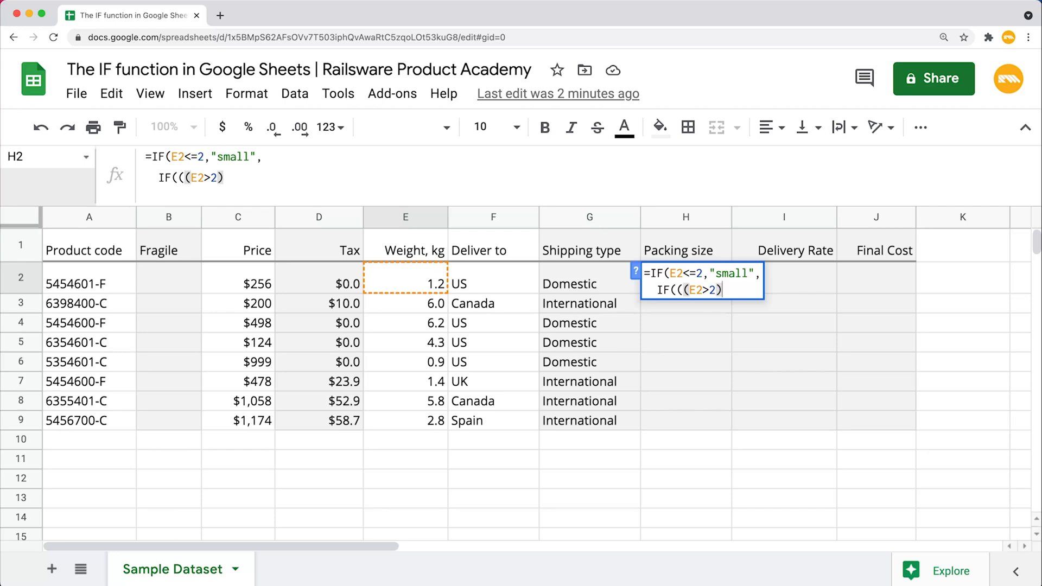
type("*(")
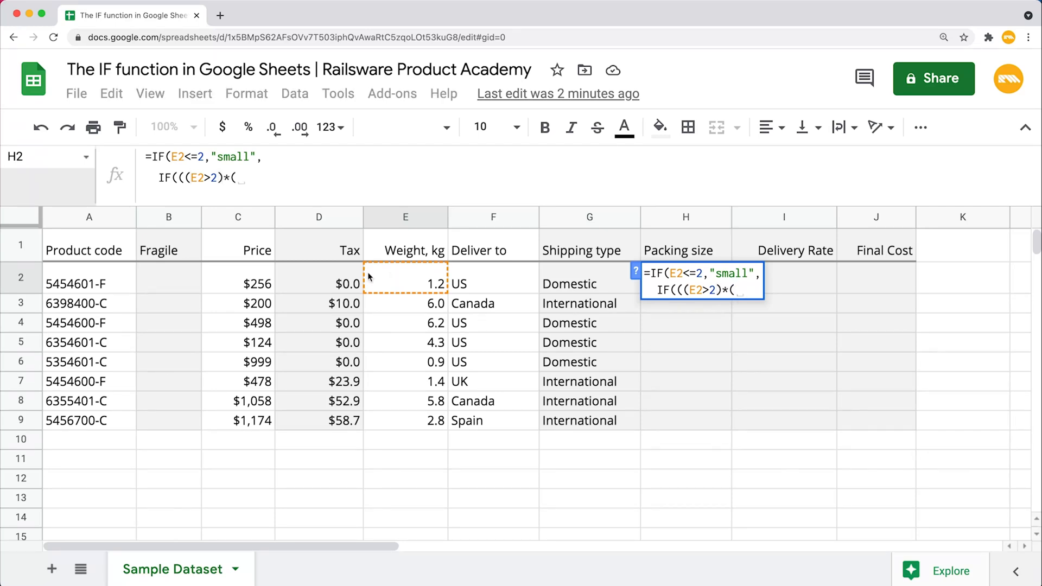
left_click(406, 283)
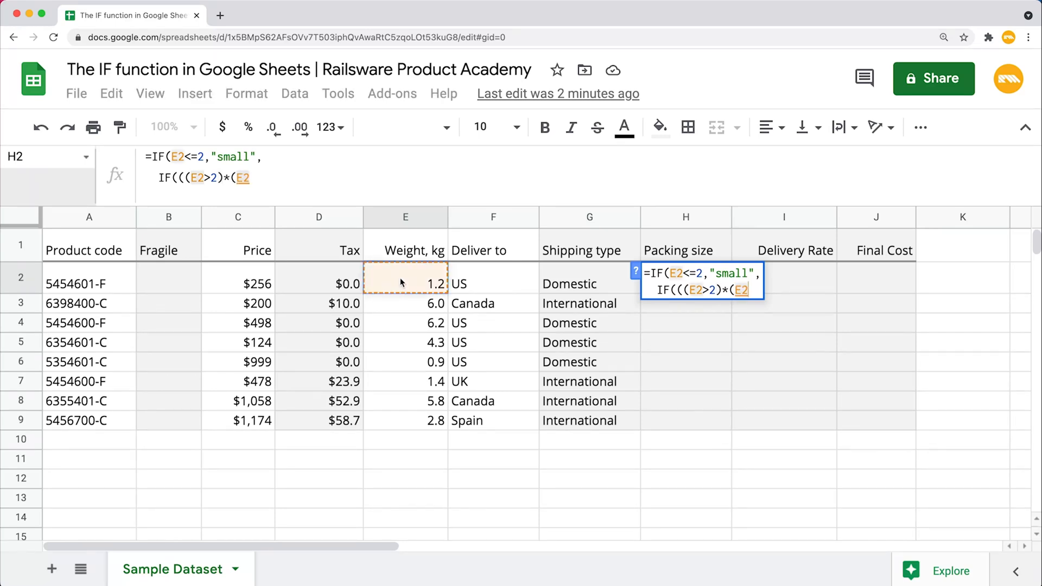
type("<=6)")
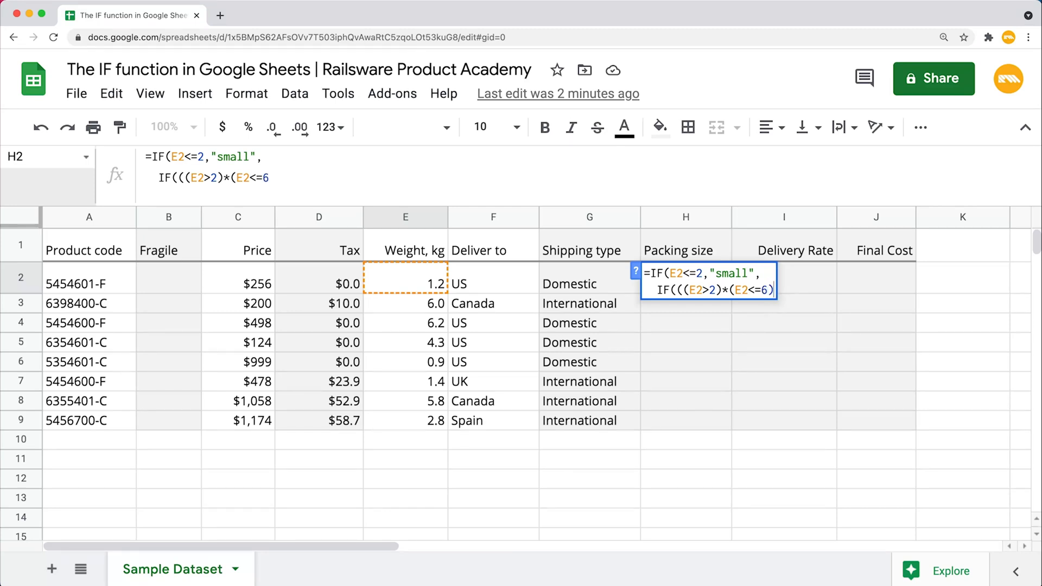
type(")")
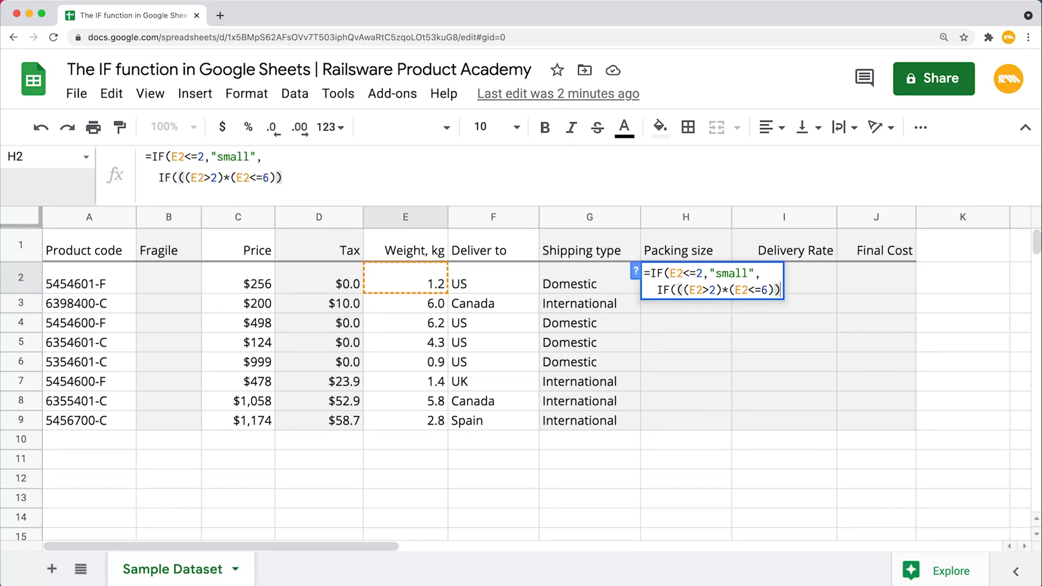
Finish the formula with "medium","large")) and confirm it.
type(",\"")
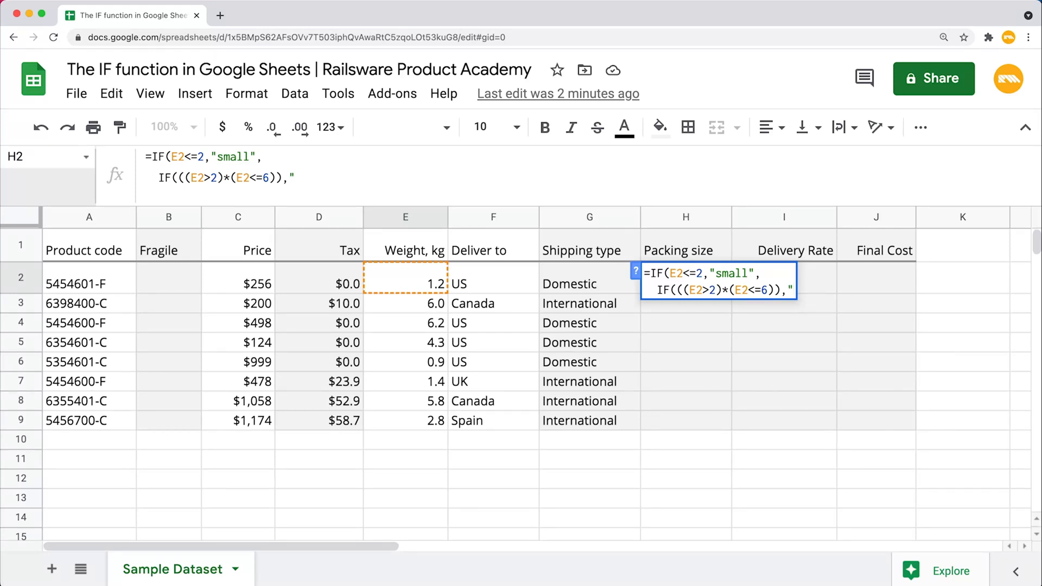
type("medi")
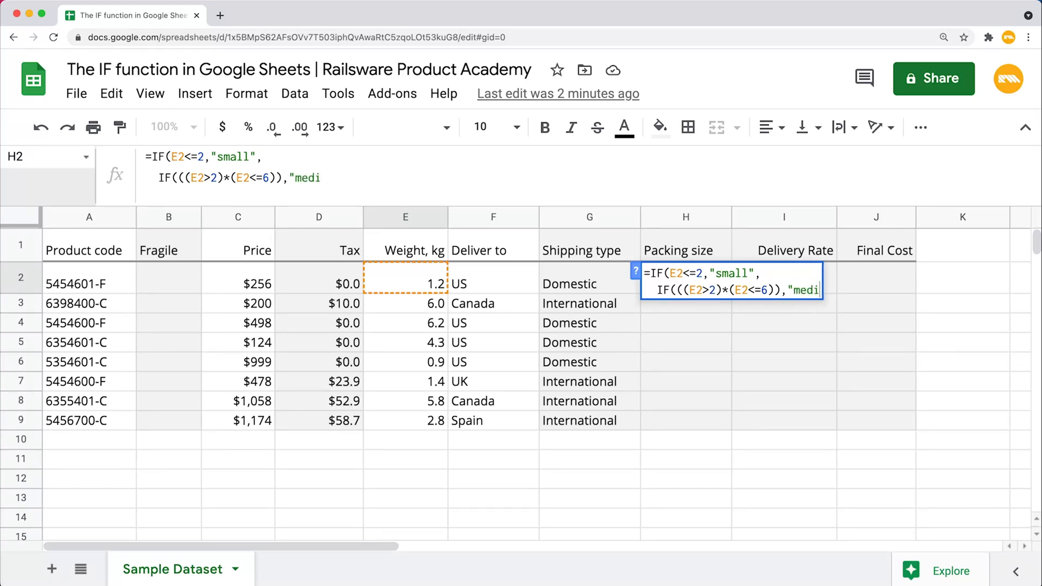
type("um\"")
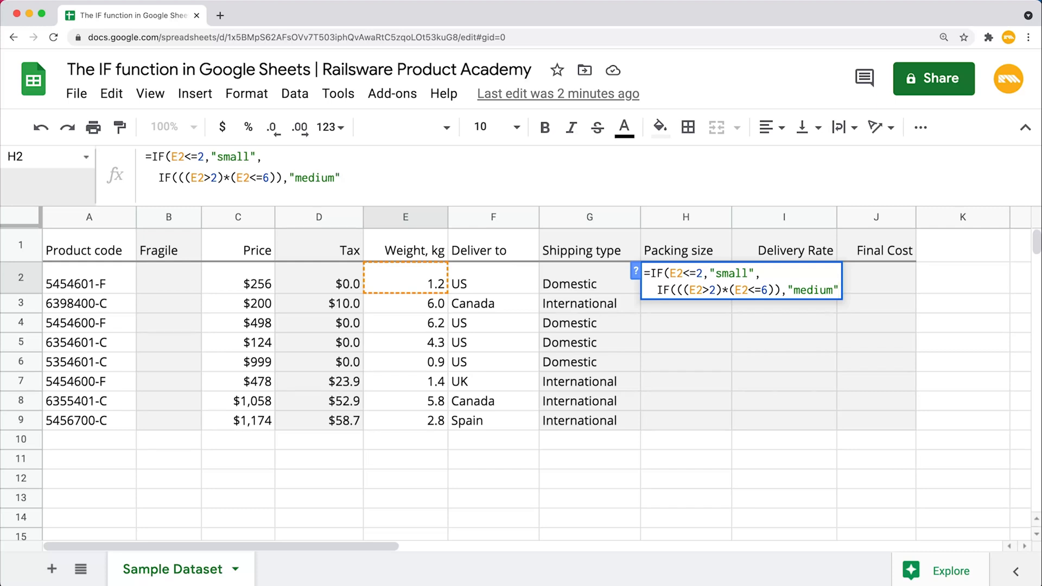
type(",")
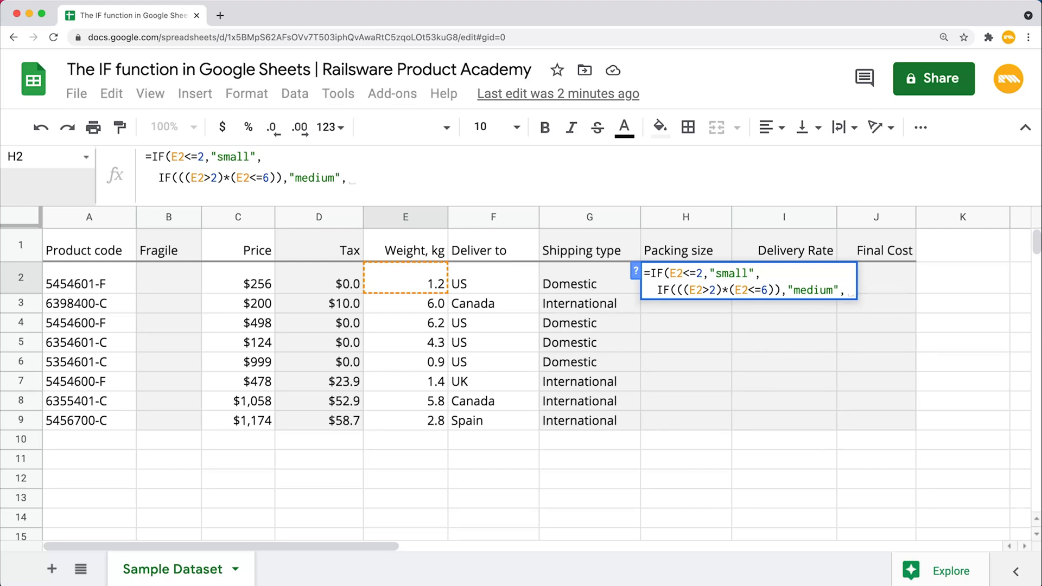
type("\"")
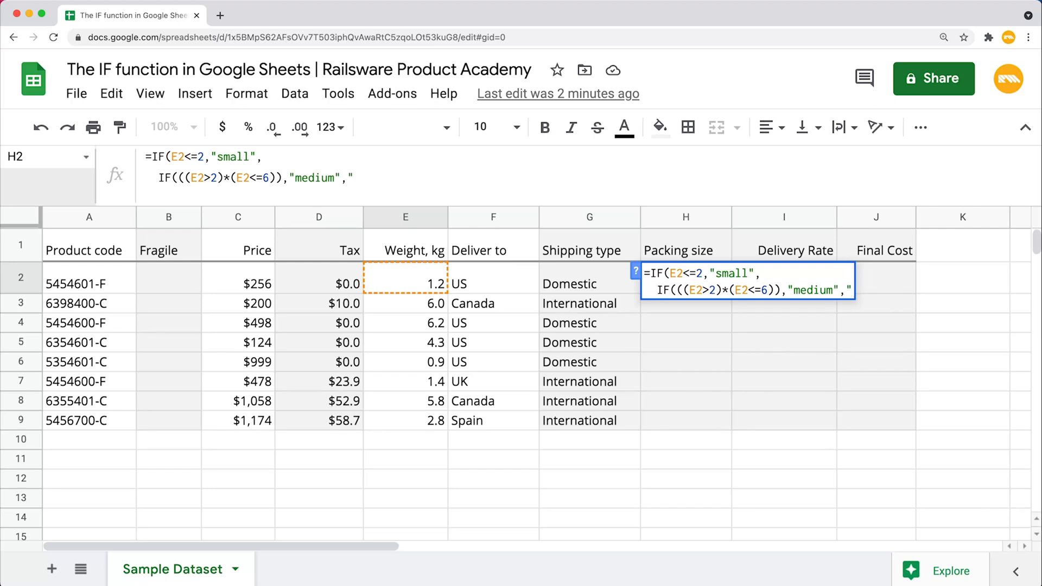
type("la")
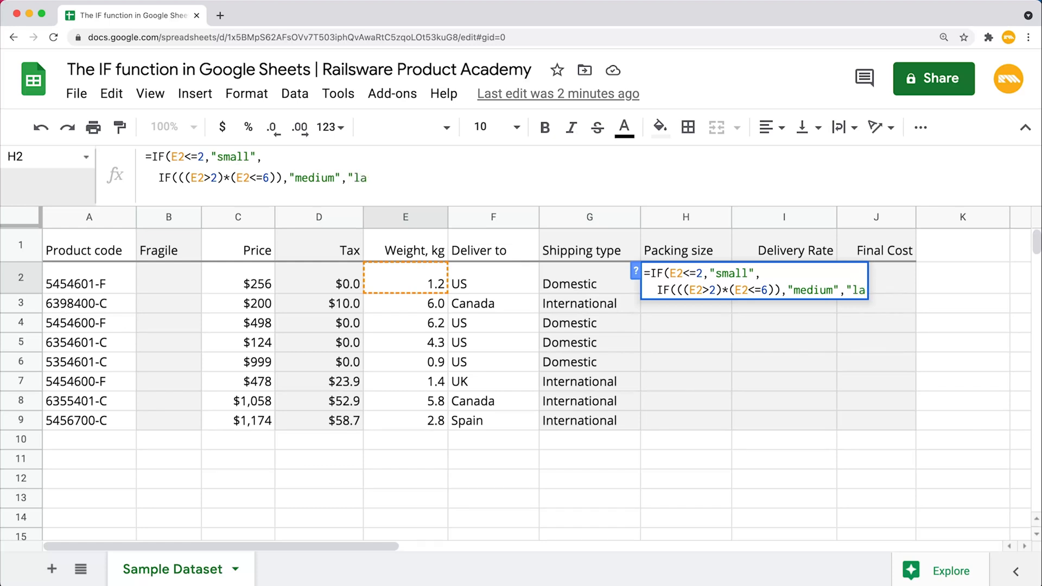
type("rge\"")
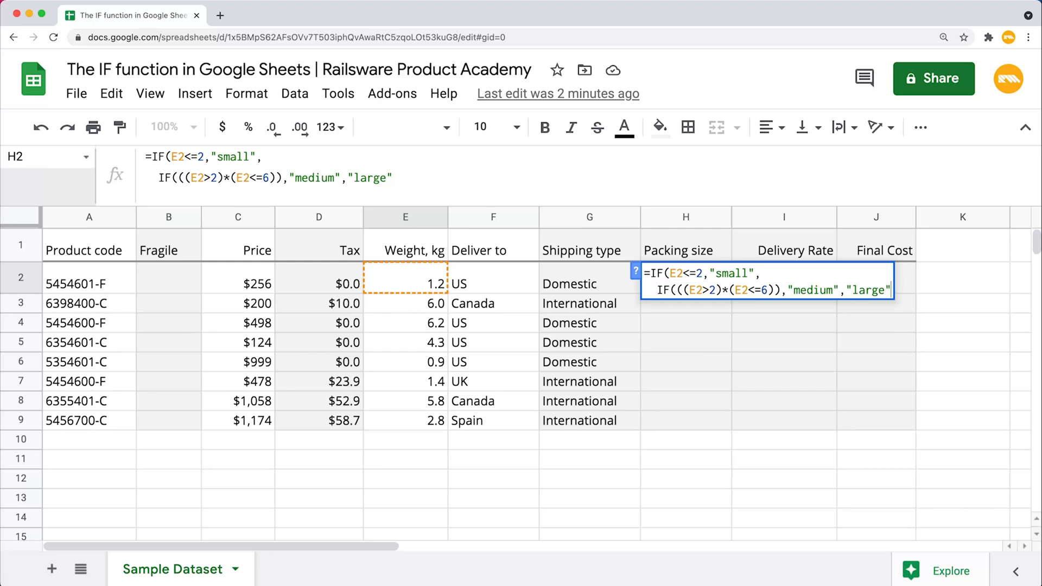
type("))")
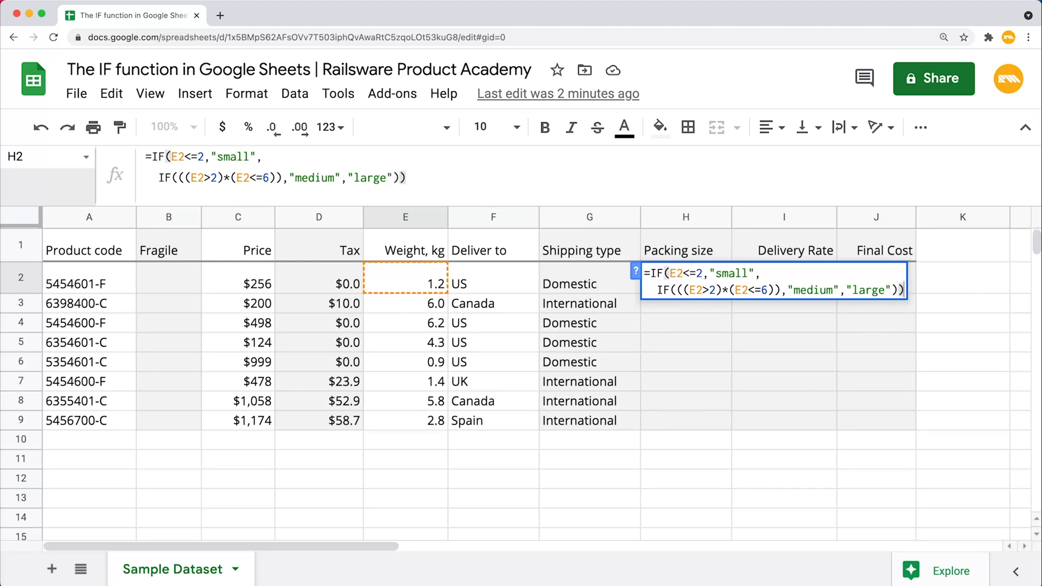
key("Enter")
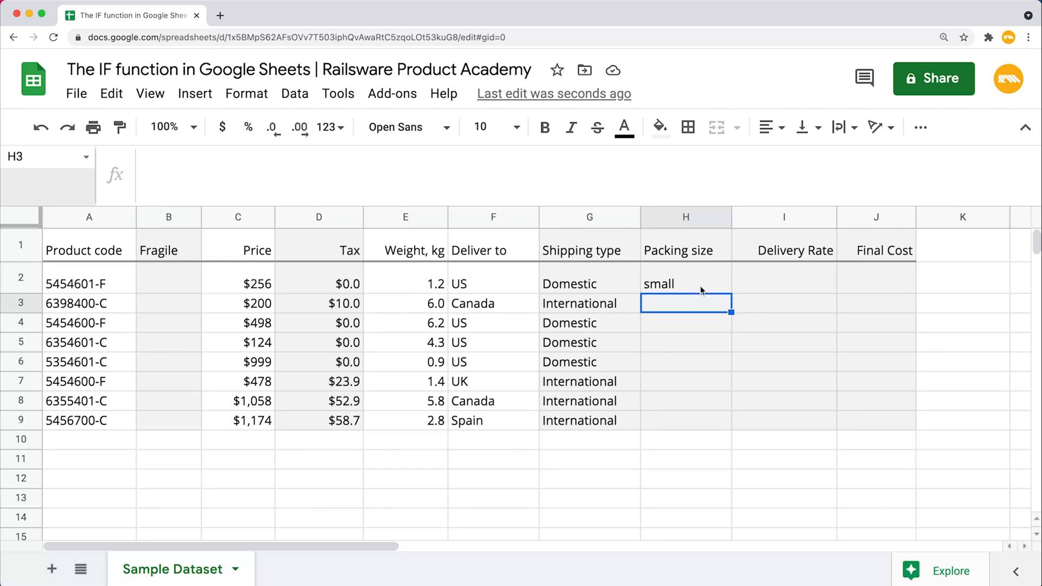
Select H2 to copy its packing-size formula down to H9.
left_click(685, 284)
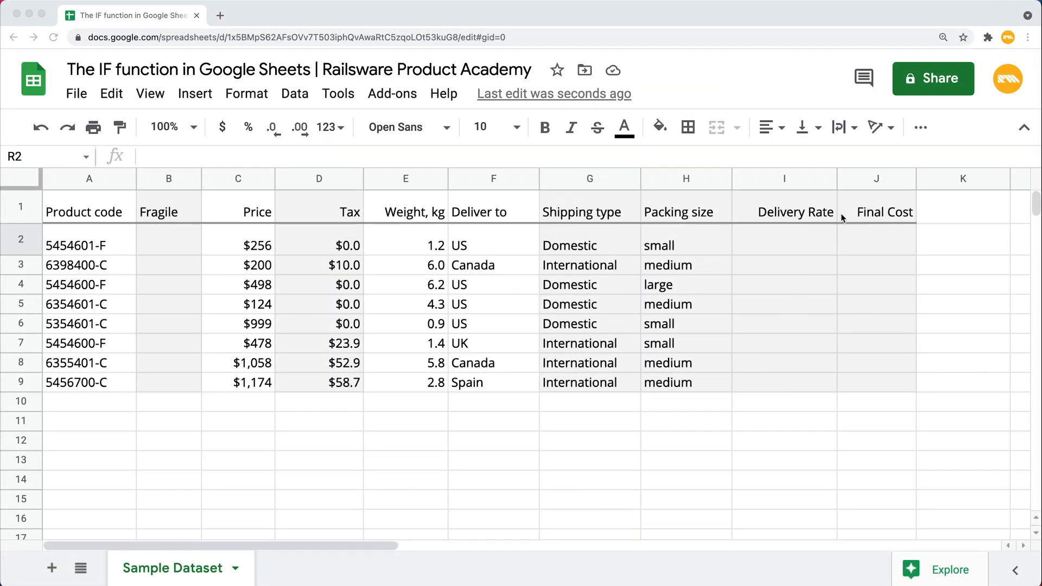
mouse_move(753, 228)
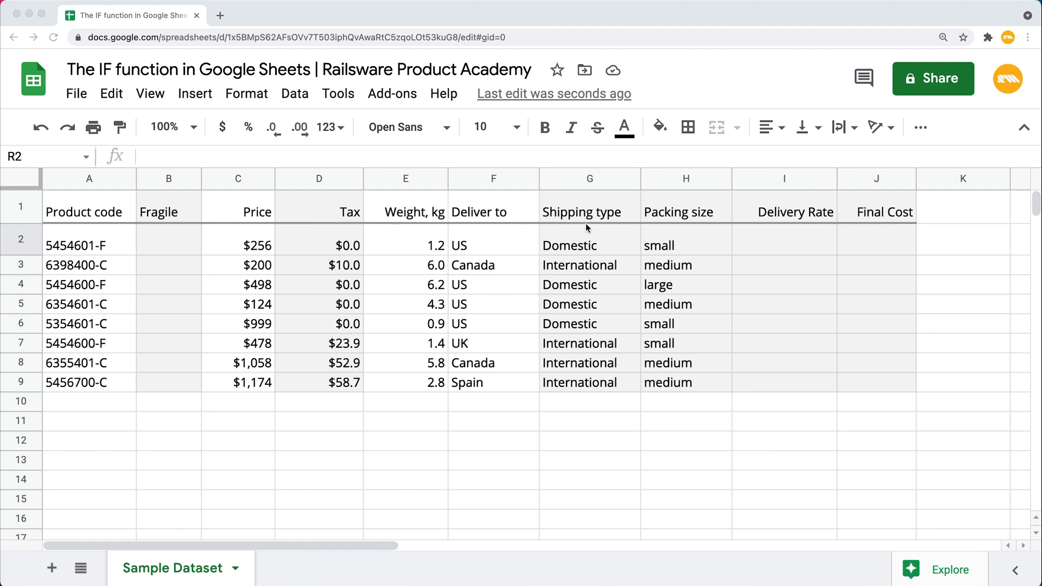
mouse_move(548, 329)
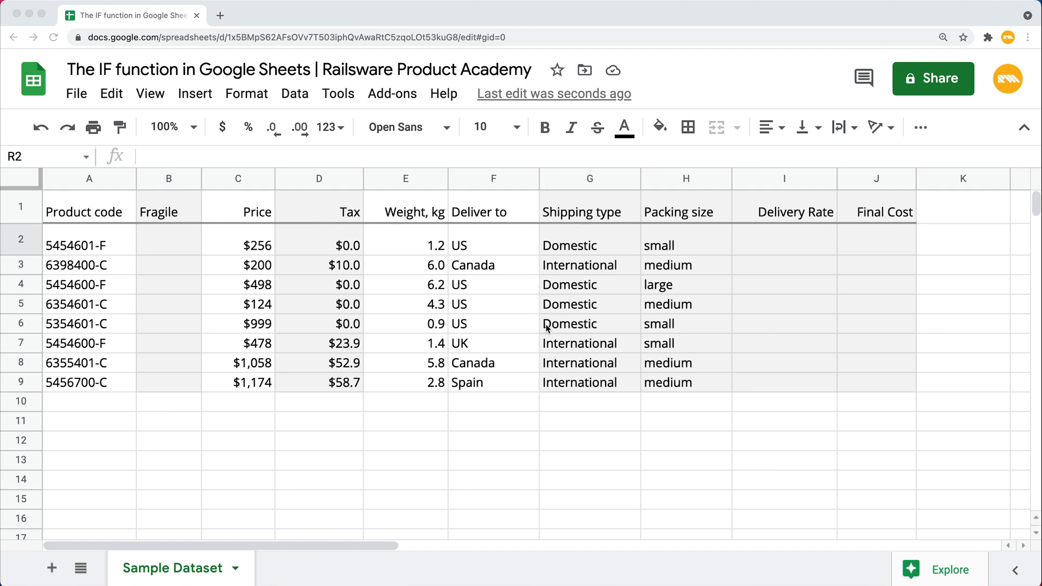
mouse_move(595, 334)
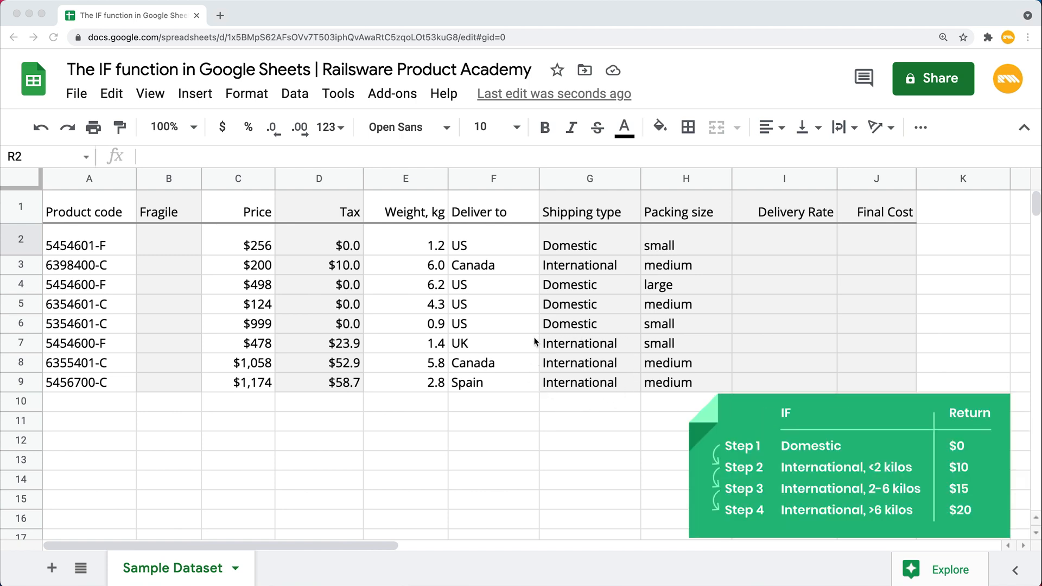
mouse_move(617, 339)
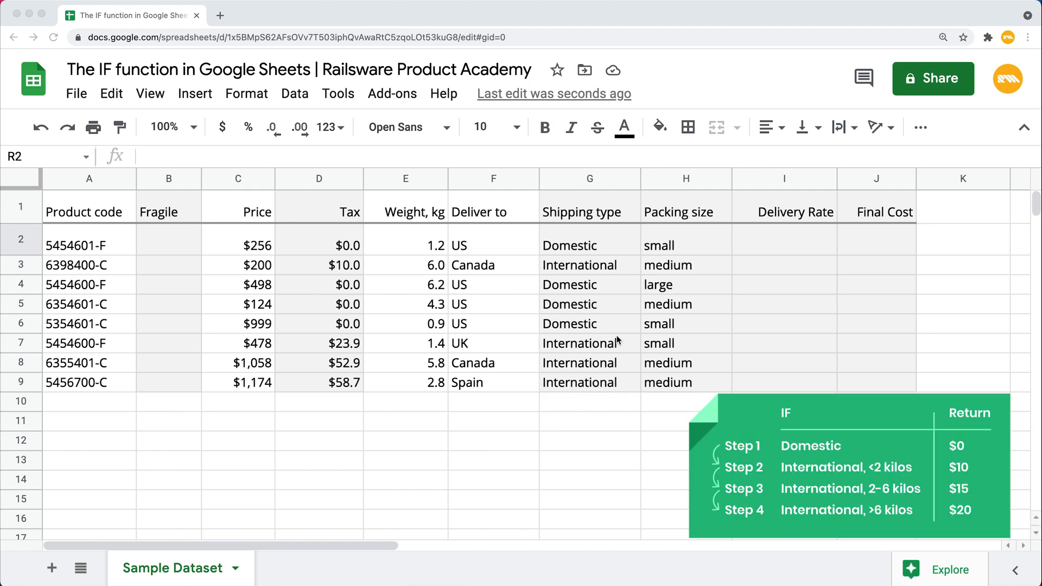
mouse_move(610, 335)
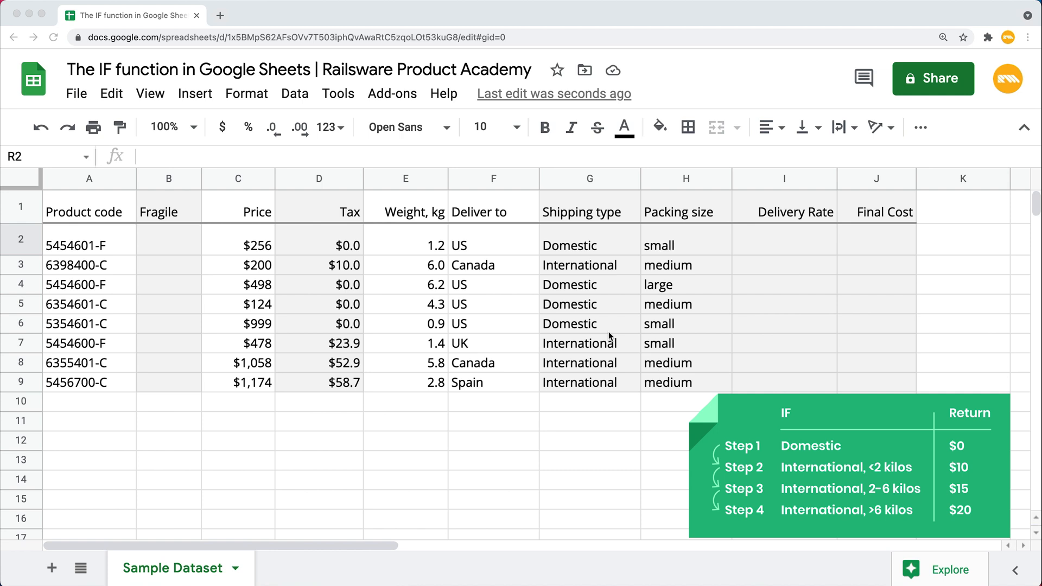
mouse_move(623, 339)
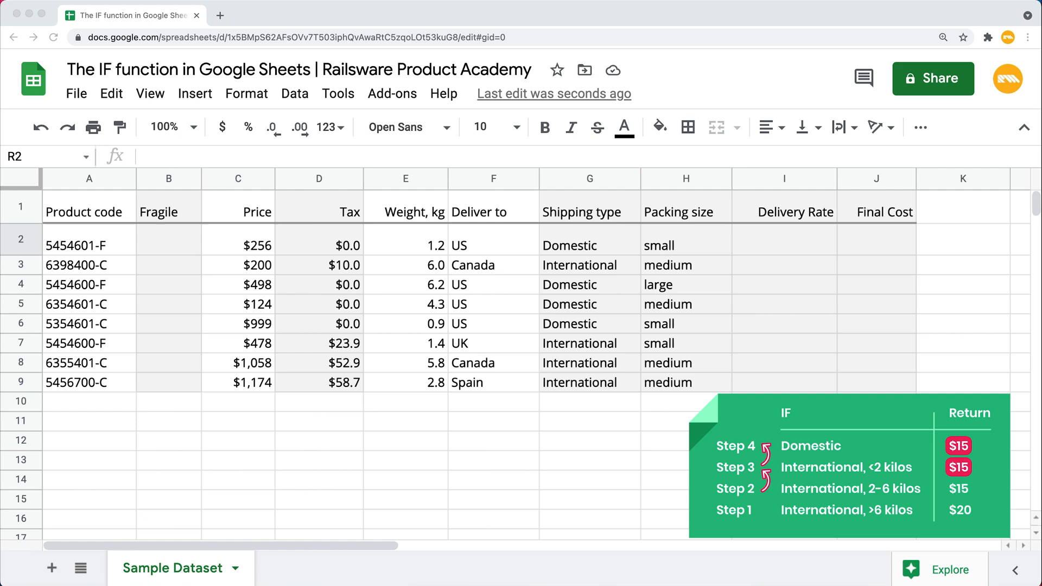
Start I2's IFS formula with G2="Domestic" returning 0.
left_click(784, 239)
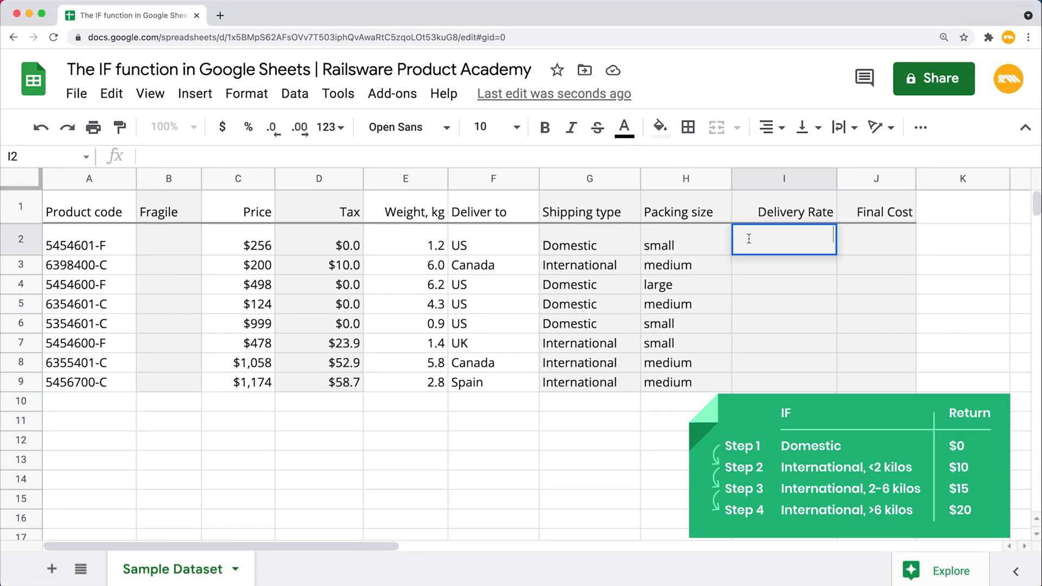
type("=I")
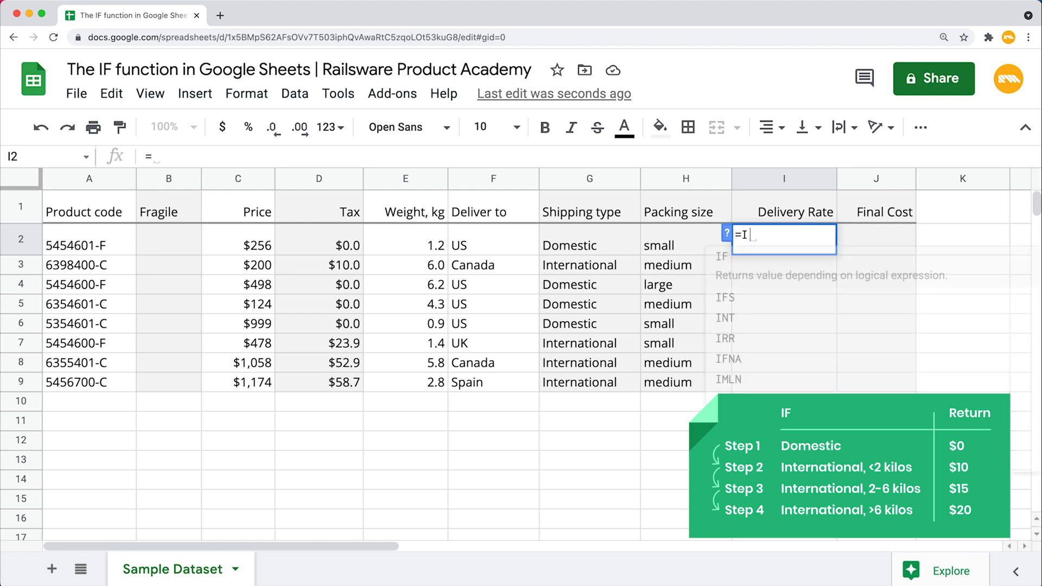
type("FS")
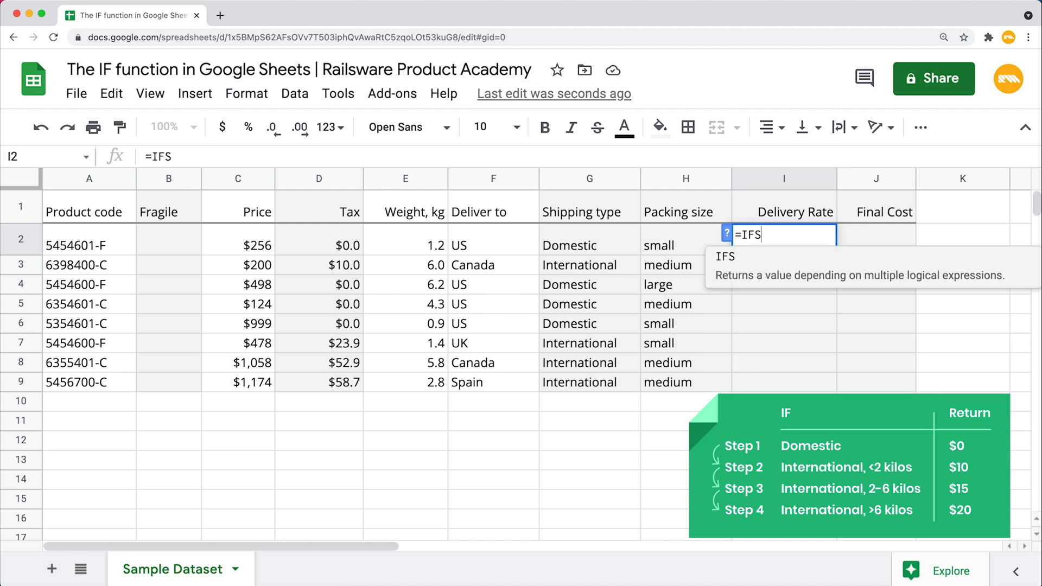
type("(")
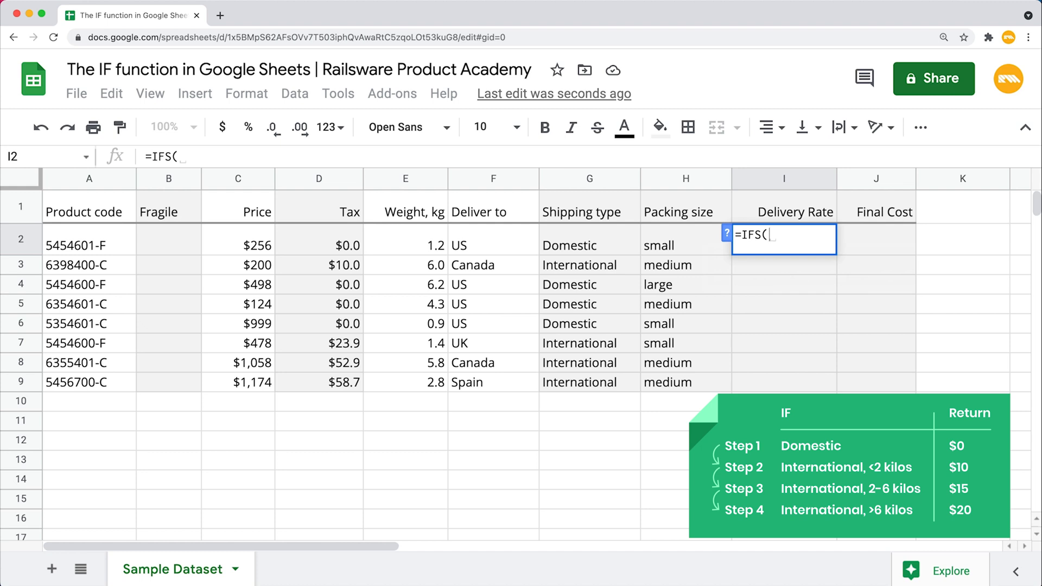
left_click(590, 245)
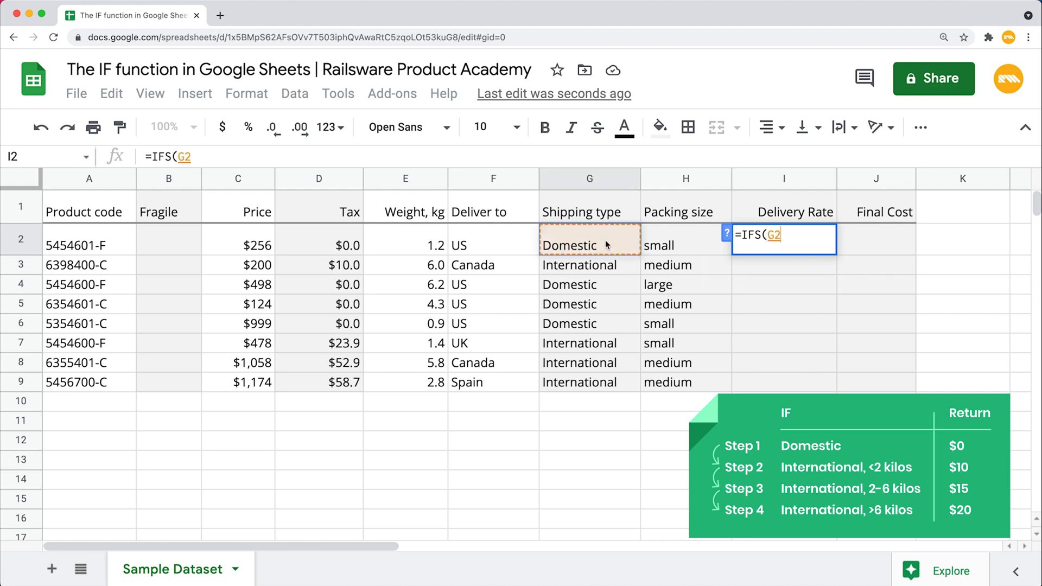
type("=\"D")
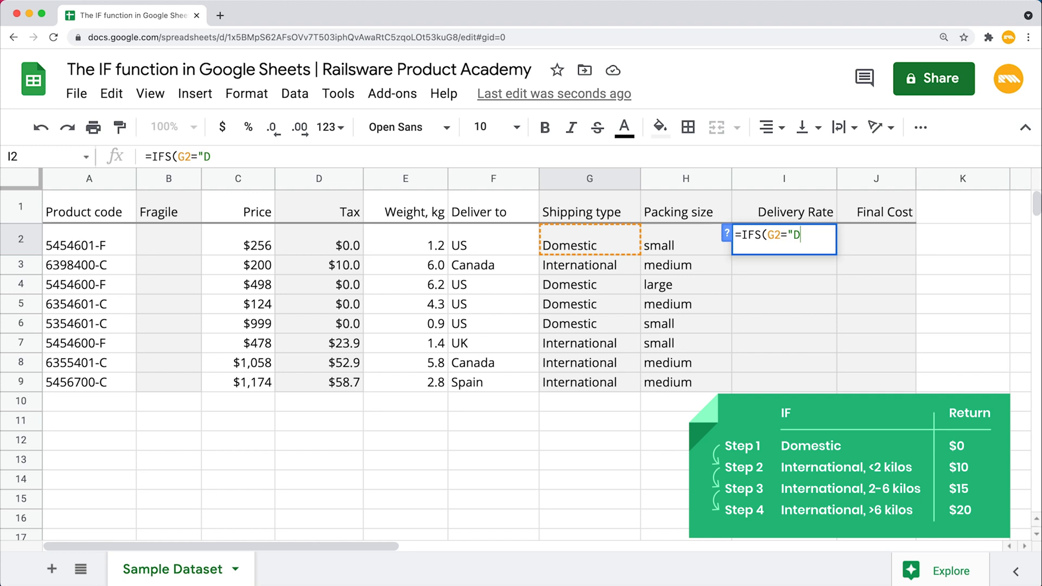
type("omestic")
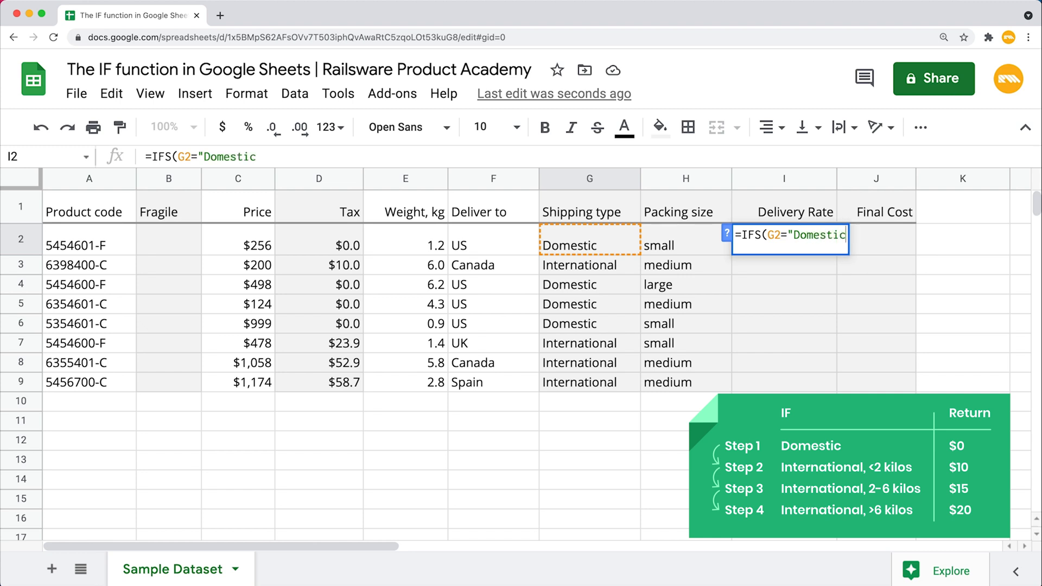
type("\",0")
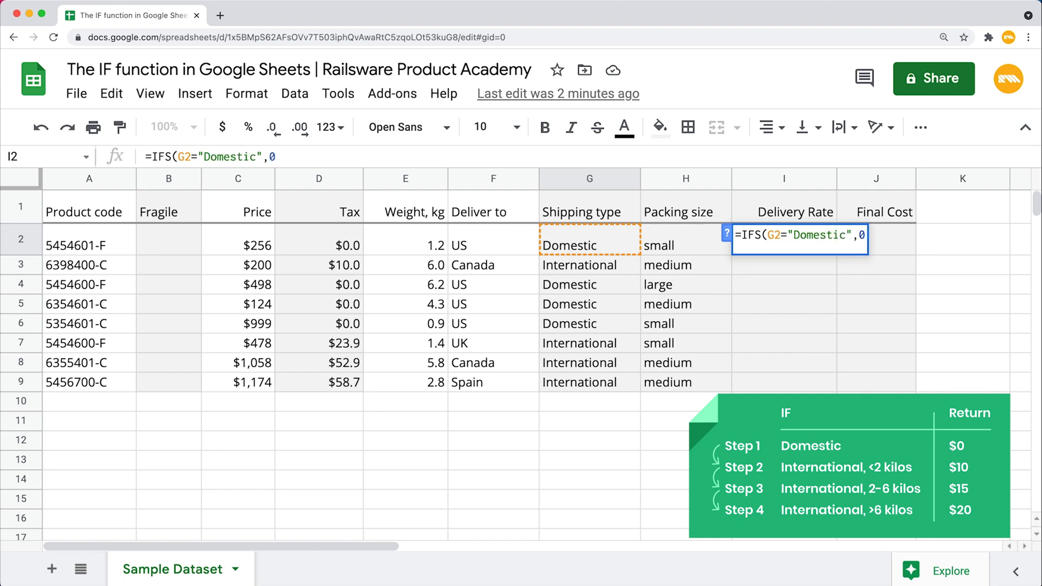
type(",")
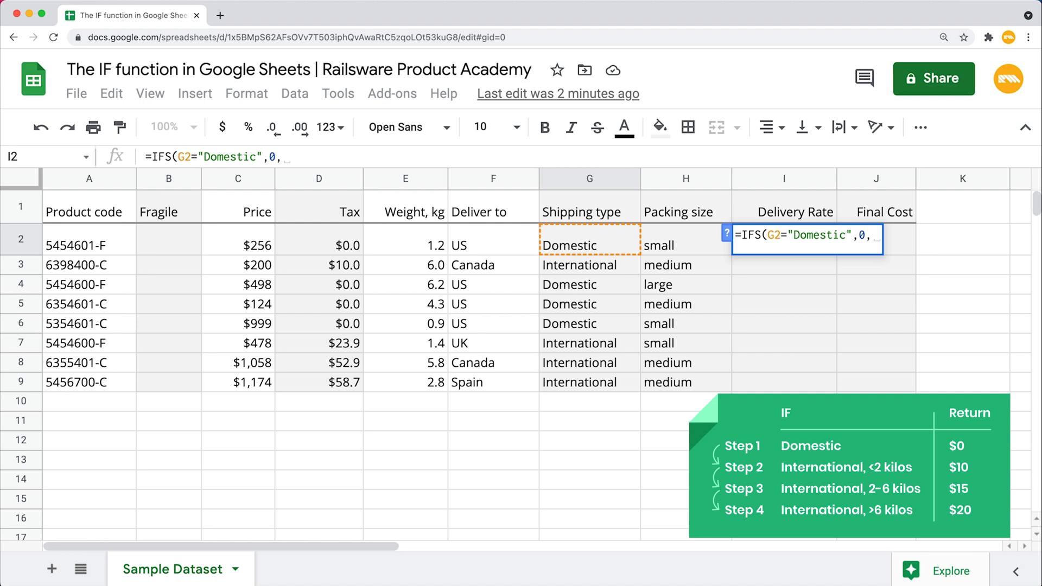
Add the condition (G2="International")*(E2<=2) returning 10.
type("(")
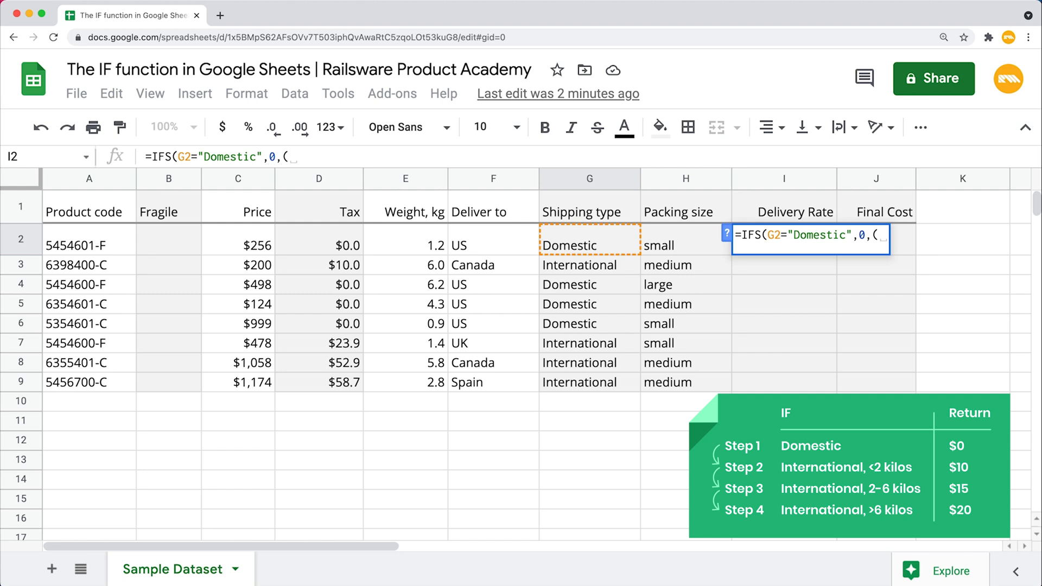
left_click(590, 245)
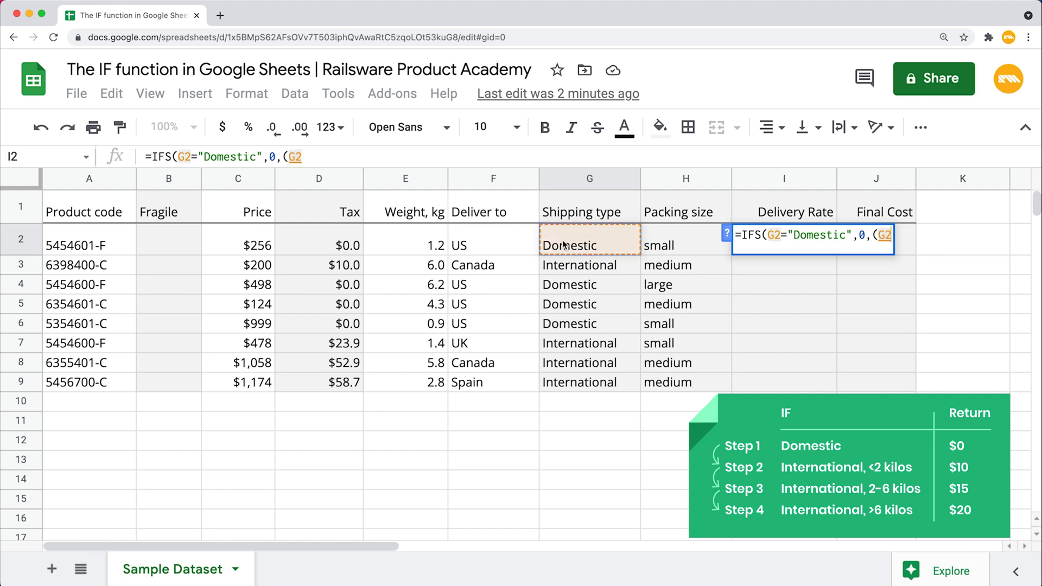
type("=\"International")
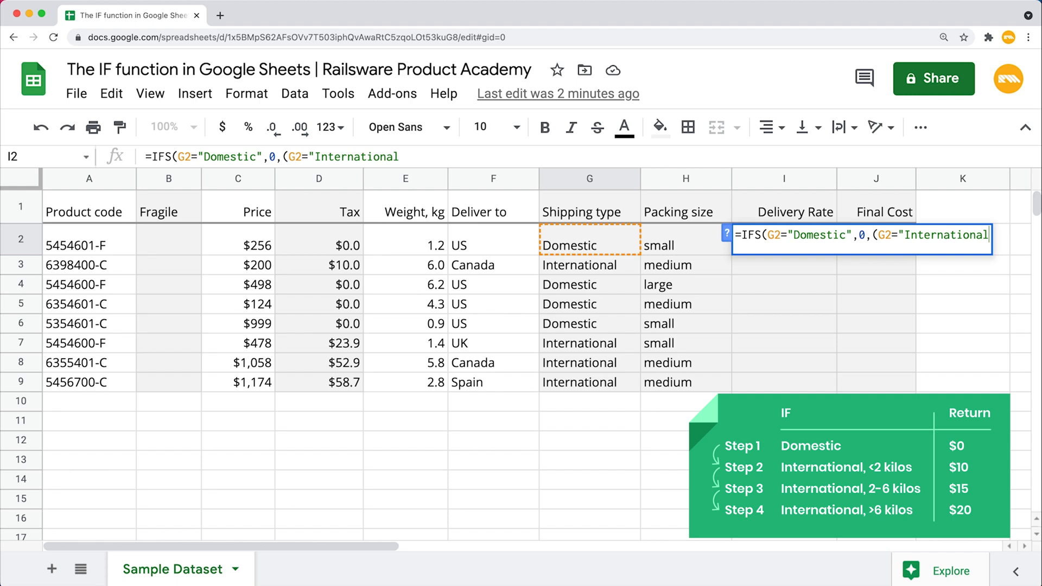
type("\")*(")
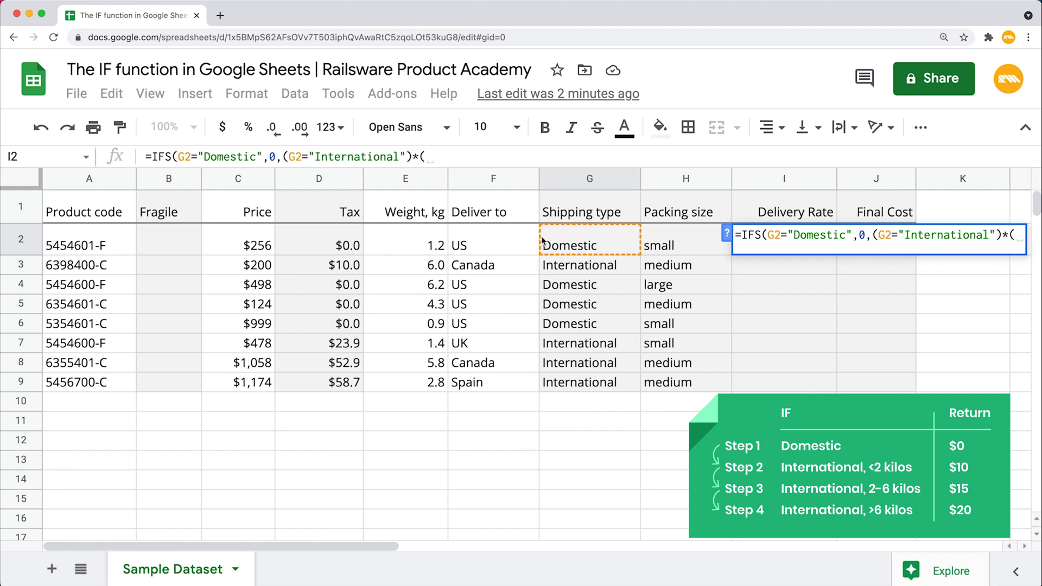
left_click(405, 246)
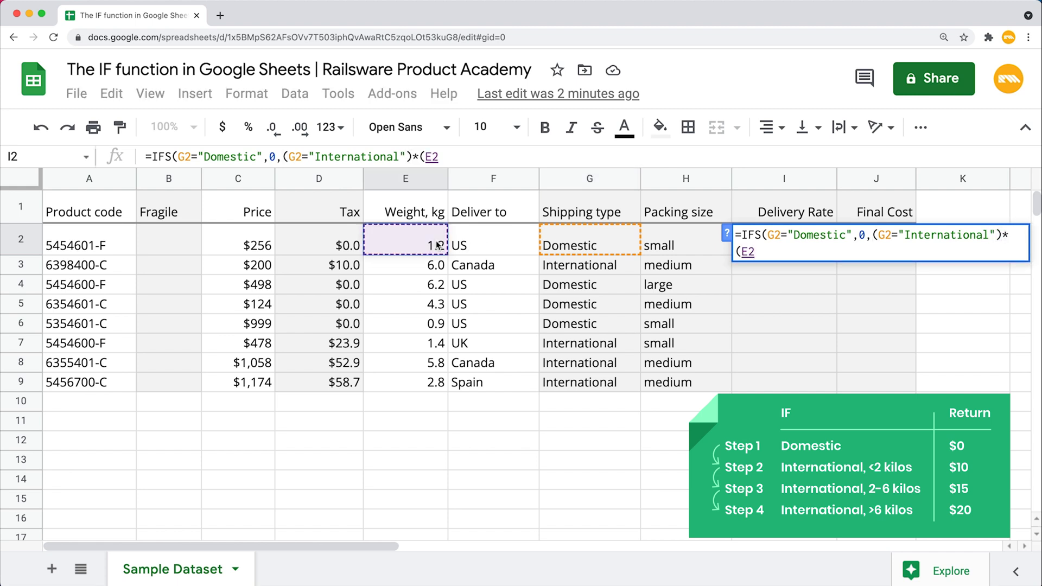
type("<=2")
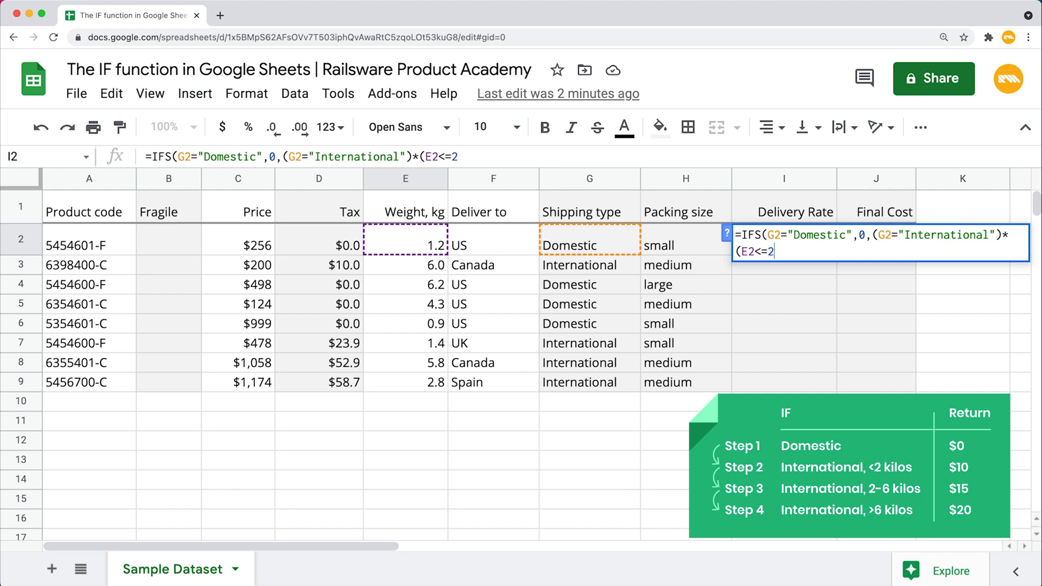
type("),")
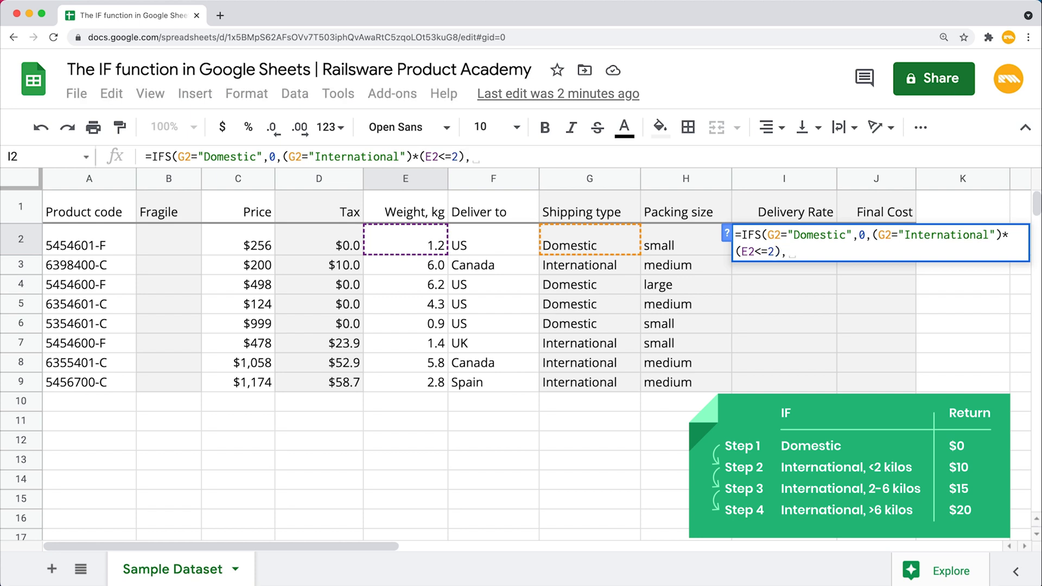
type("10,(G2")
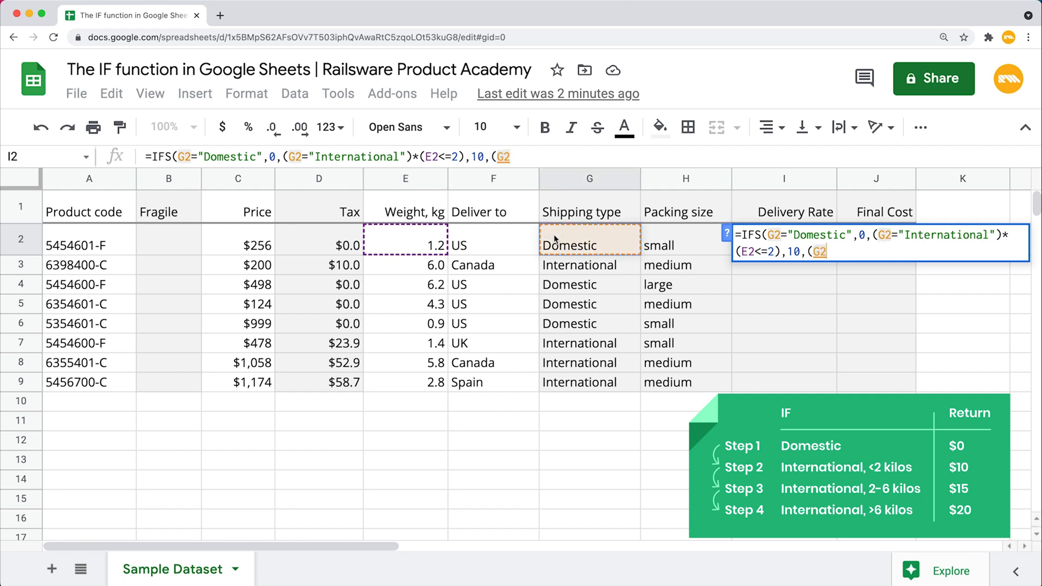
Add the International 2–6 kg condition returning 15 and confirm the formula.
type("=\"In")
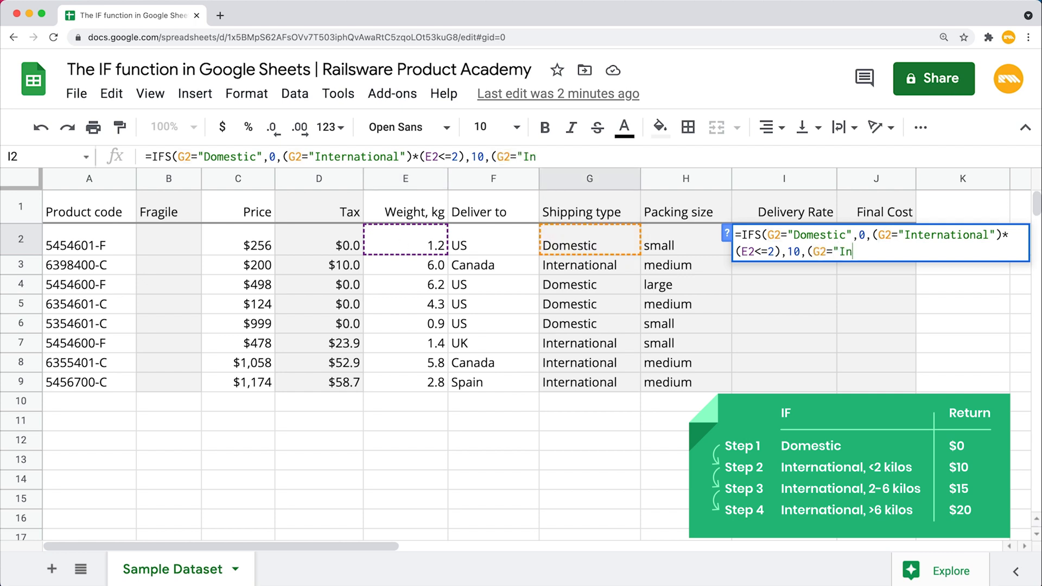
type("ternational\")")
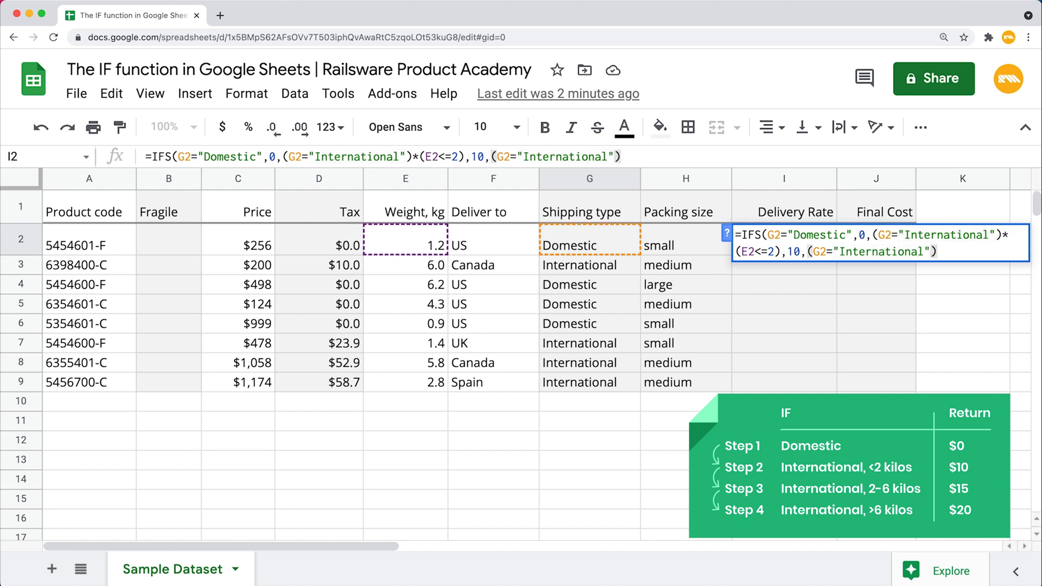
left_click(405, 246)
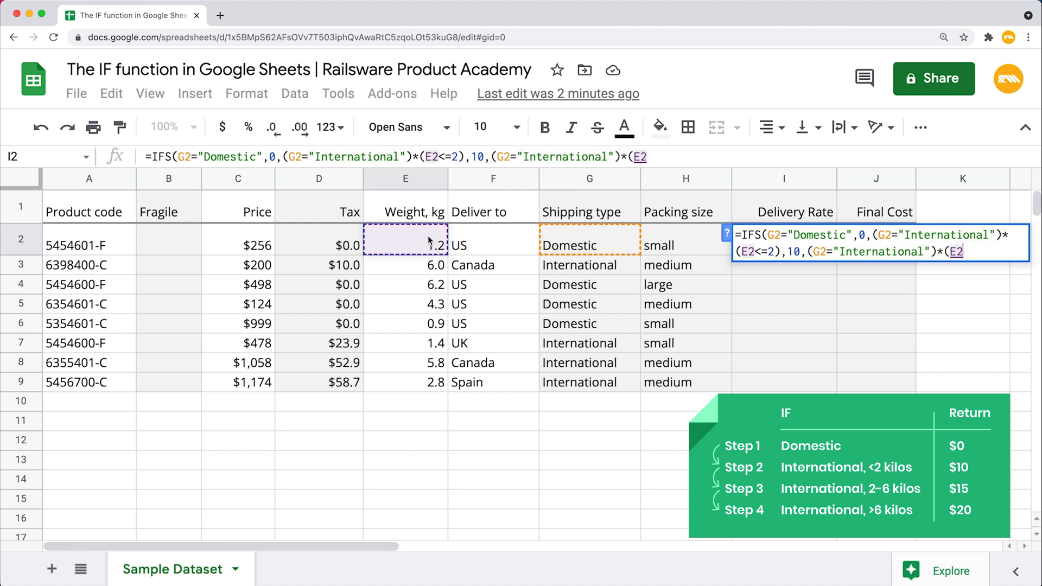
type(">2)*")
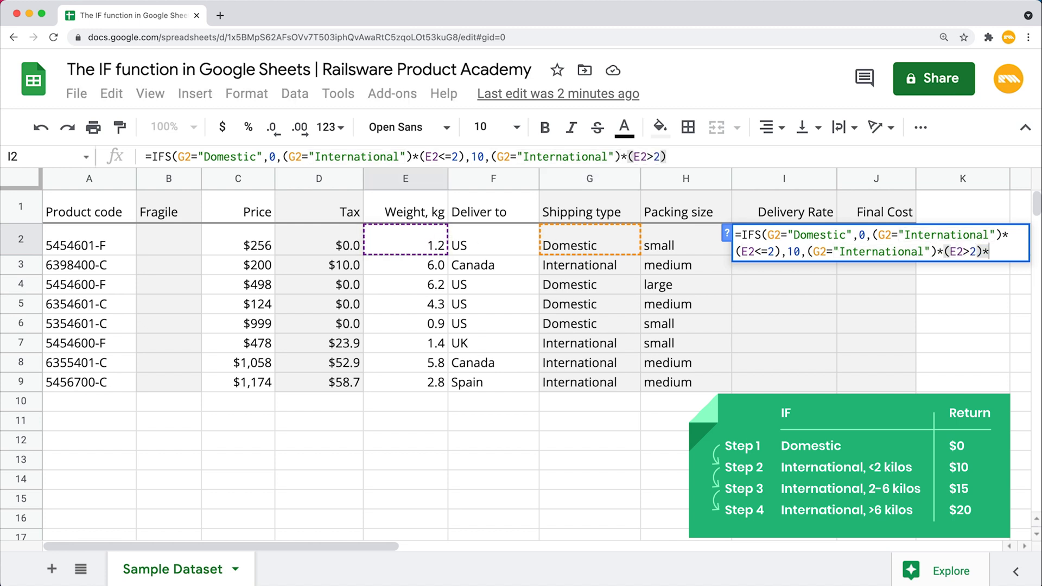
type("*(")
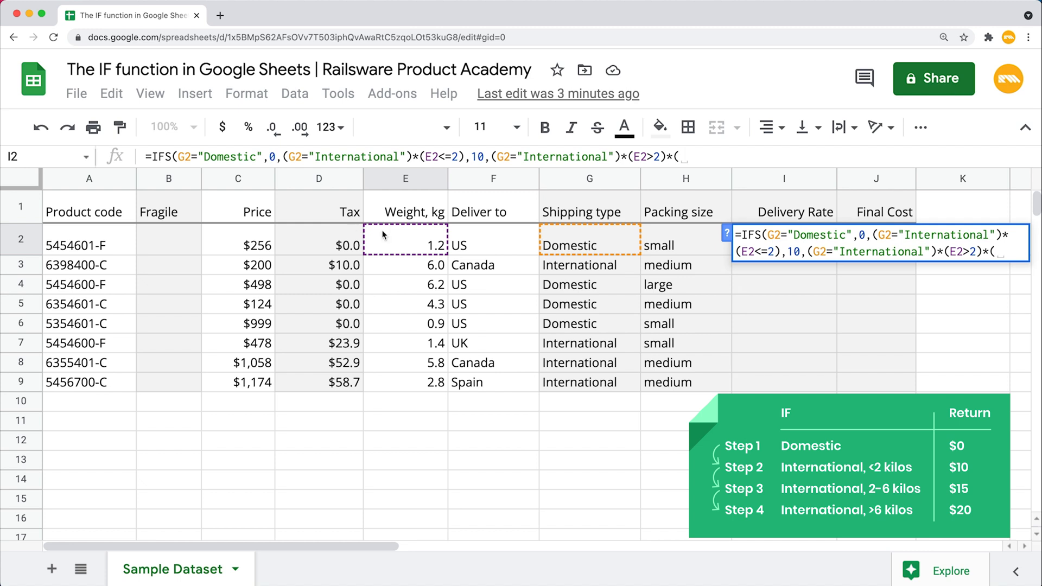
type("E2<6")
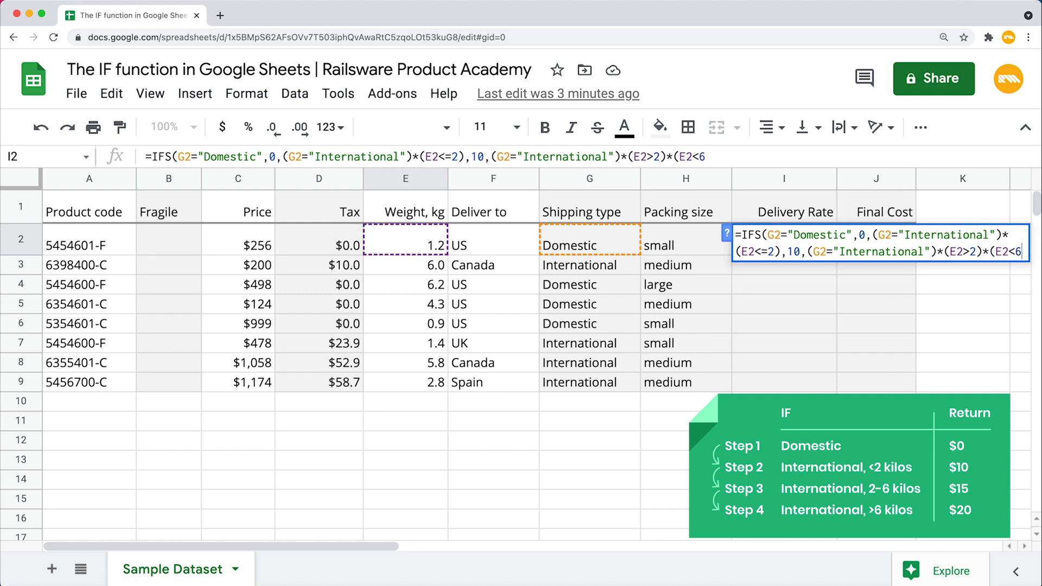
type("),1")
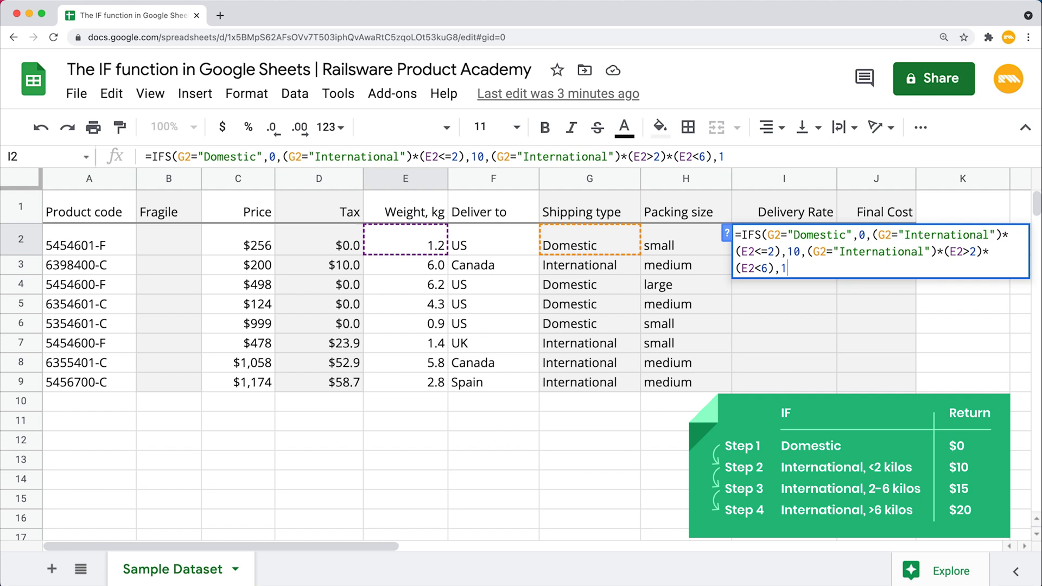
type("5")
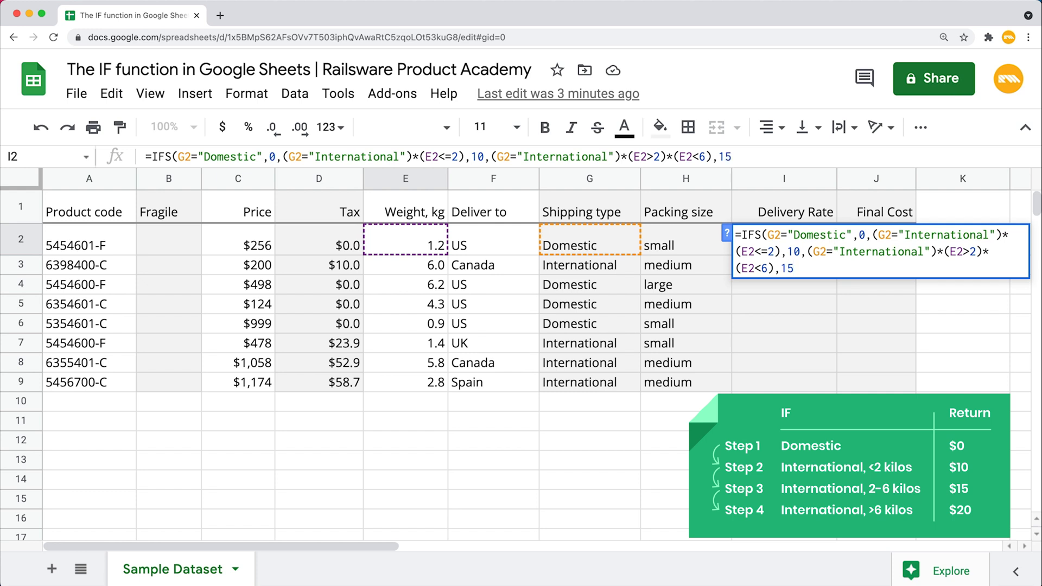
type(")")
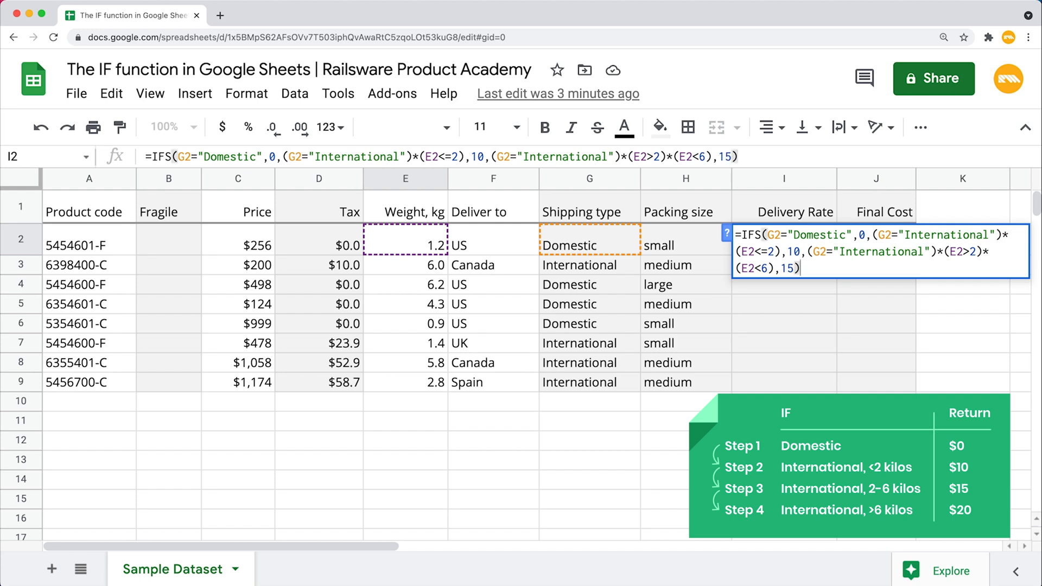
key("Enter")
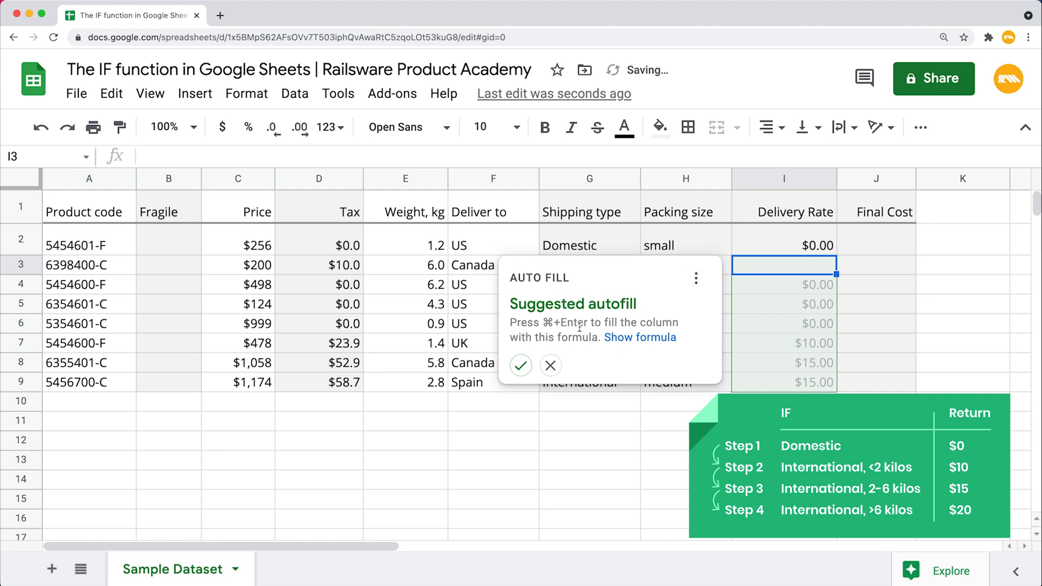
Accept the autofill suggestion to fill the IFS formula down column I, then inspect I2.
left_click(550, 366)
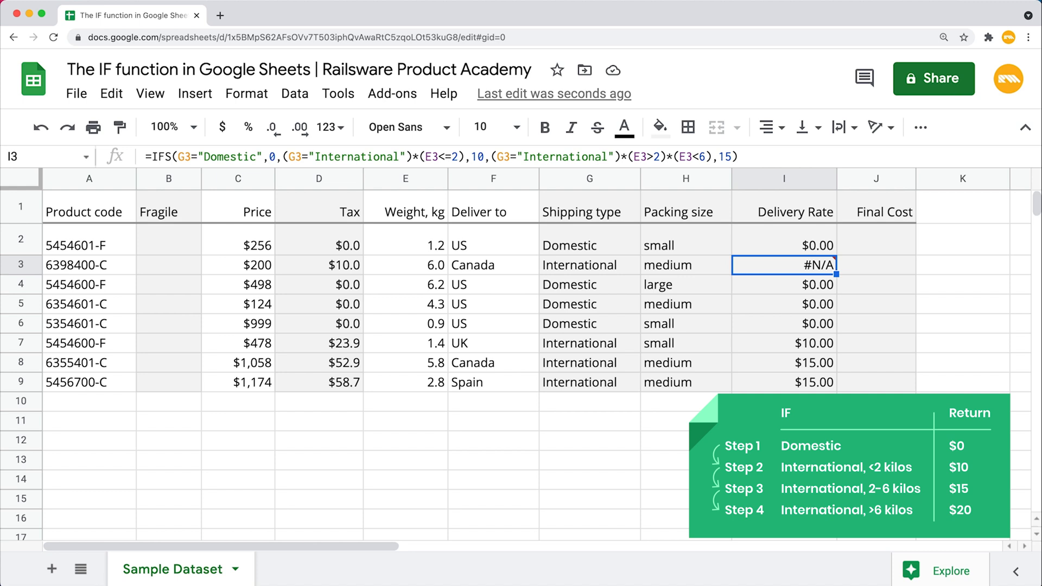
mouse_move(784, 292)
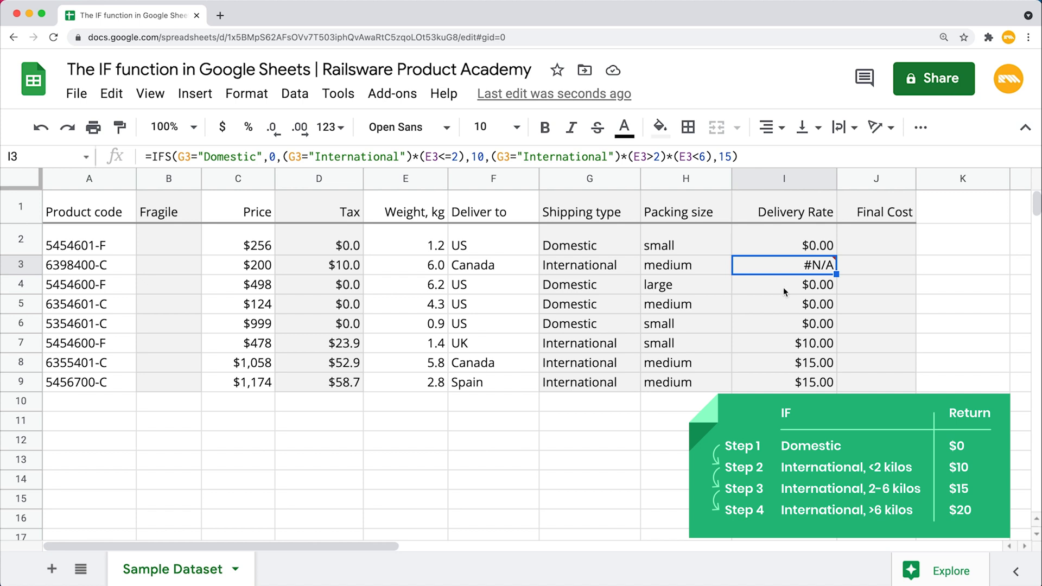
left_click(784, 246)
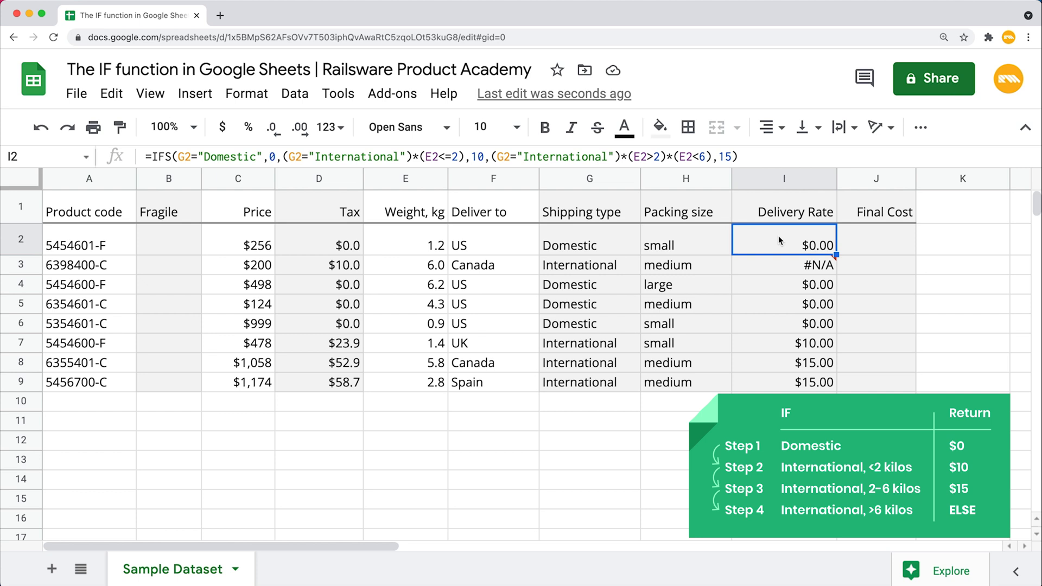
Add TRUE,20 as the final catch-all case in I2's IFS delivery-rate formula.
double_click(785, 245)
type(", ")
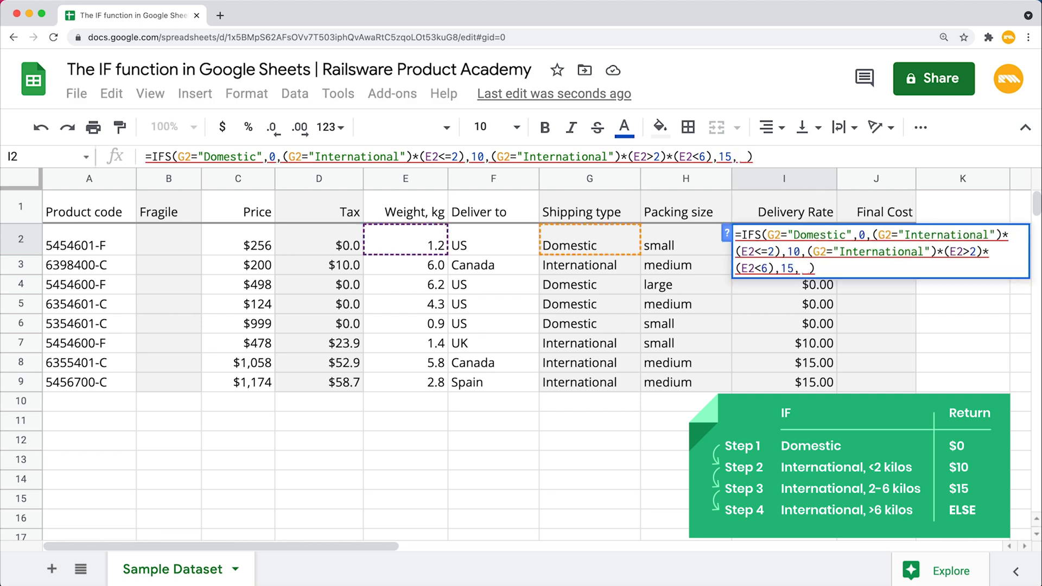
type("TRUE,2")
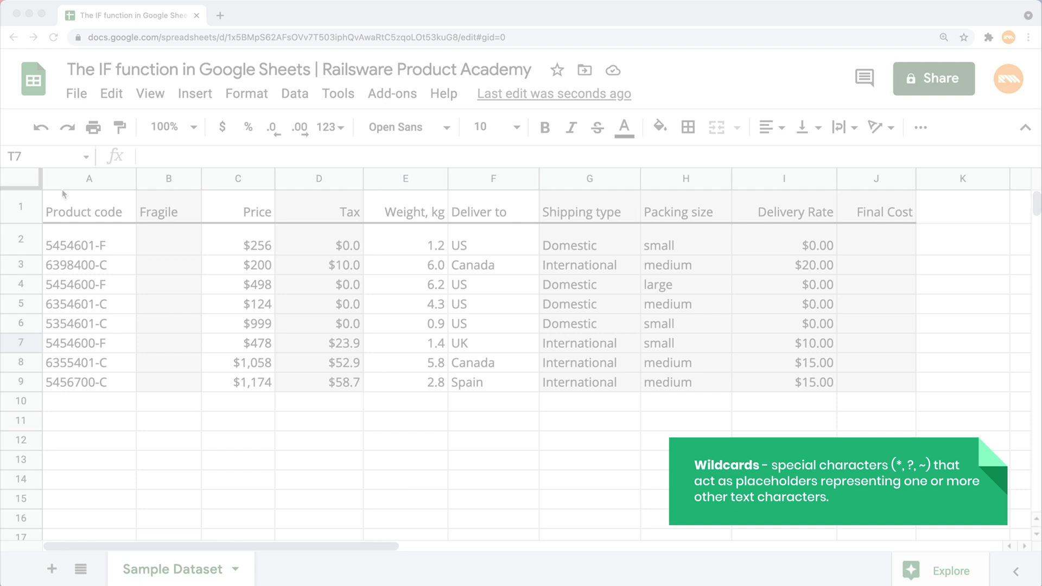
left_click(89, 179)
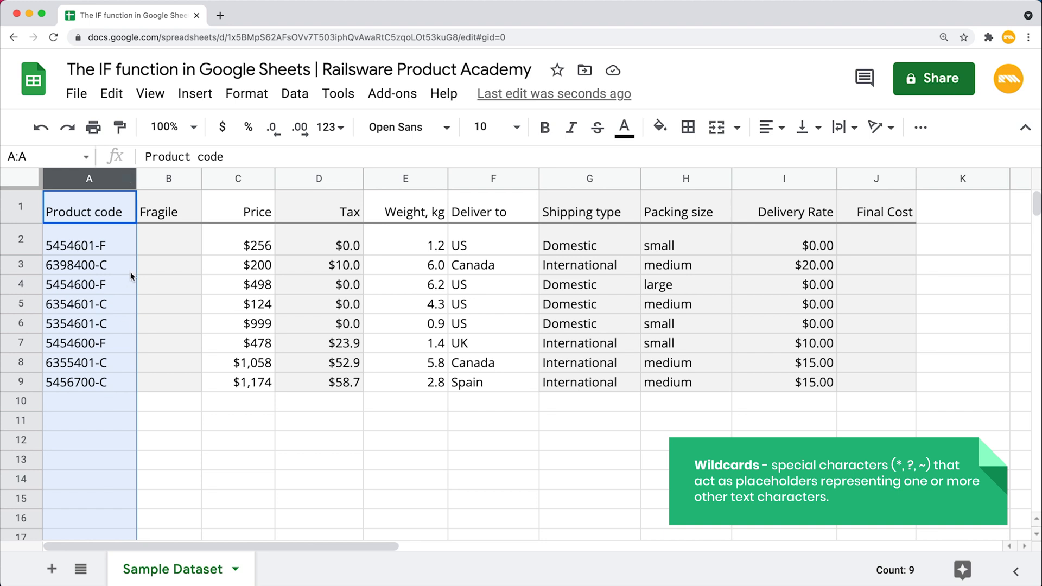
left_click(89, 245)
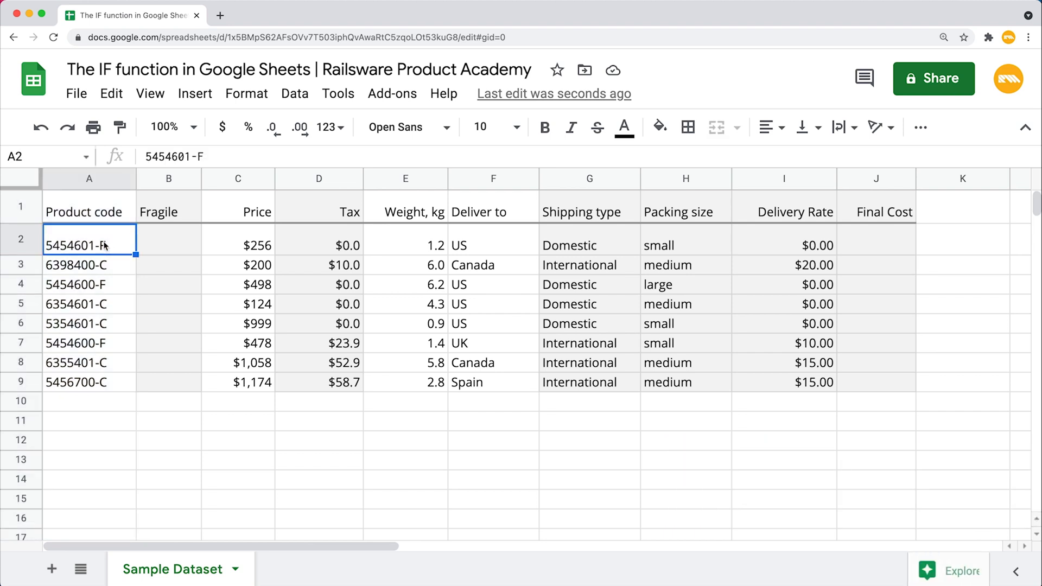
mouse_move(129, 244)
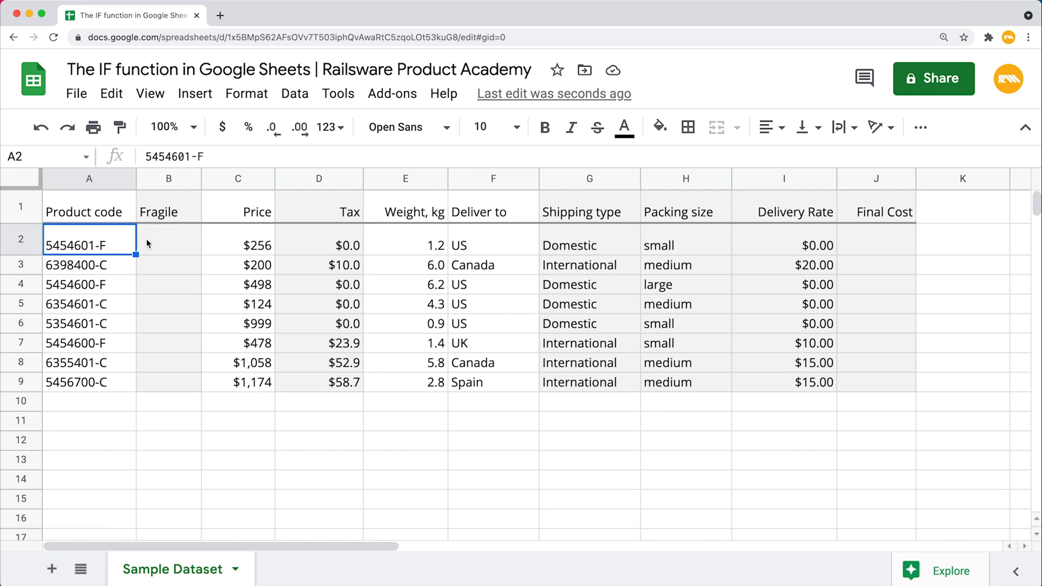
mouse_move(153, 241)
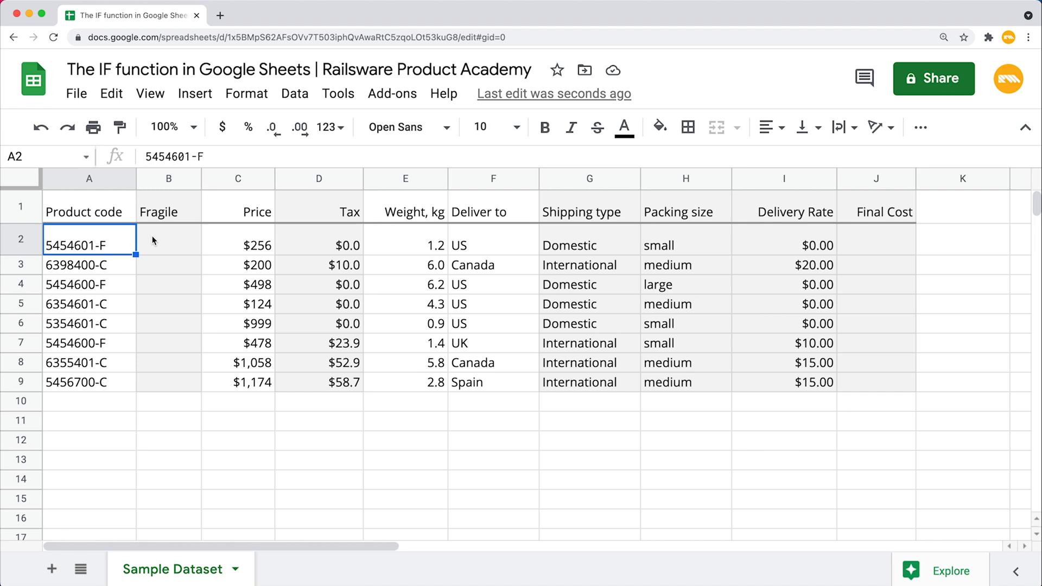
Start B2's formula with the condition IF(ISNUMBER(SEARCH("F",A2)),.
left_click(169, 240)
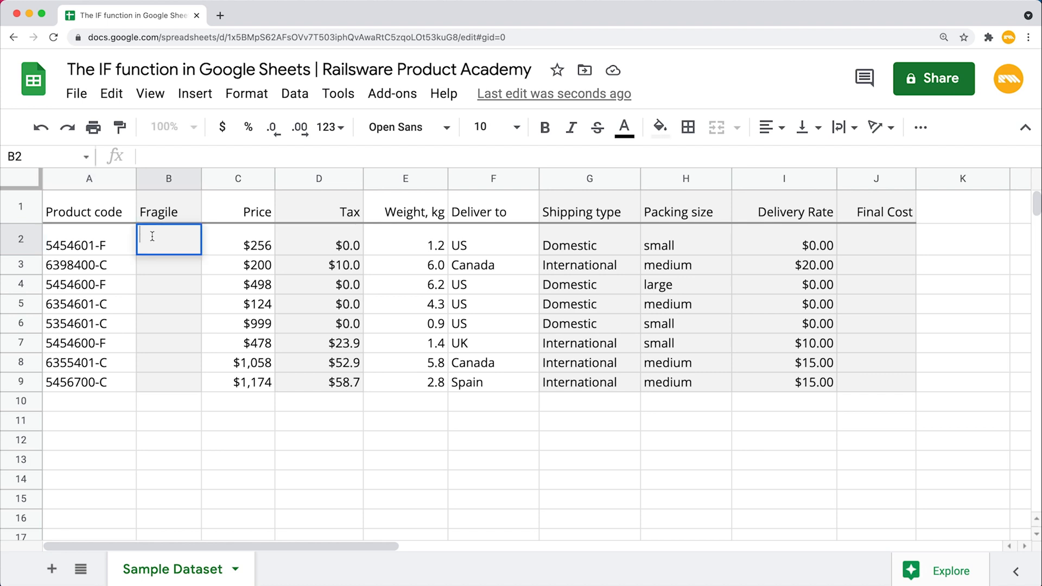
type("=I")
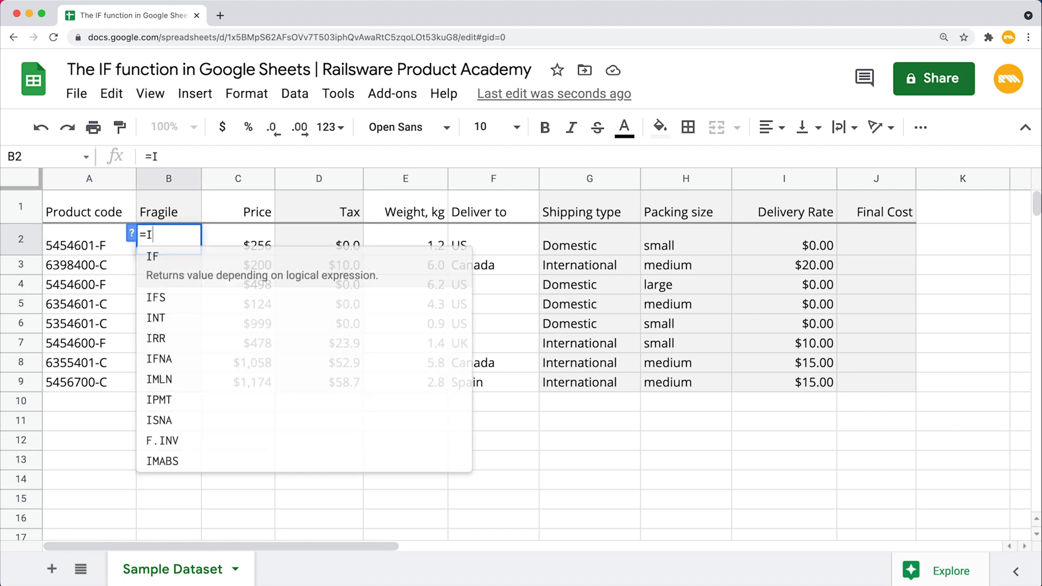
type("F(ISN")
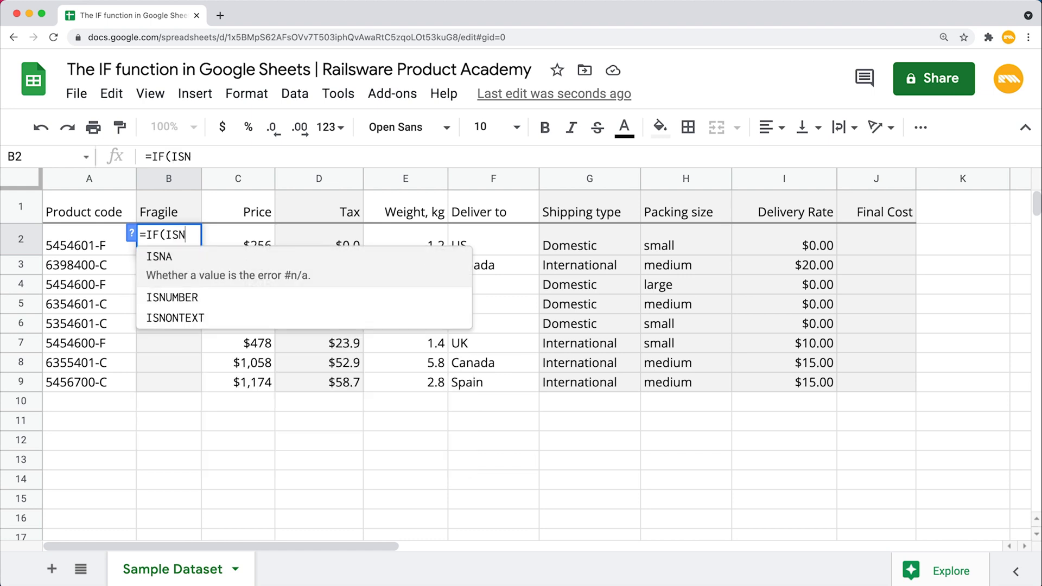
type("UMBER")
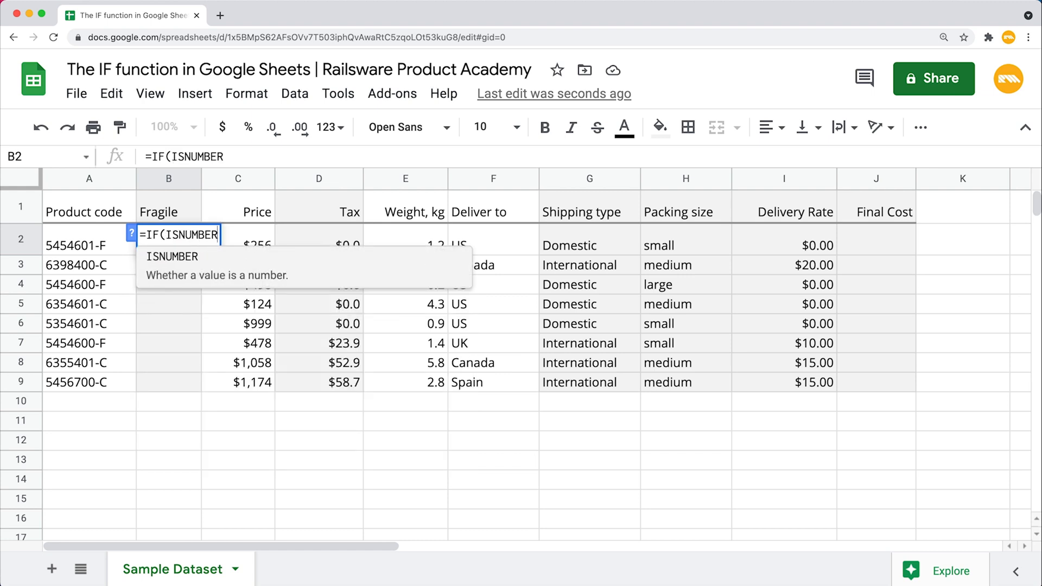
type("(search")
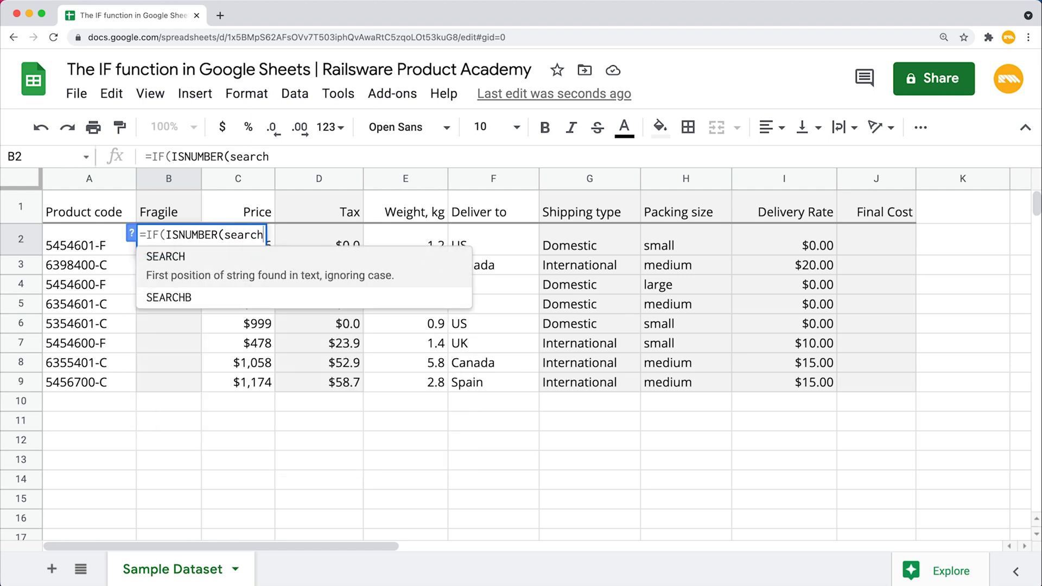
type("(")
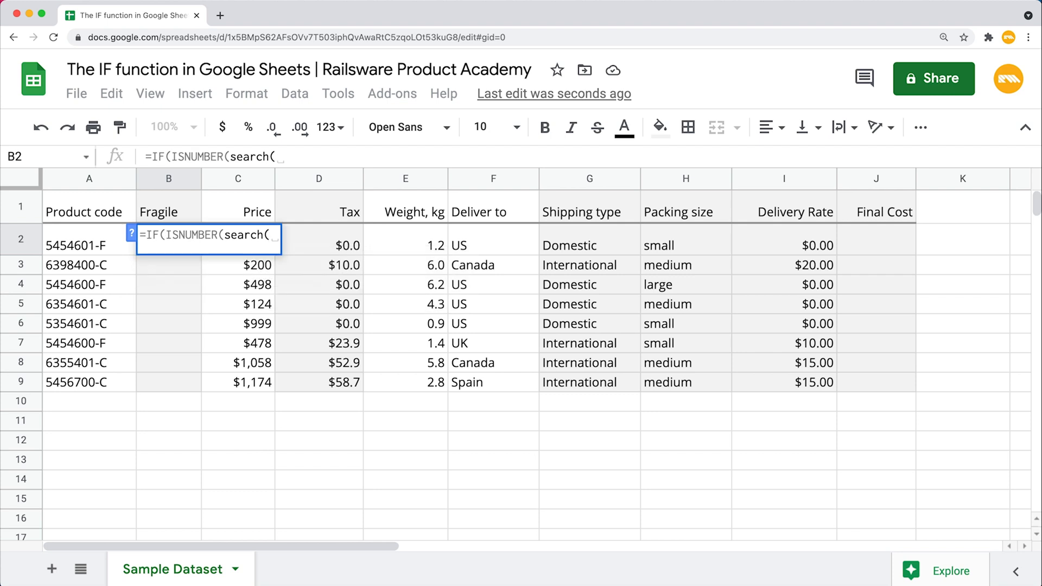
type("\"")
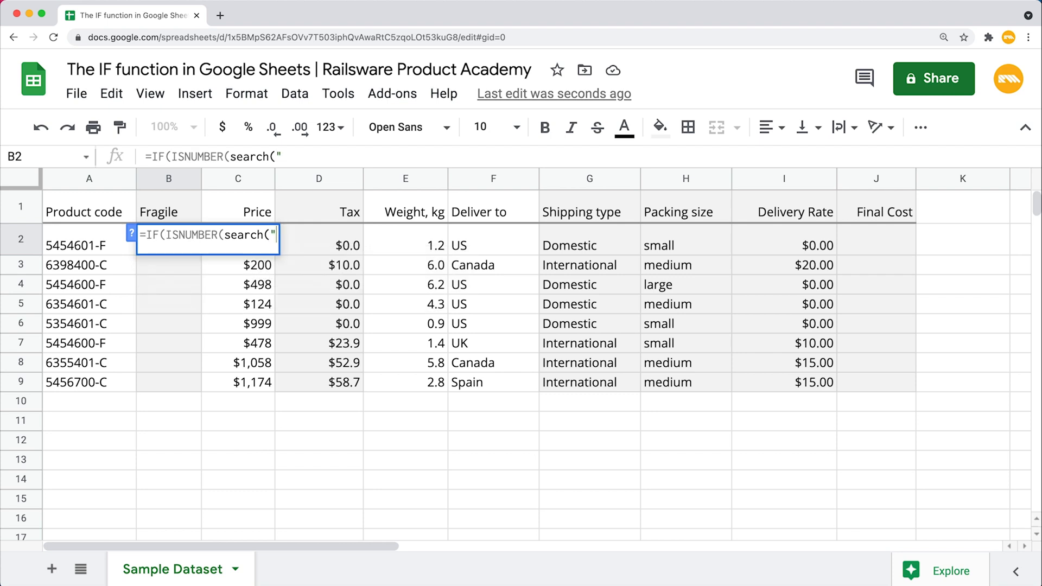
type("F")
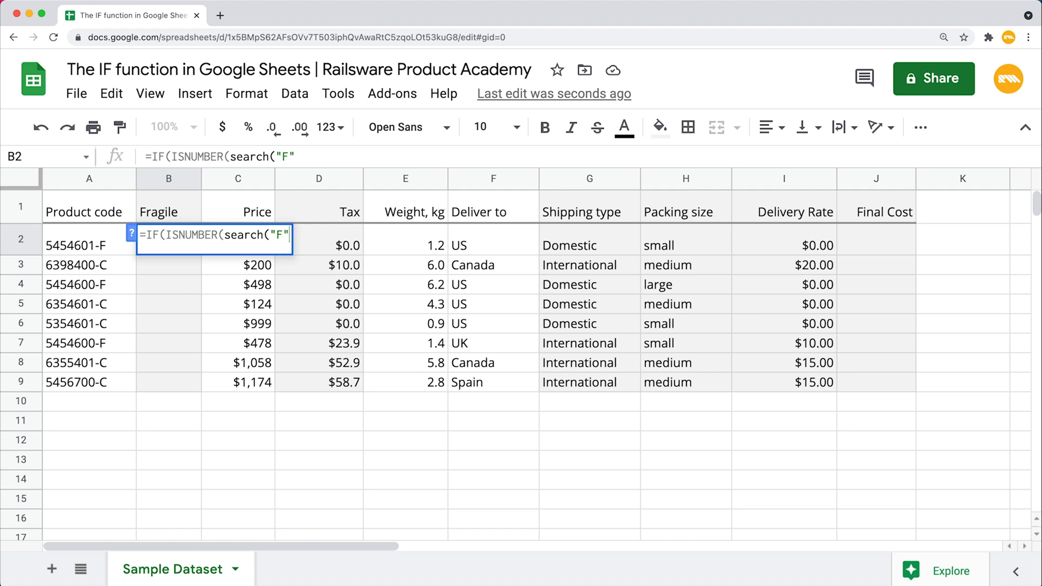
type(",")
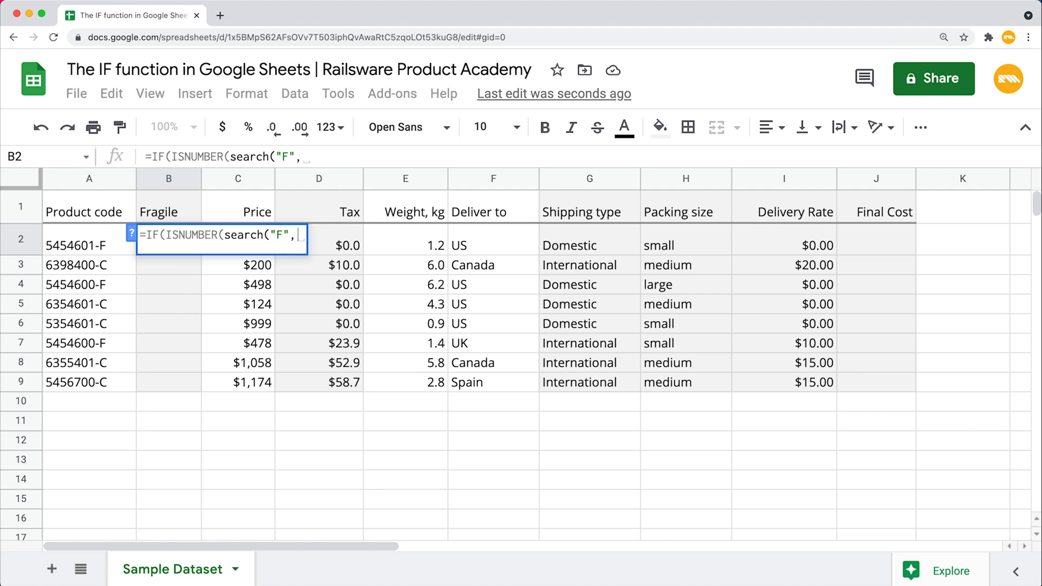
left_click(89, 244)
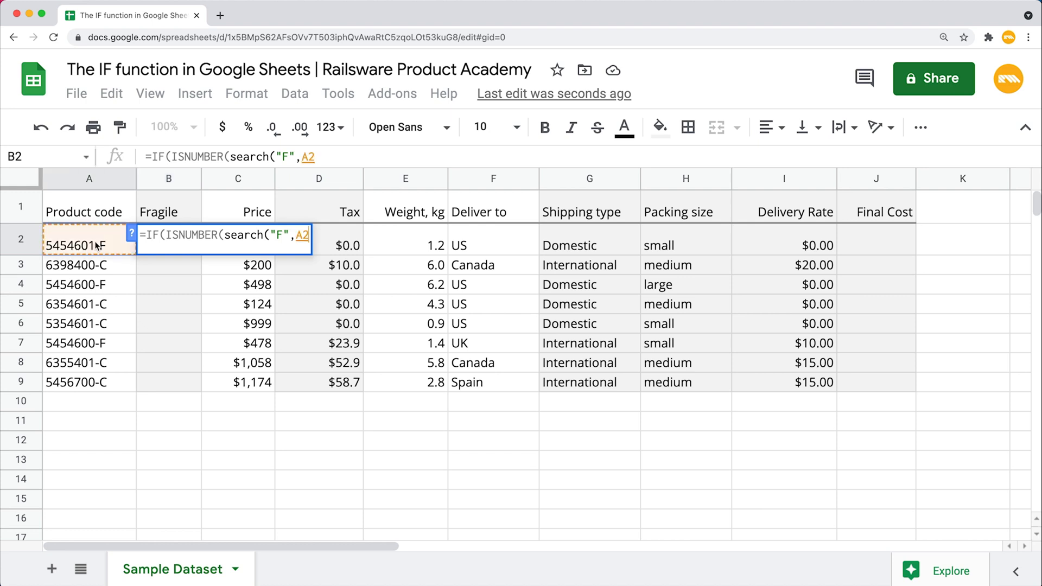
mouse_move(95, 239)
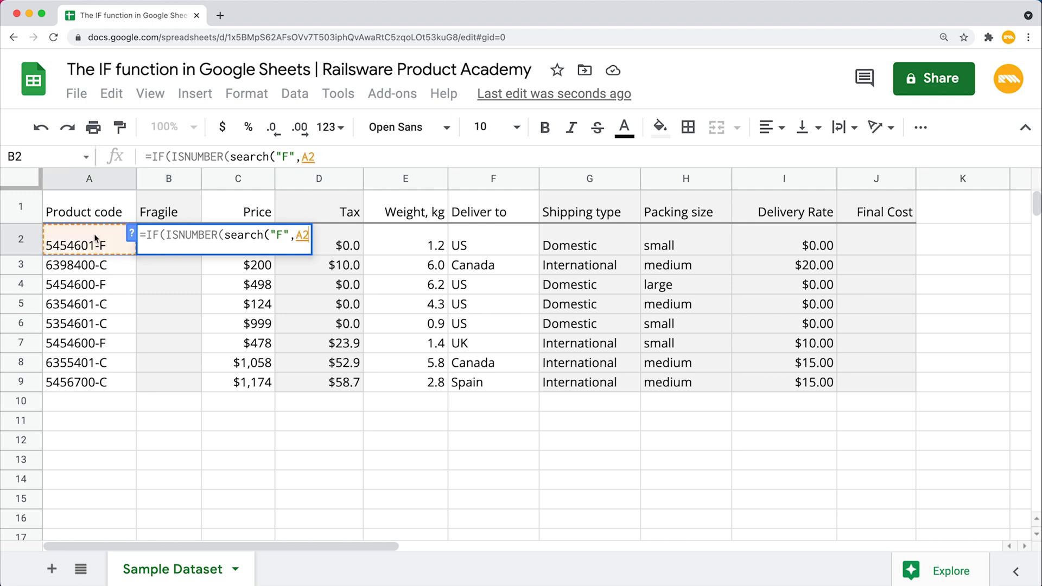
type(")")
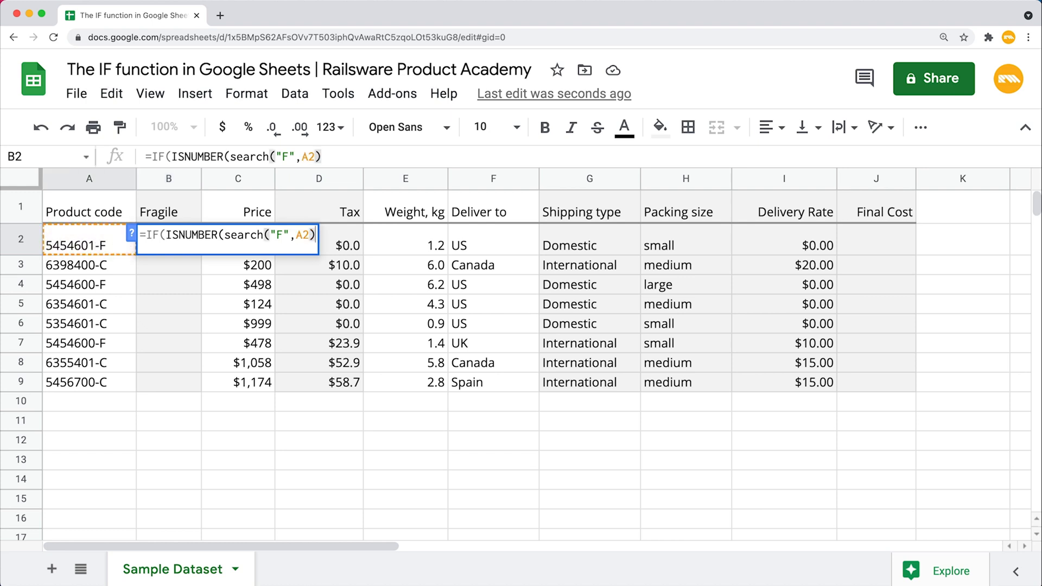
type(")")
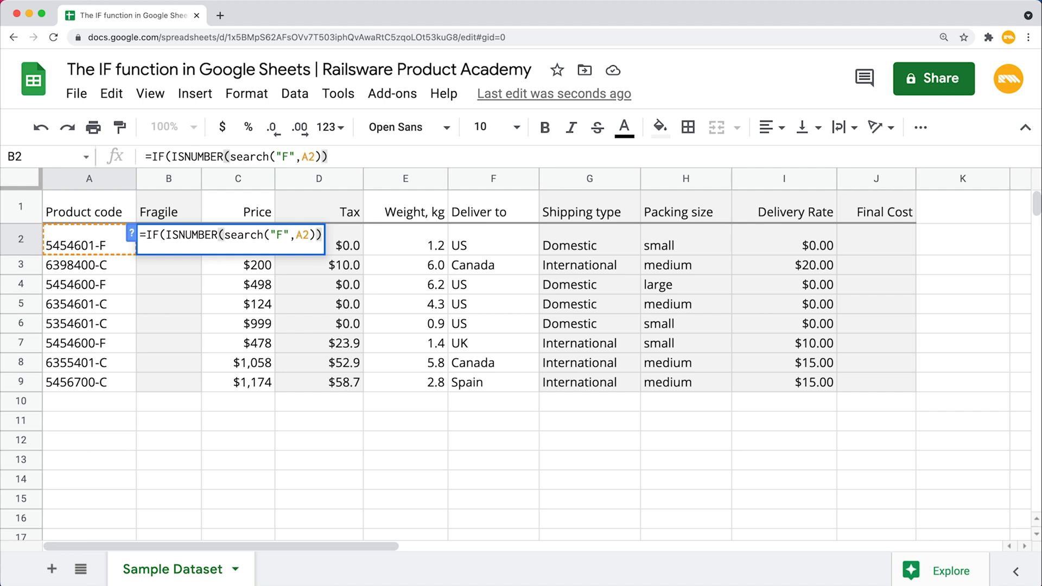
type(",")
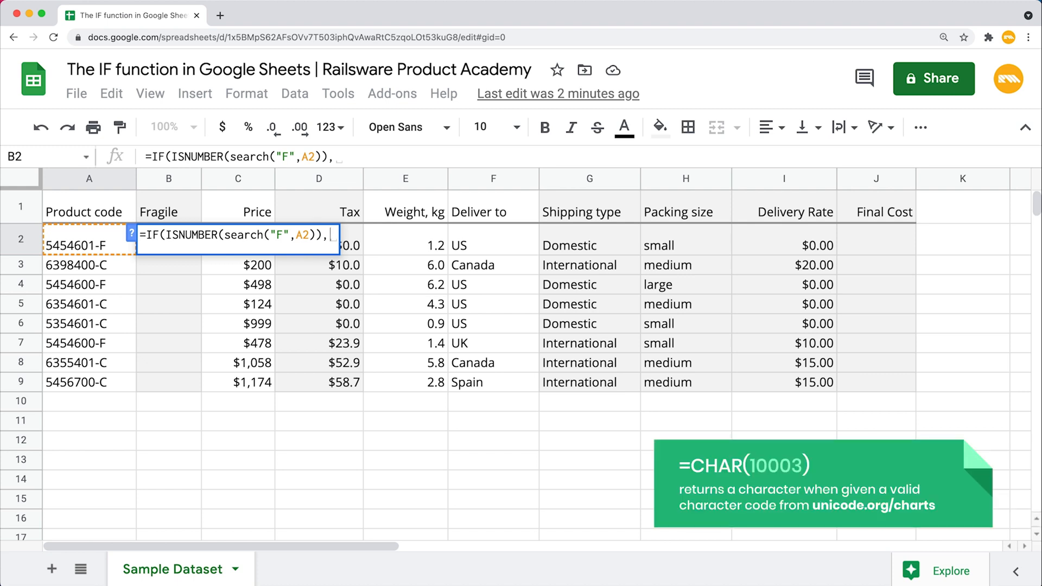
Finish it with CHAR(10003) as the checkmark and "" otherwise, and enter it.
type("Cha")
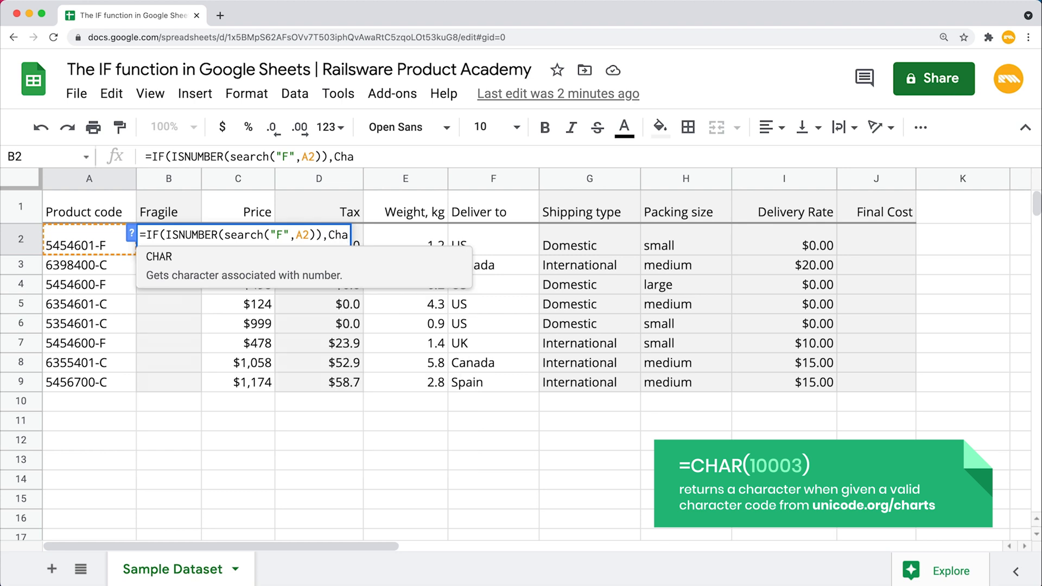
type("r")
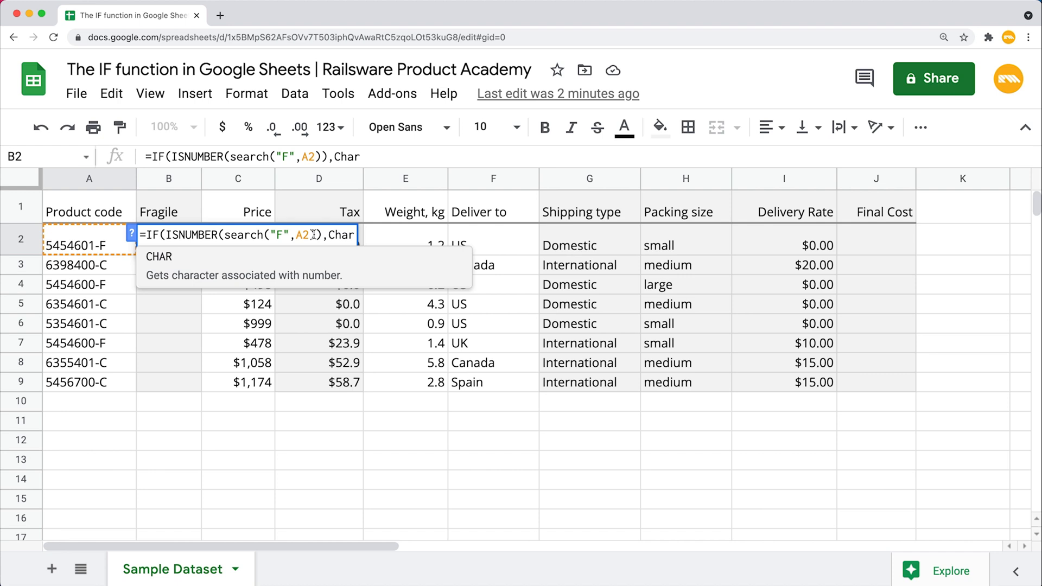
type("(")
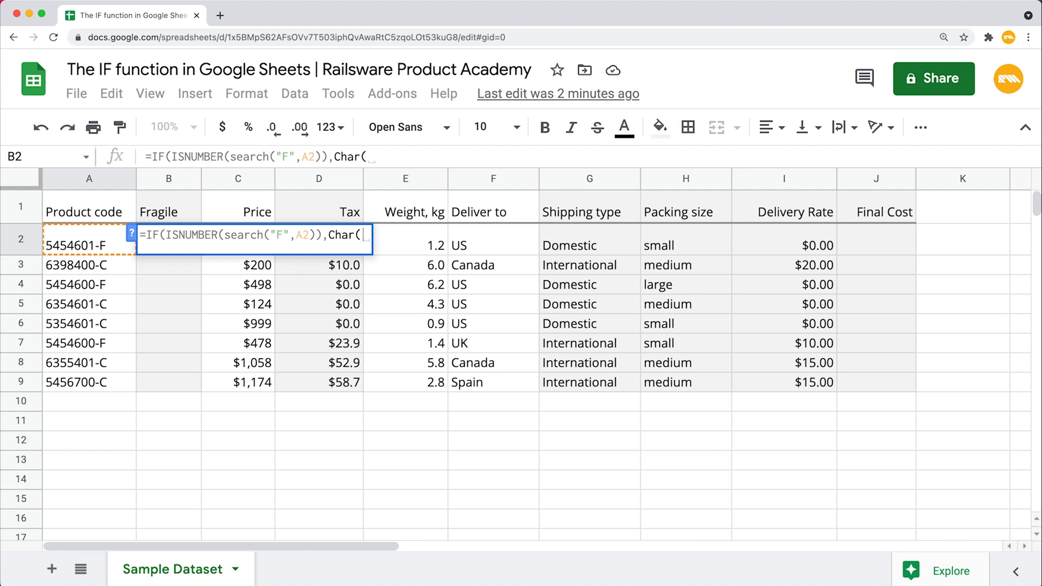
type("10")
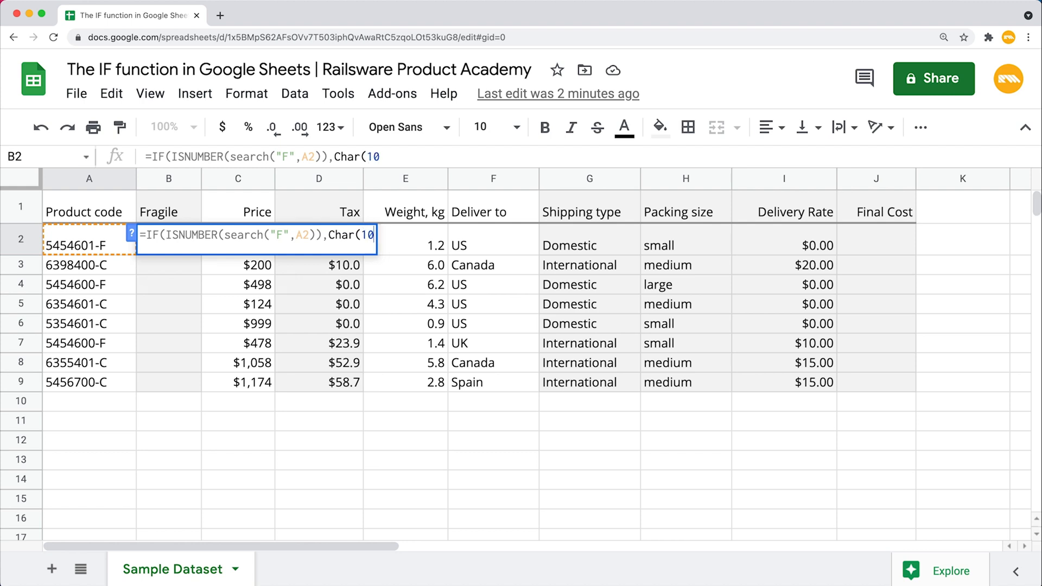
type("003")
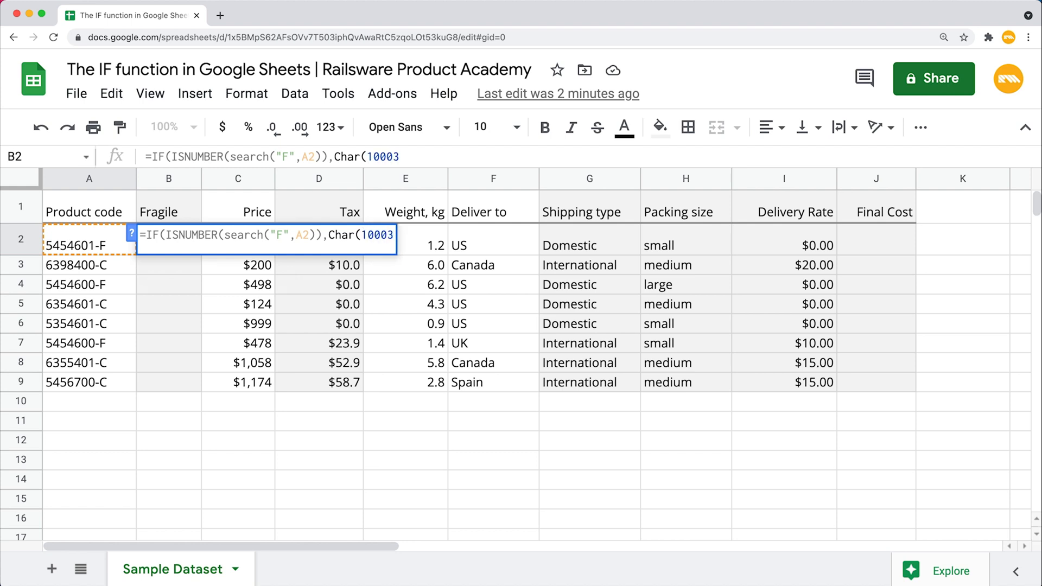
type(")")
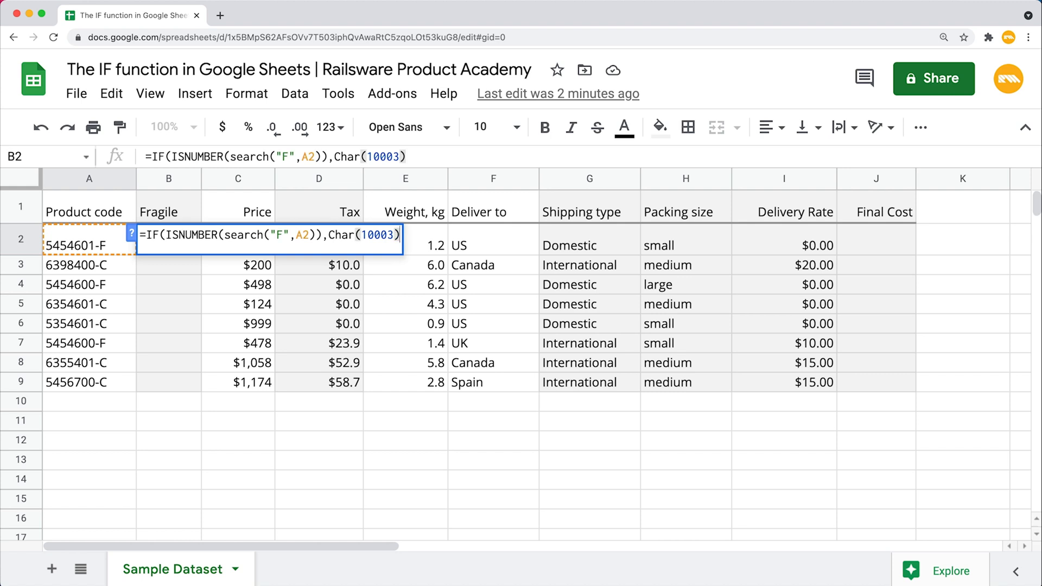
type(",")
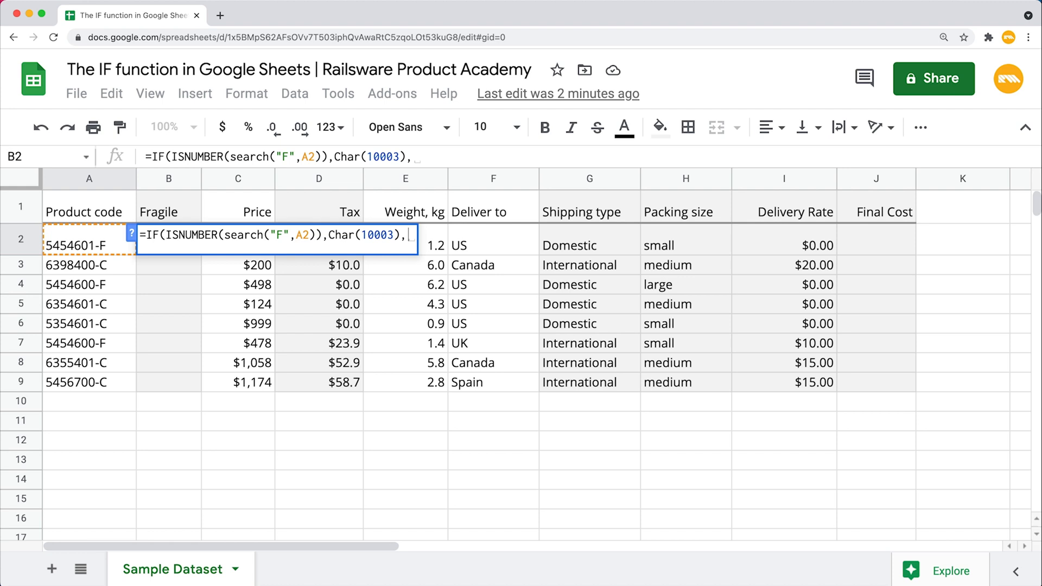
type("\"\")")
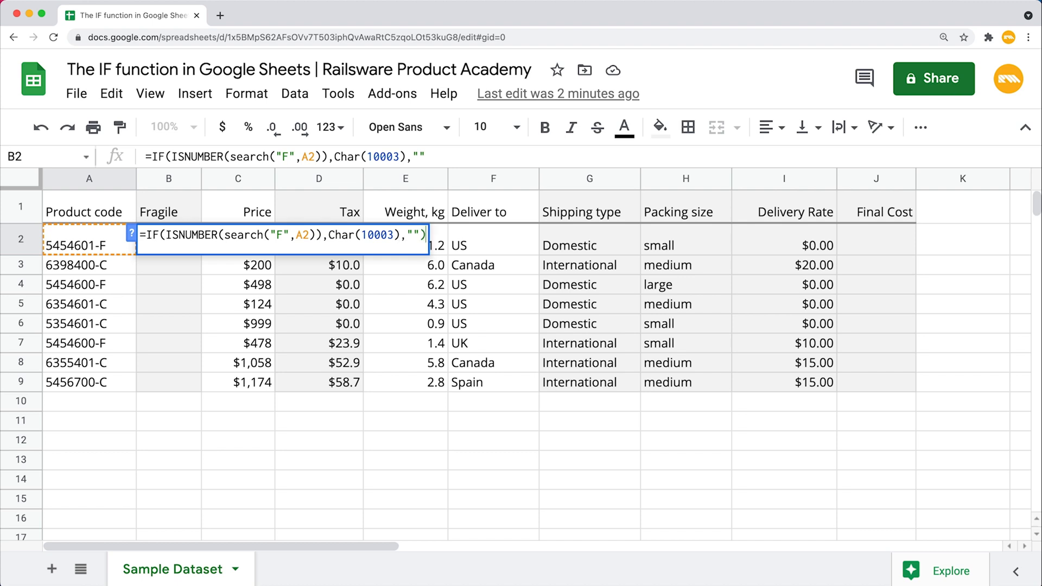
key("Enter")
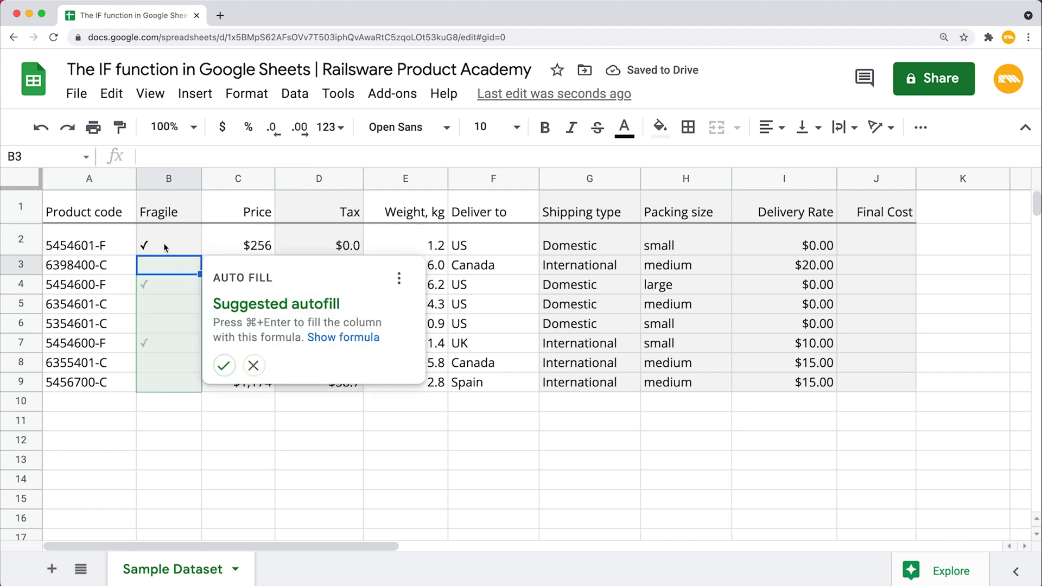
mouse_move(123, 259)
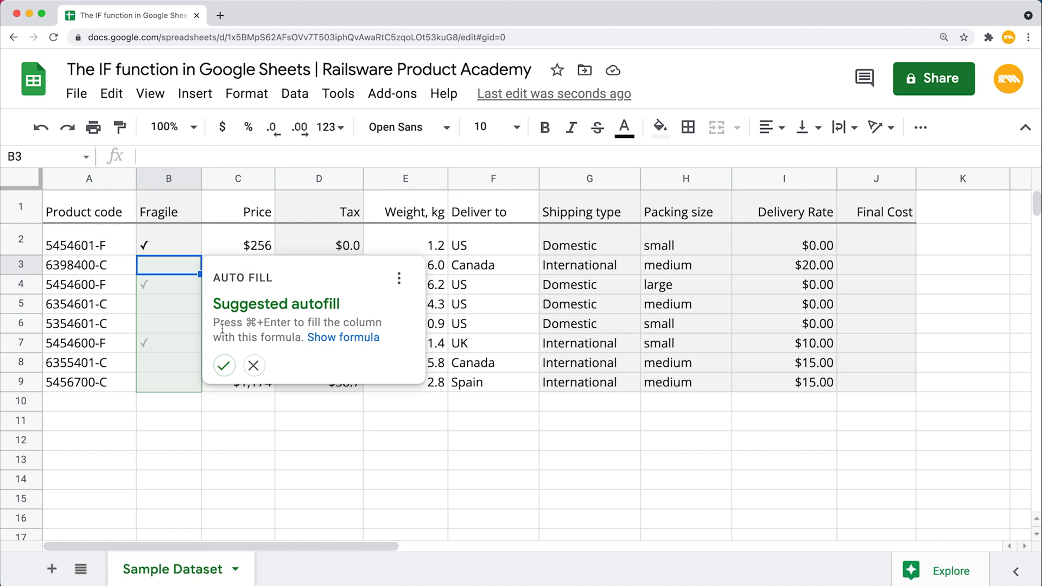
Accept the suggested autofill to copy the checkmark formula down column B, then select J2.
left_click(224, 366)
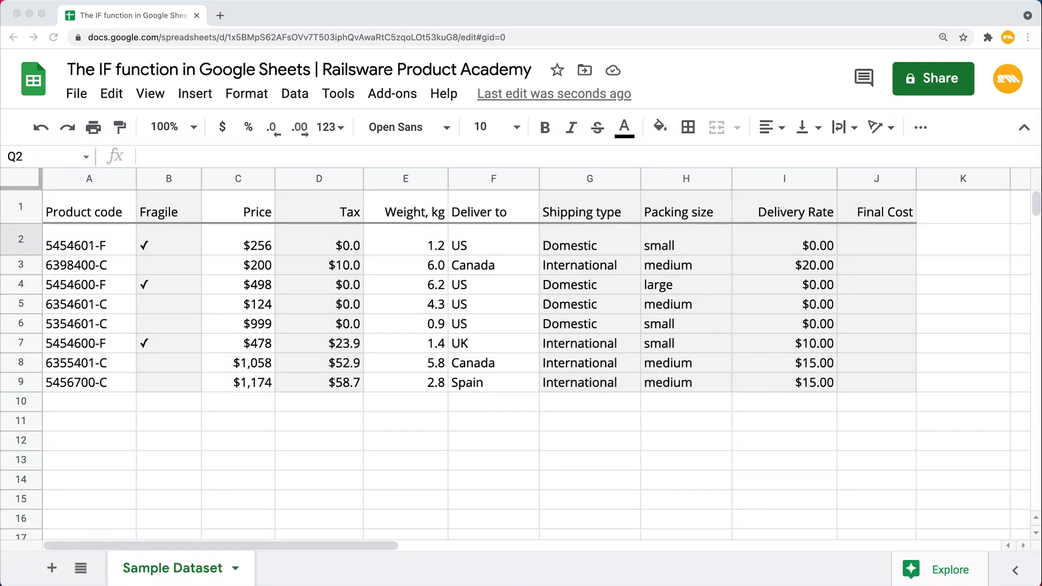
mouse_move(910, 278)
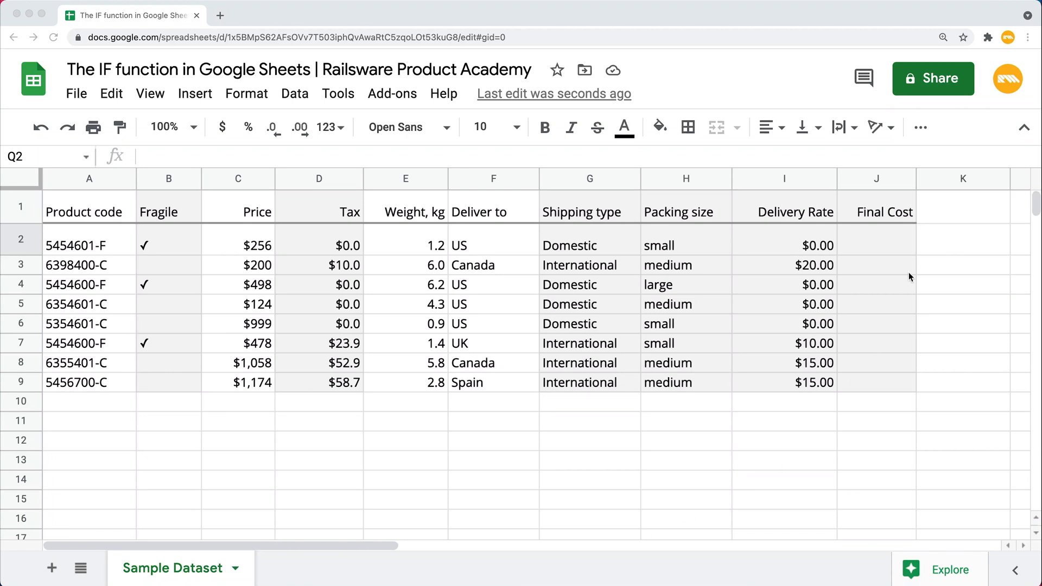
mouse_move(350, 179)
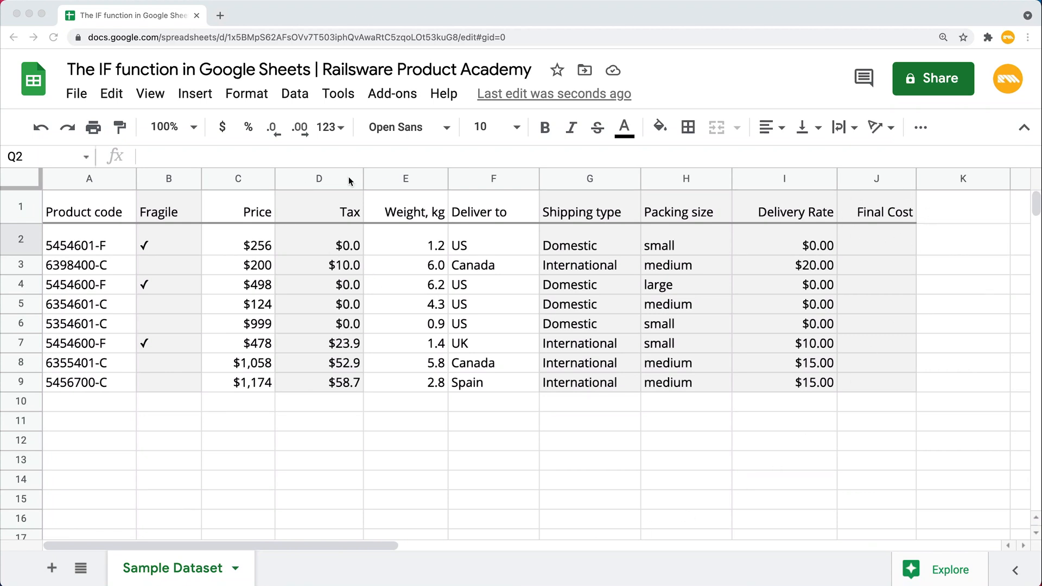
mouse_move(821, 189)
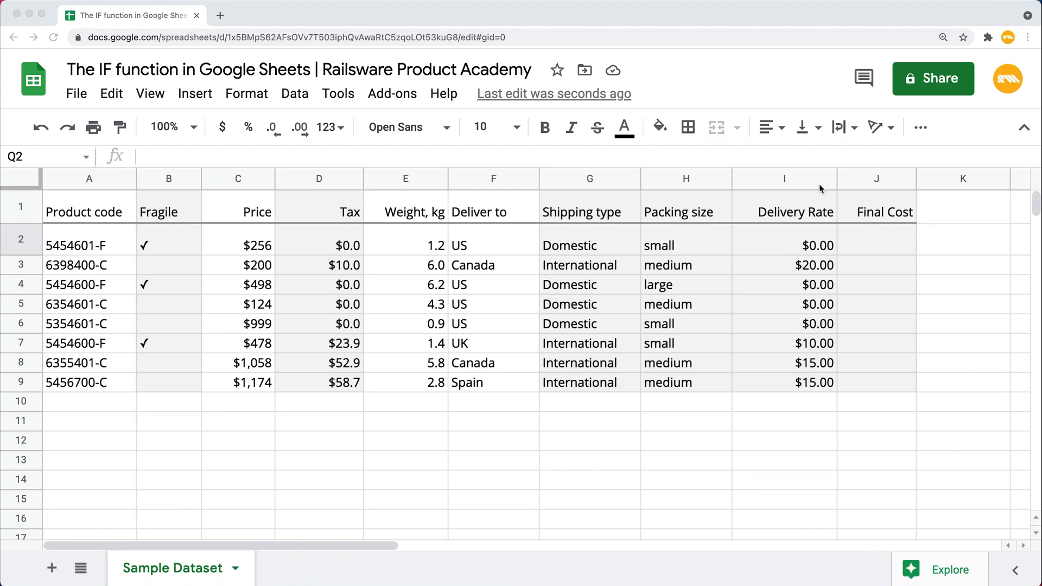
left_click(877, 245)
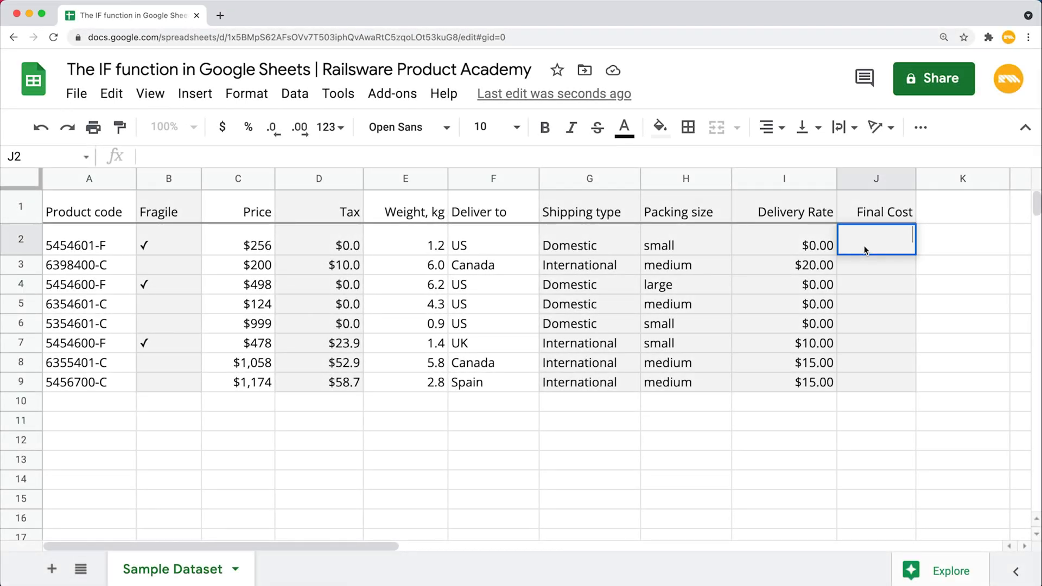
Enter an ARRAYFORMULA in J2 adding the Tax column D to Delivery Rate column I.
type("=")
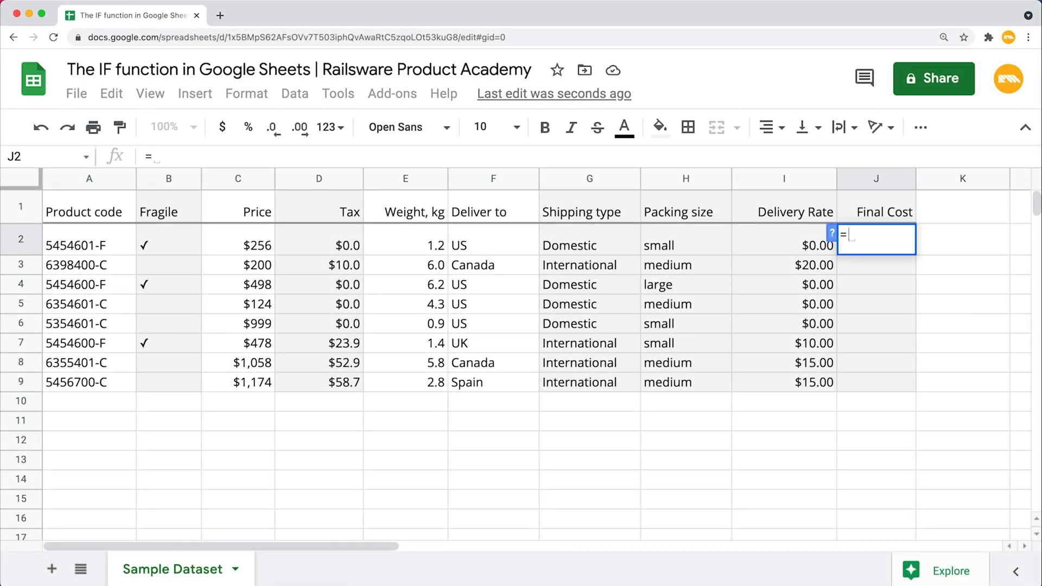
type("ARRAYFORMULA(")
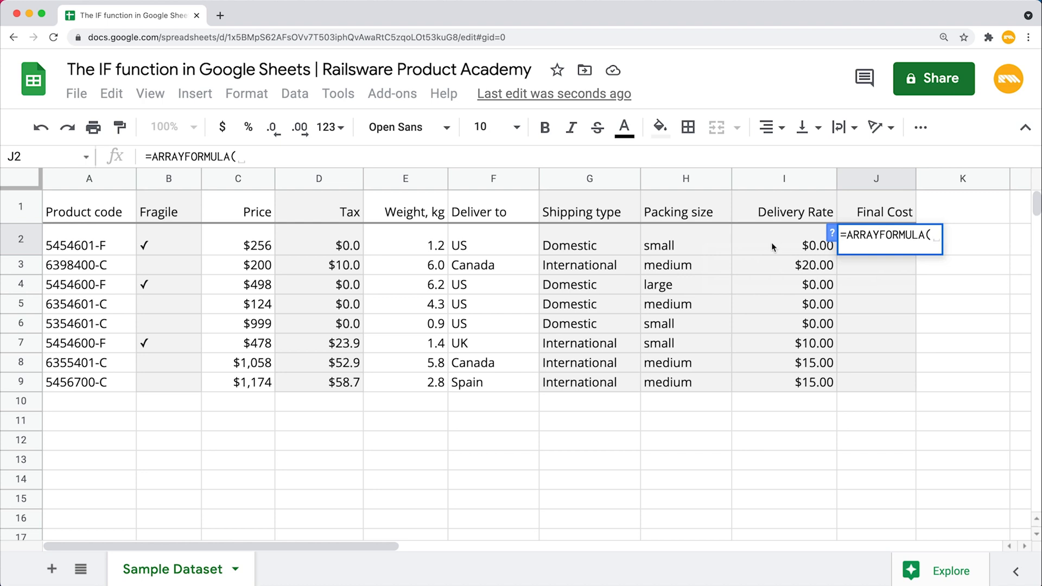
left_click(319, 245)
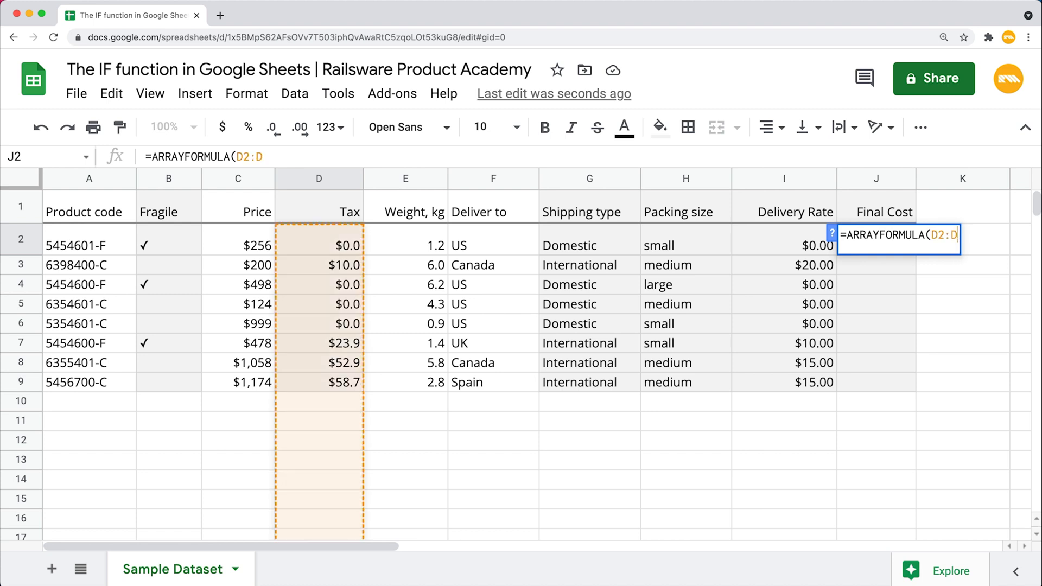
type("+I2:I)")
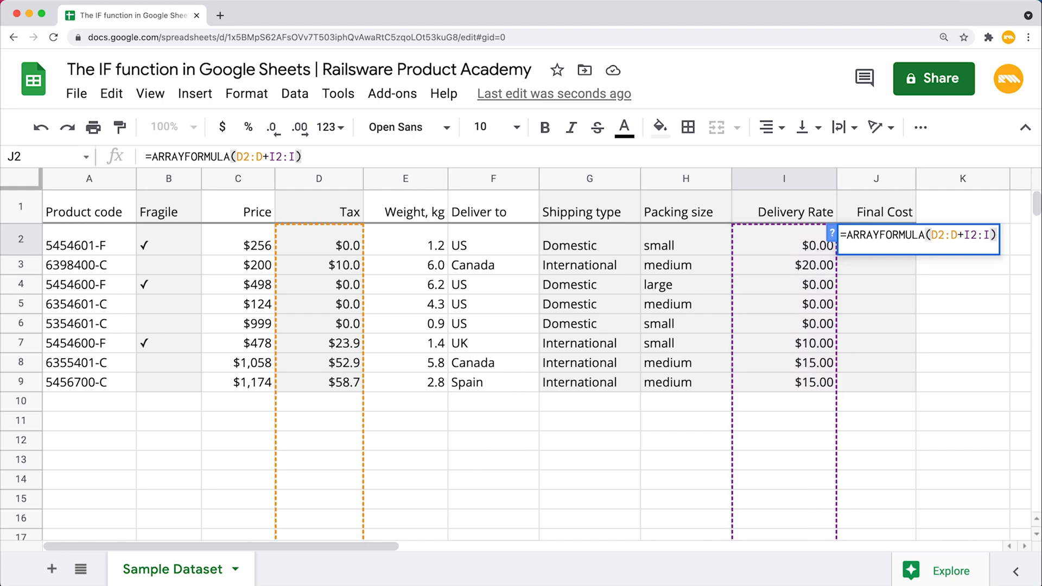
key("Enter")
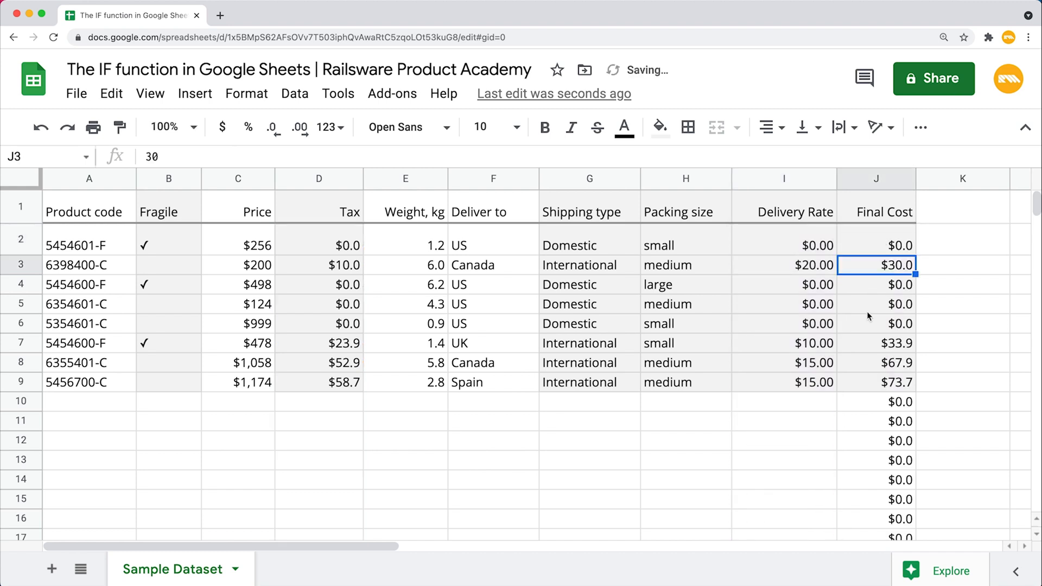
mouse_move(930, 404)
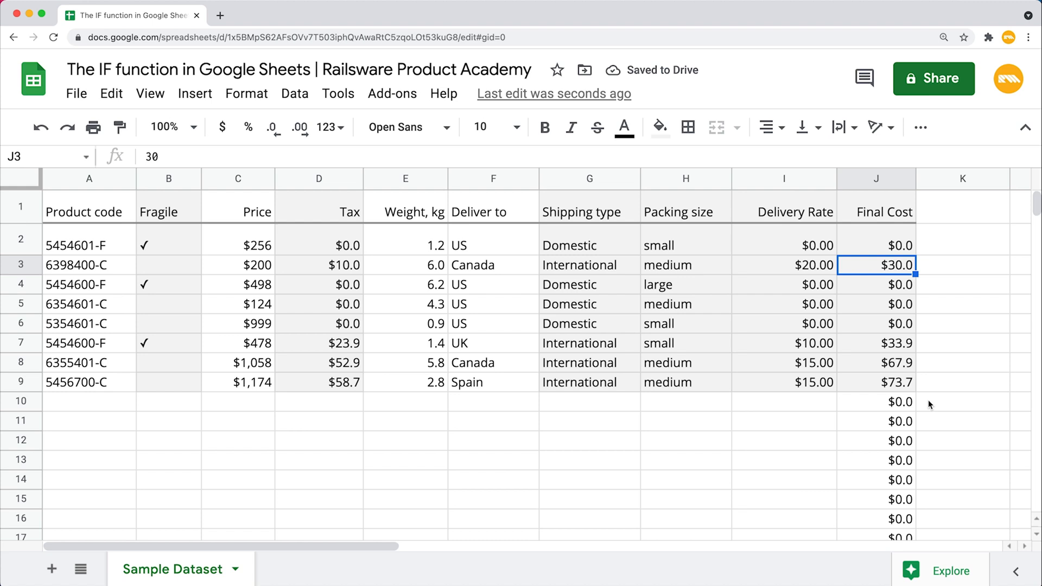
mouse_move(905, 421)
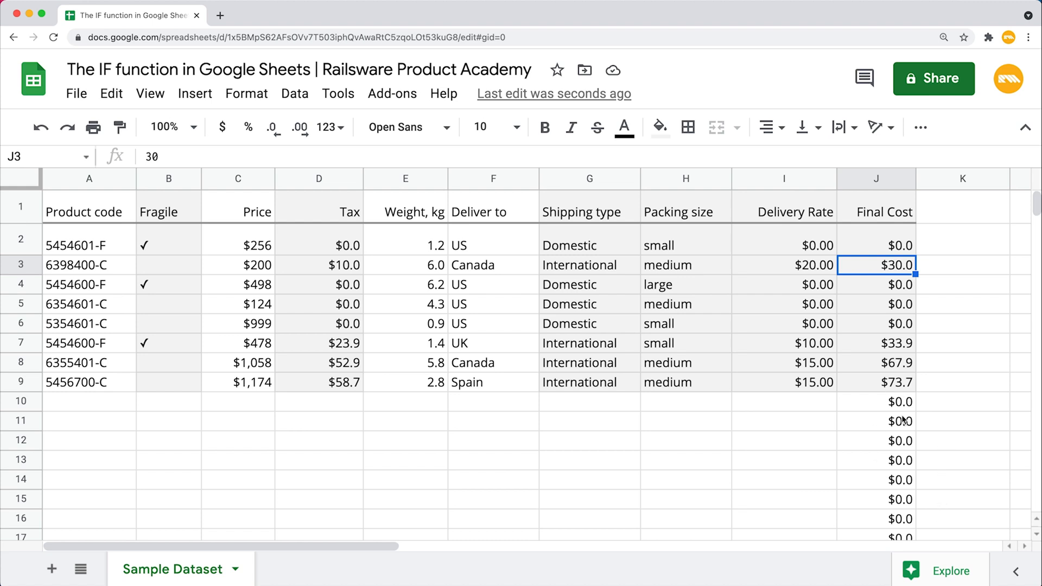
mouse_move(901, 406)
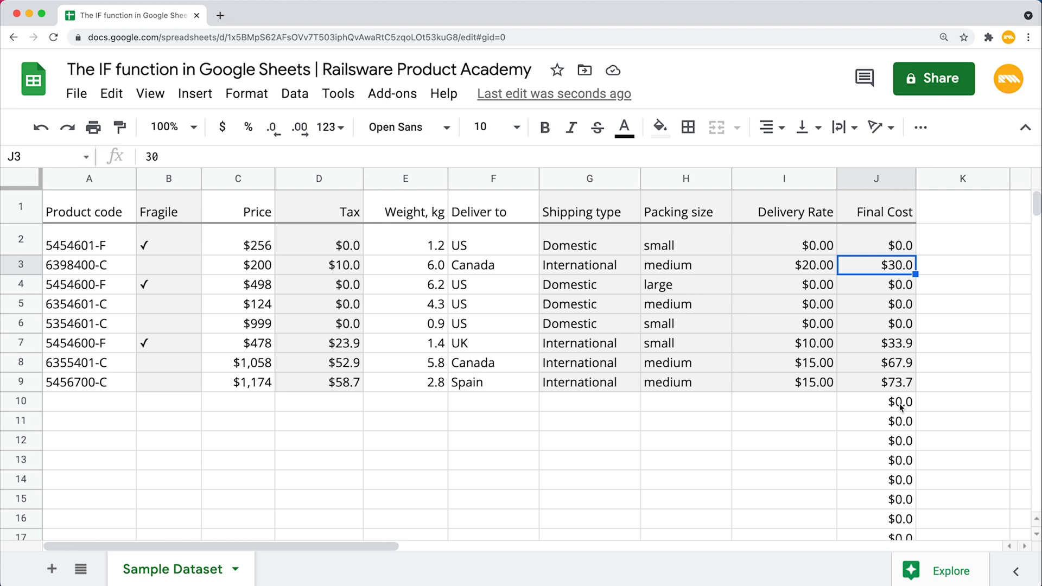
scroll("down", 3)
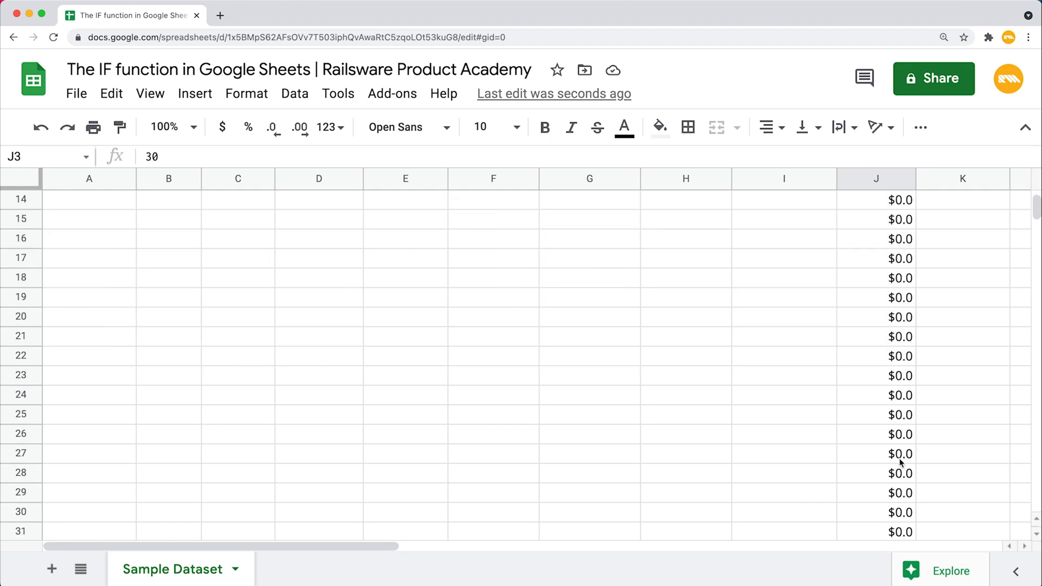
scroll("up", 3)
type("=ARRAYFORMULA")
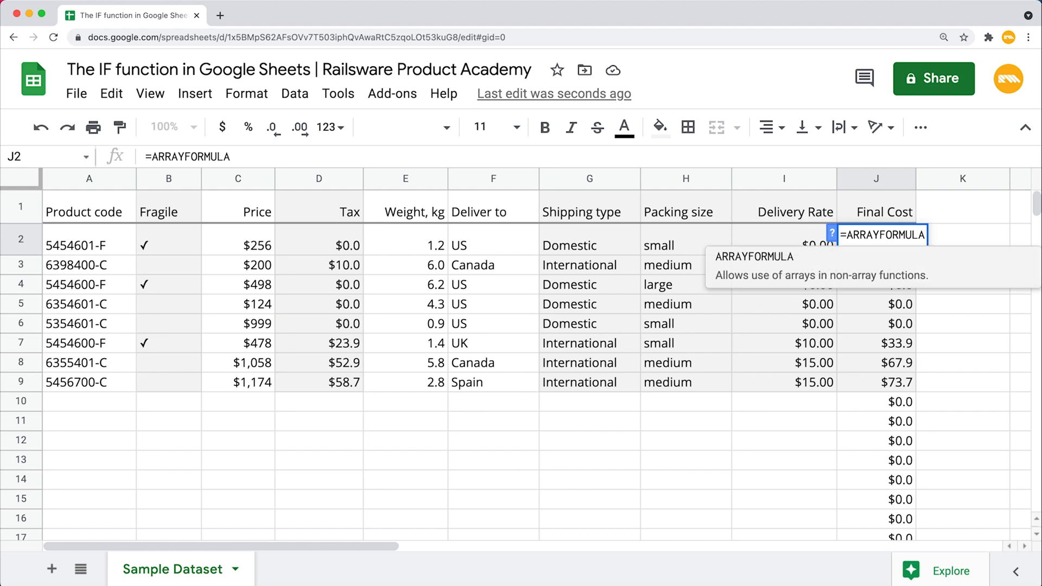
Revise J2 to =ARRAYFORMULA(IF(LEN(D2:D)=0,"",D2:D+I2:I)) and commit it.
type("IF(")
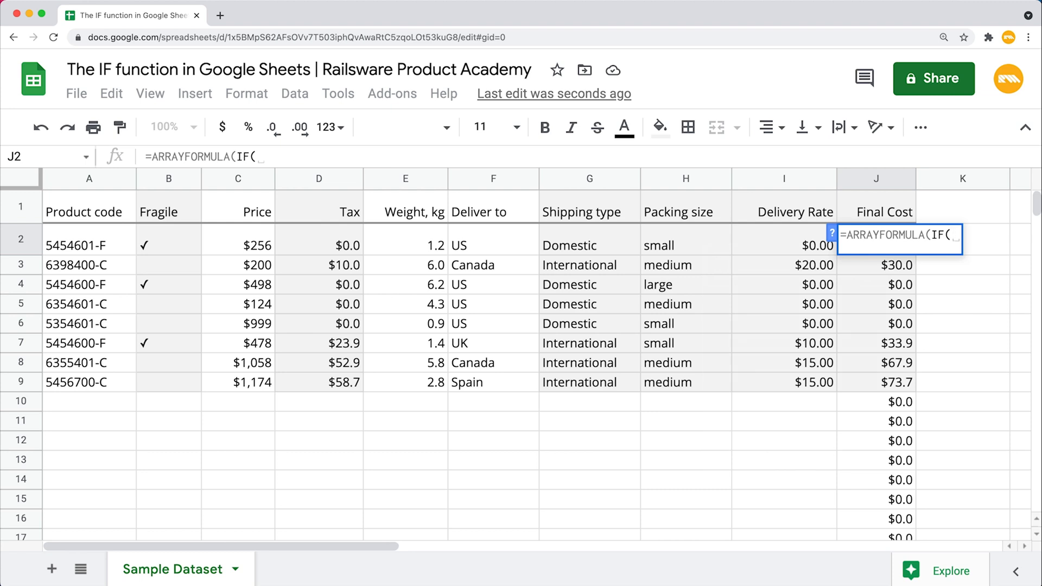
type("LEN")
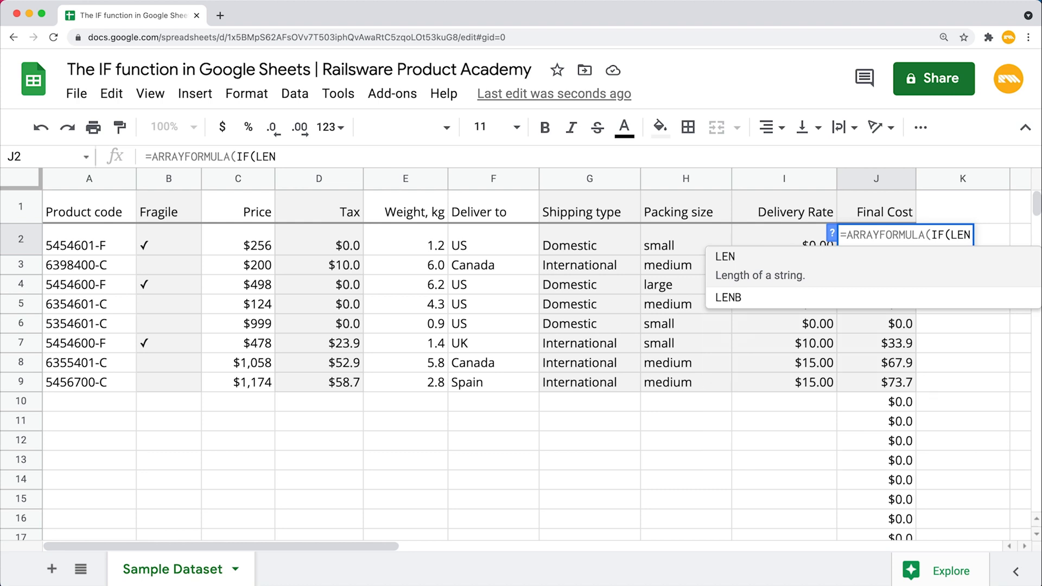
type("(")
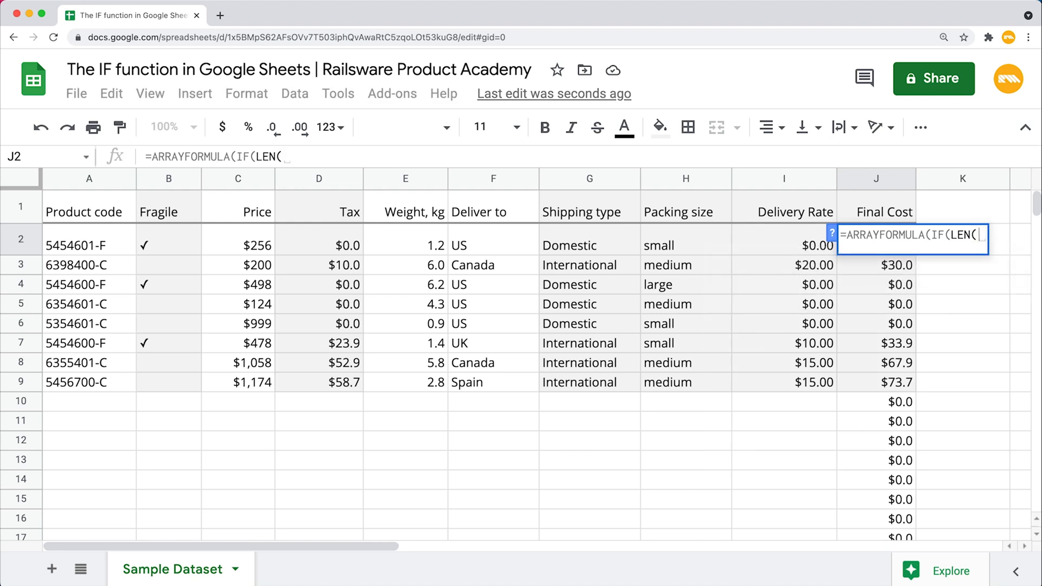
mouse_move(381, 234)
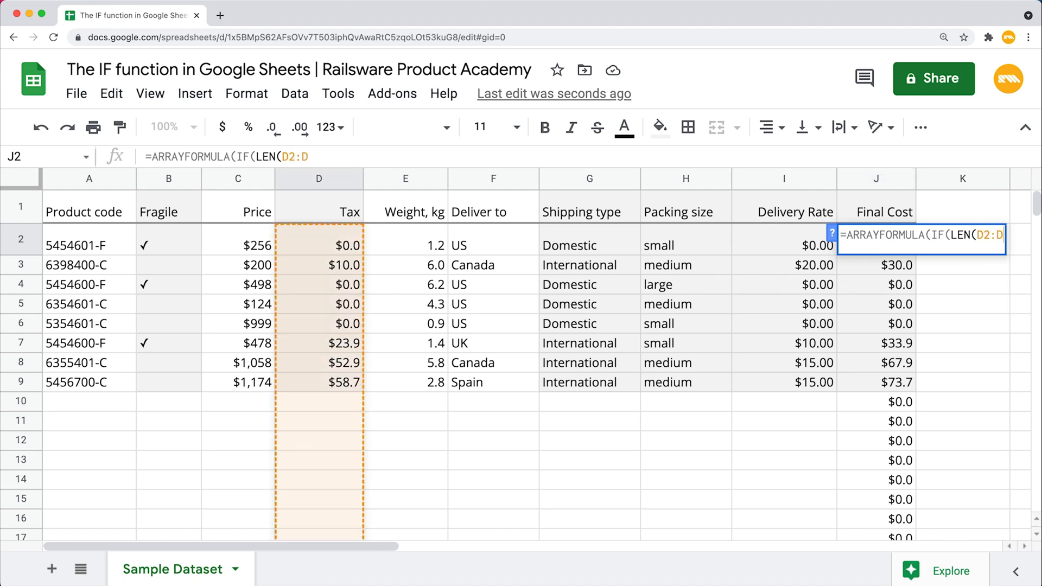
type(")=")
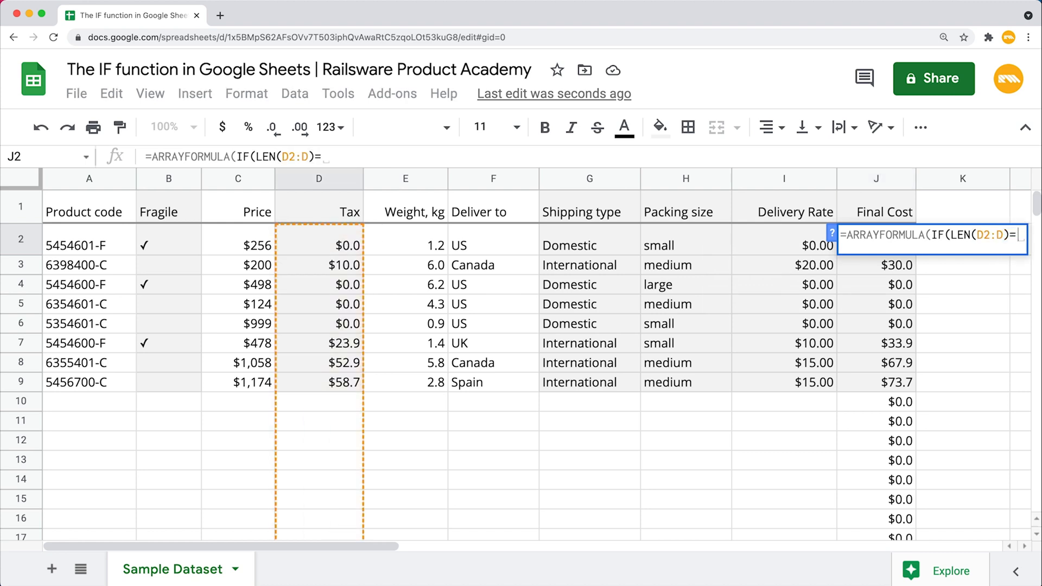
type("0")
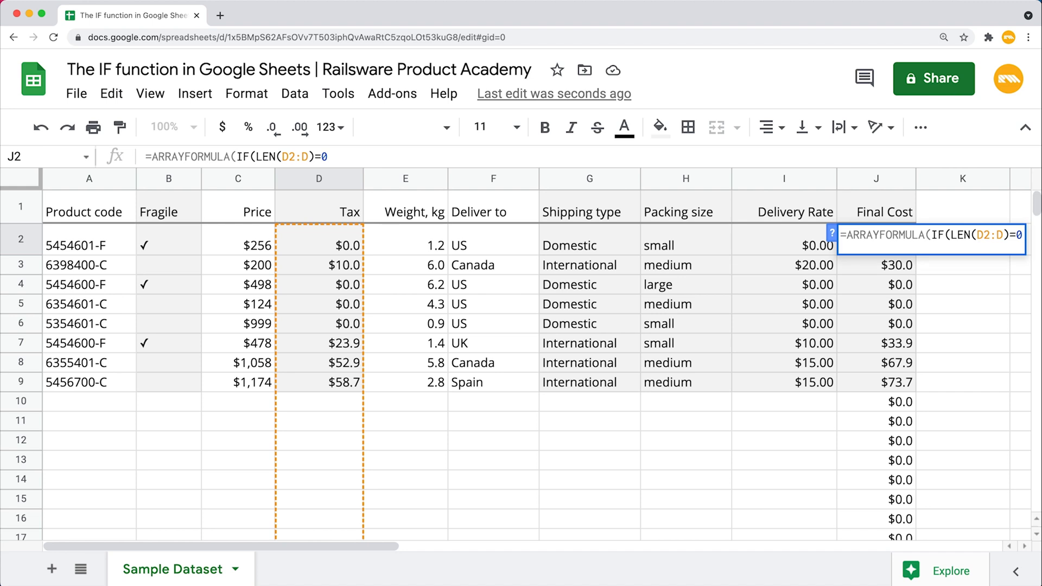
type(",")
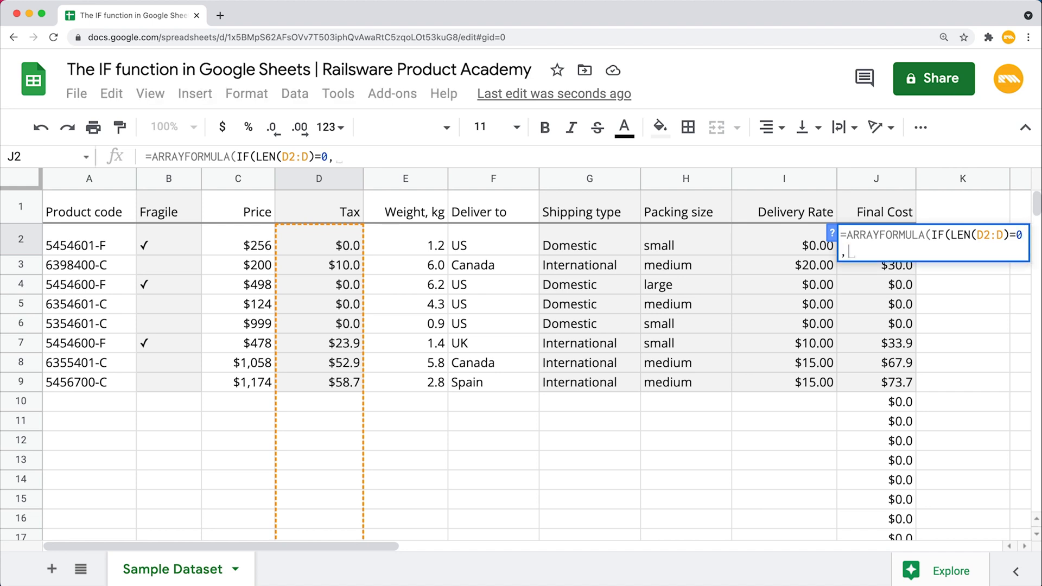
type("\"\"")
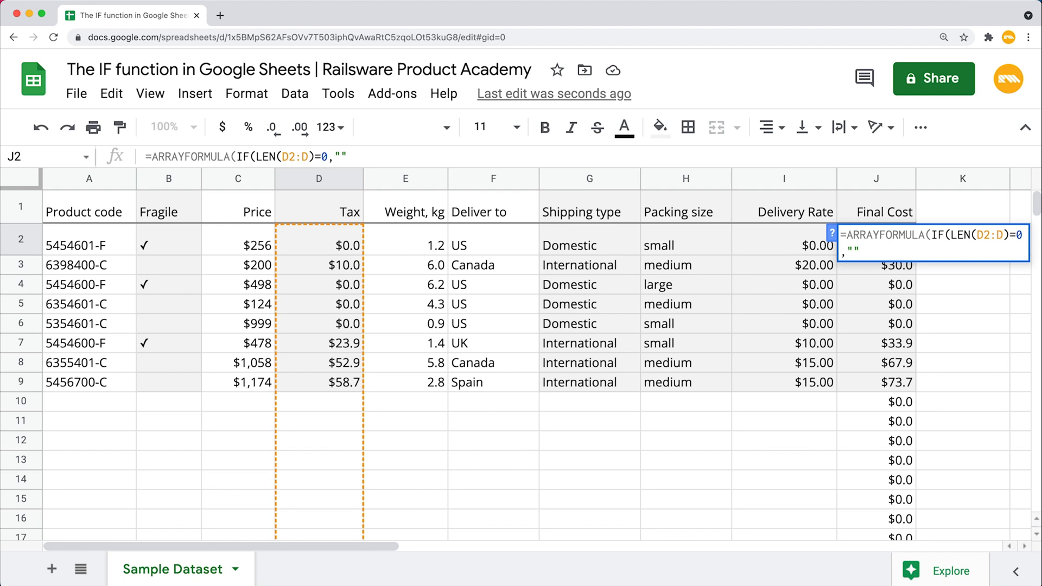
type(",")
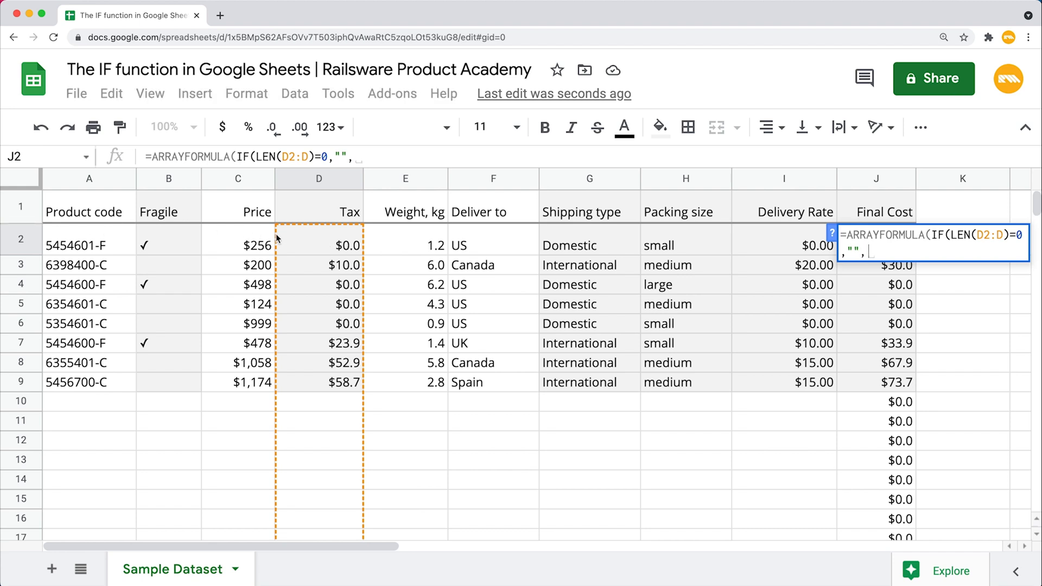
left_click(318, 245)
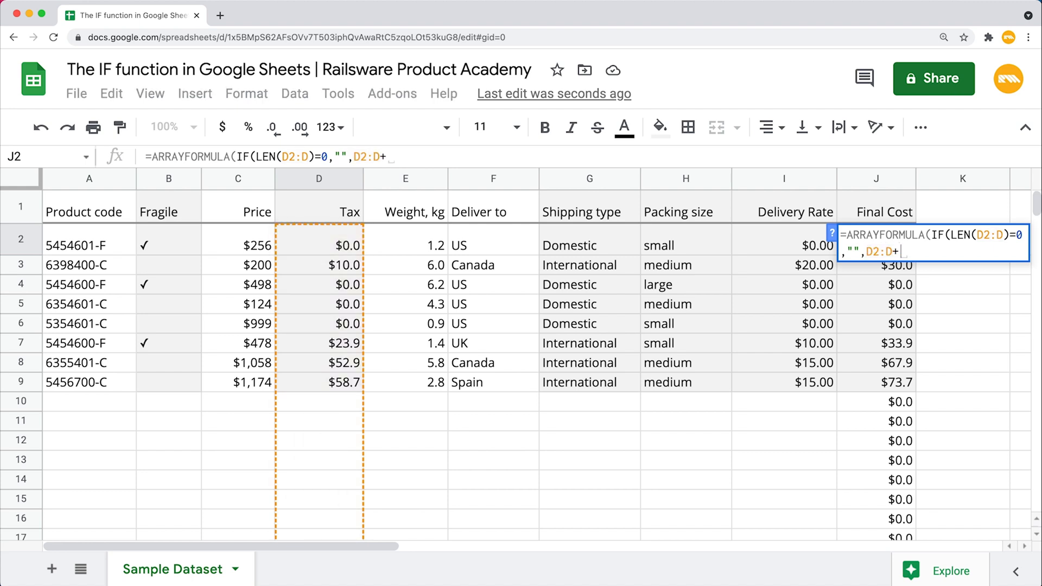
left_click(773, 245)
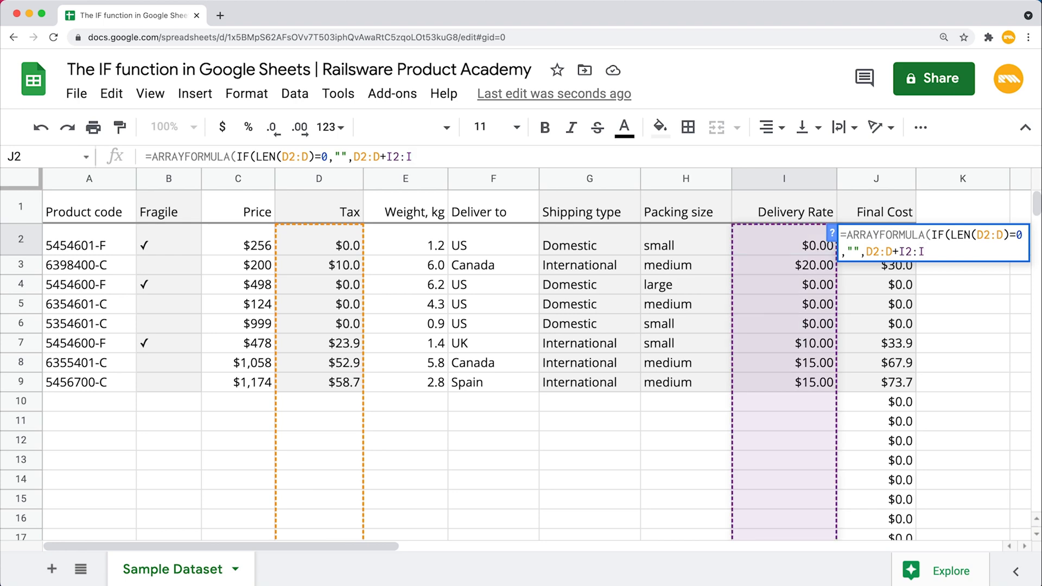
left_click(876, 265)
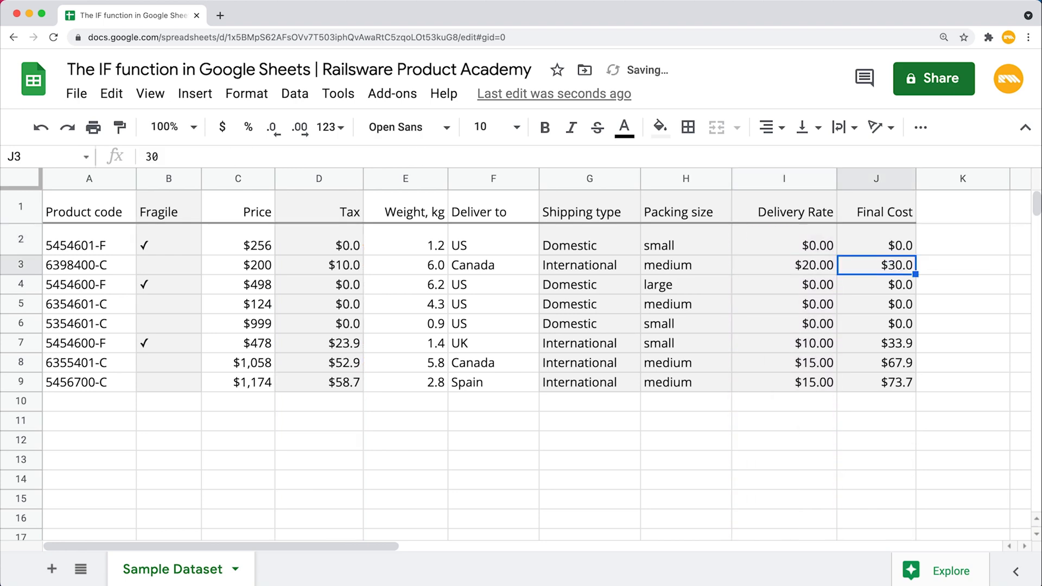